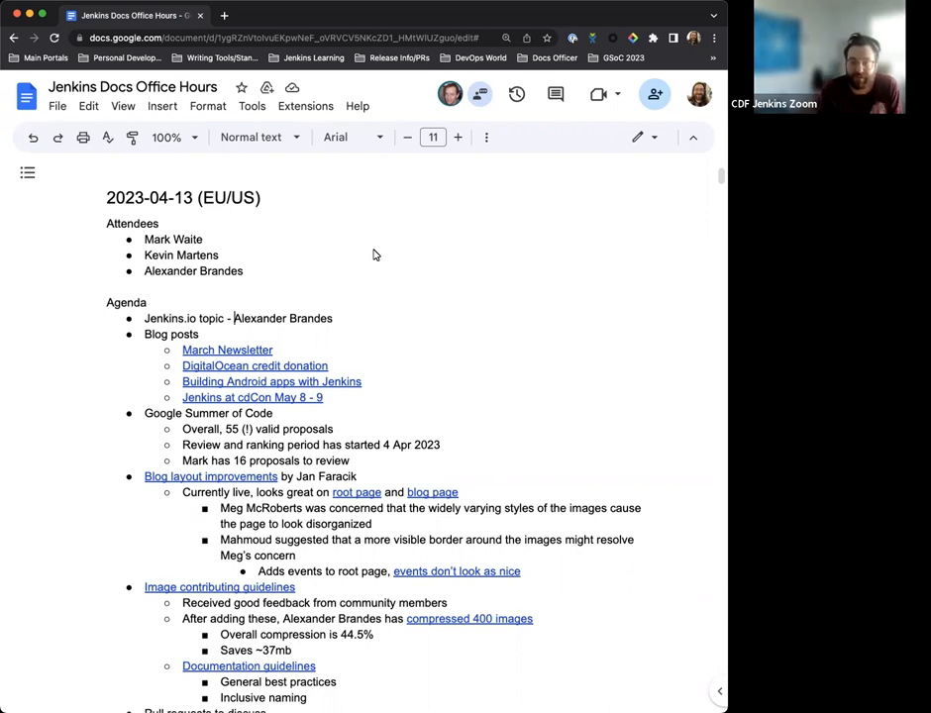
- Scroll through the meeting notes and select the stale pull request and end-of-life notes
scroll("down", 3)
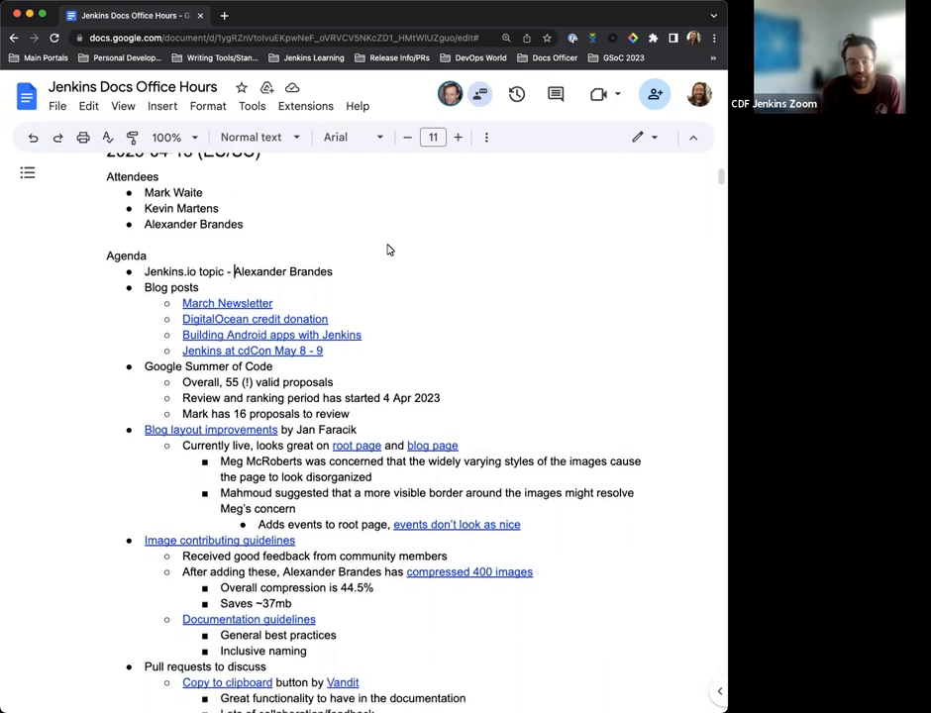
scroll("down", 3)
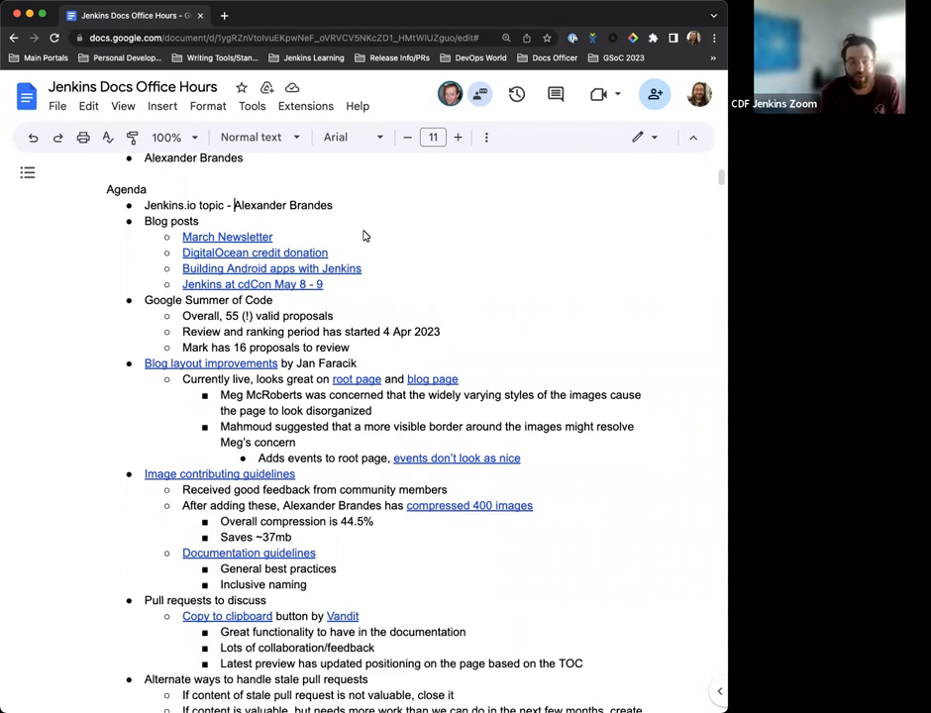
scroll("down", 3)
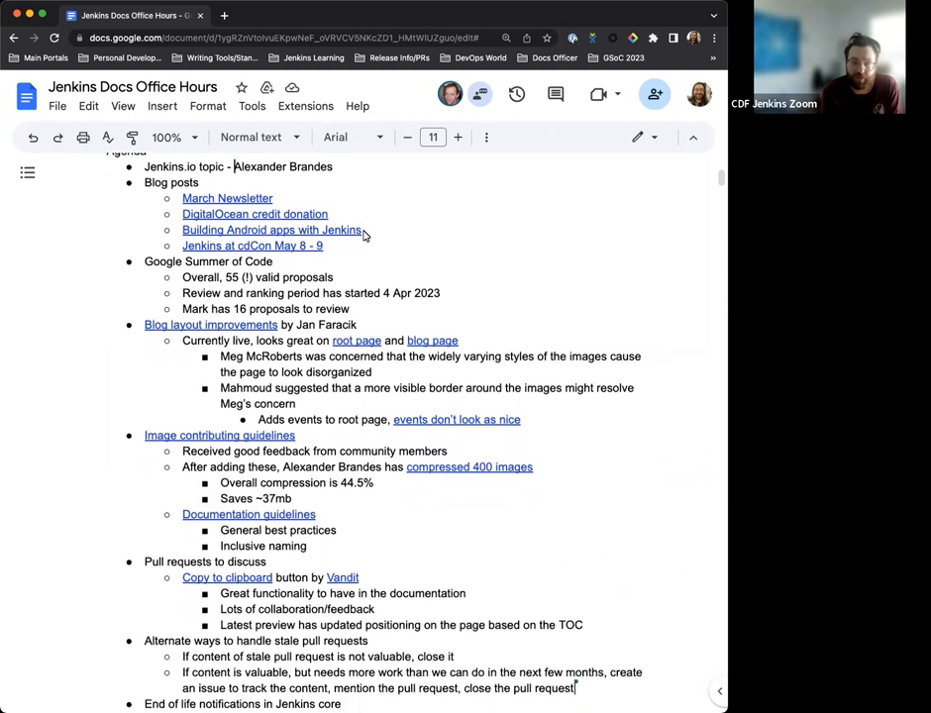
scroll("down", 3)
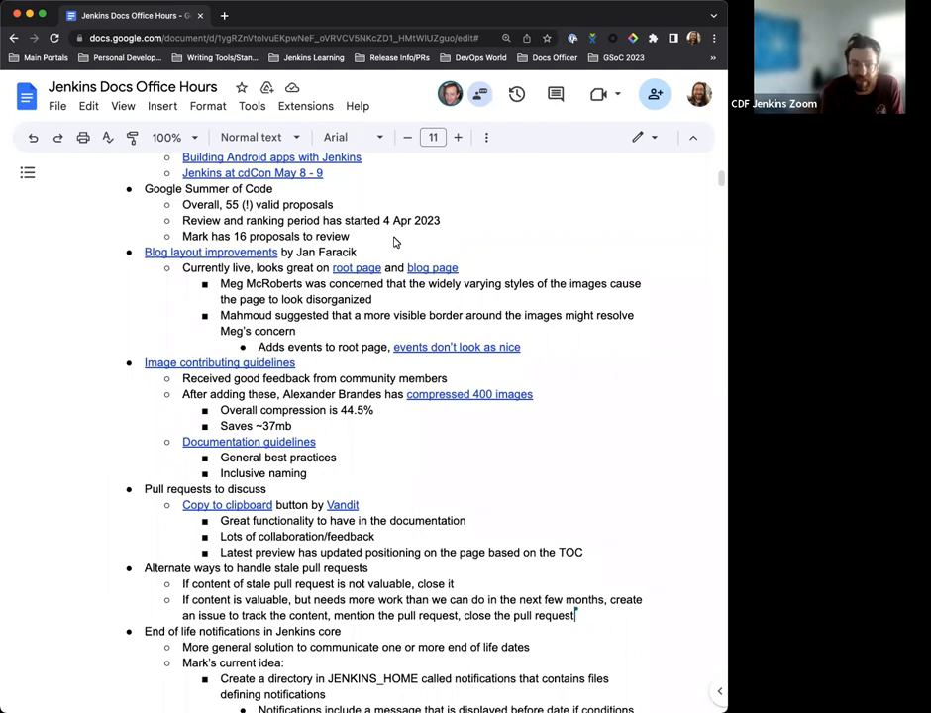
scroll("down", 3)
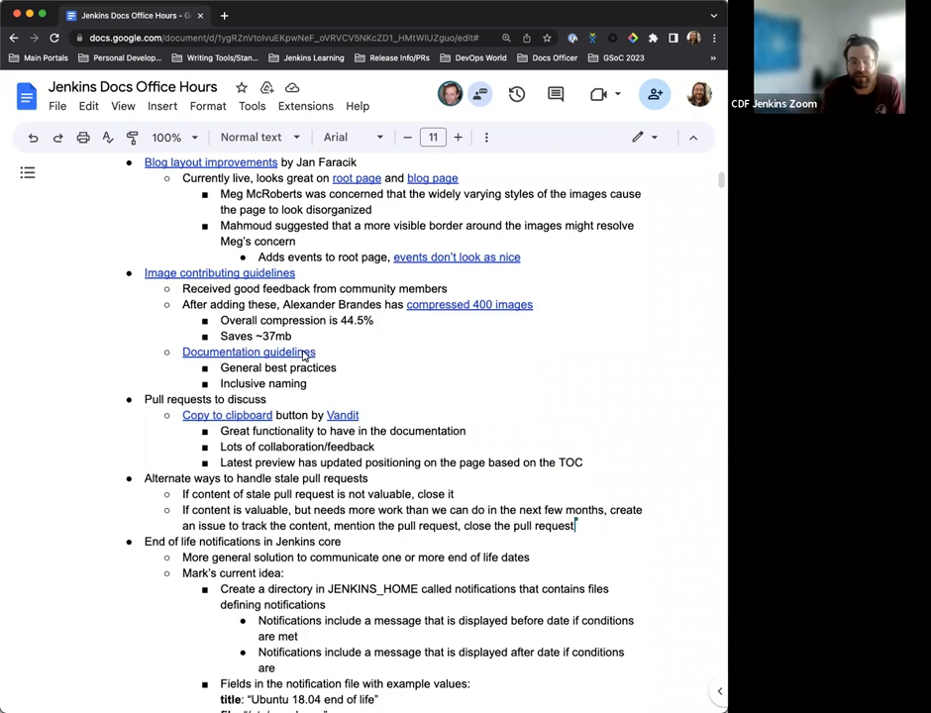
mouse_move(341, 355)
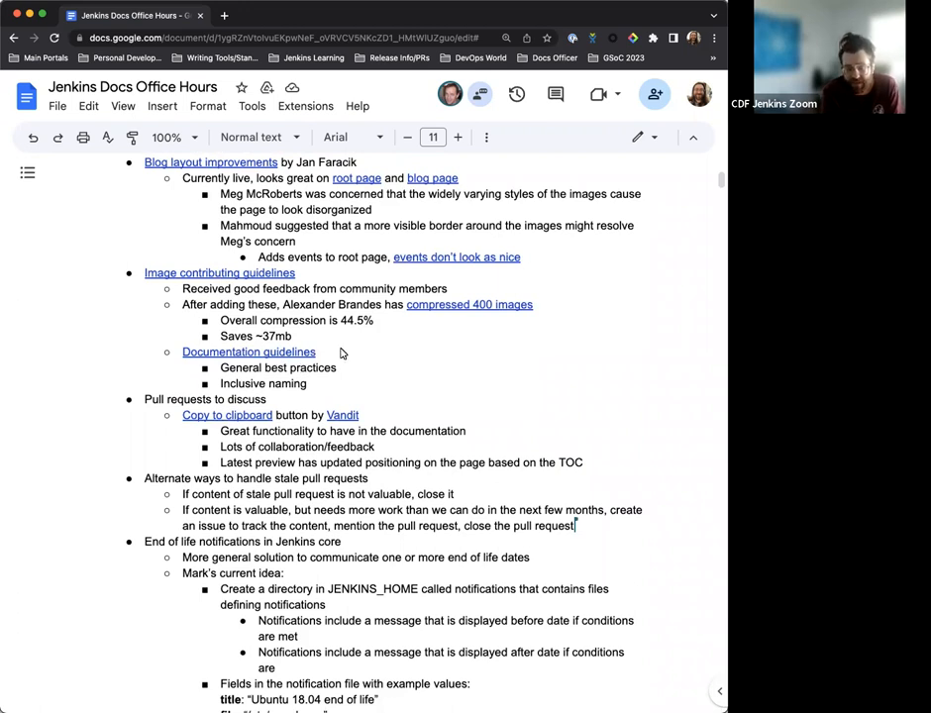
scroll("down", 3)
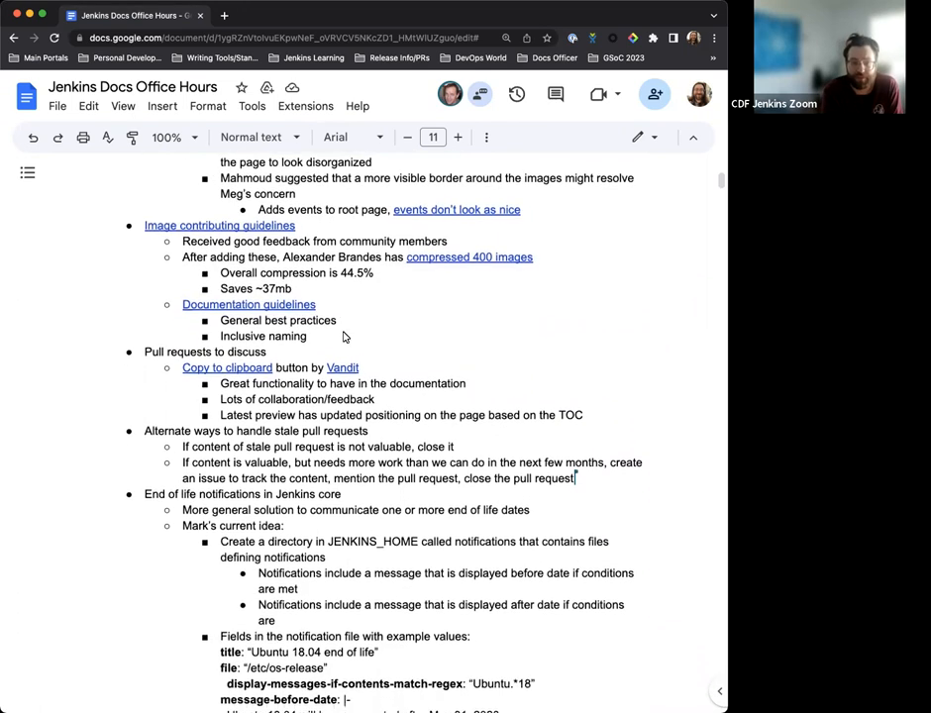
scroll("down", 3)
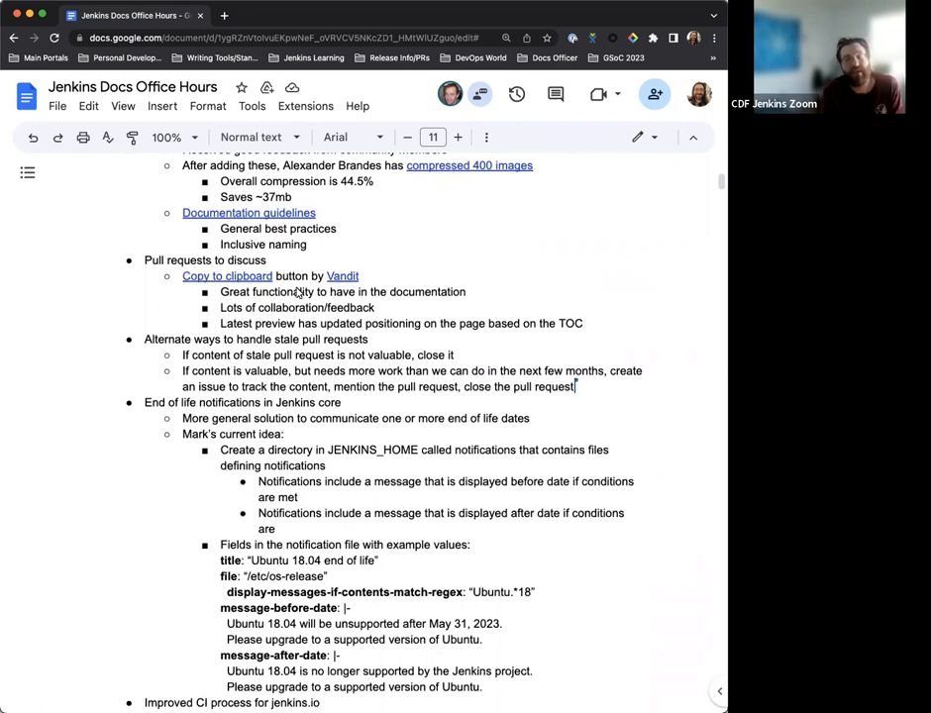
scroll("down", 3)
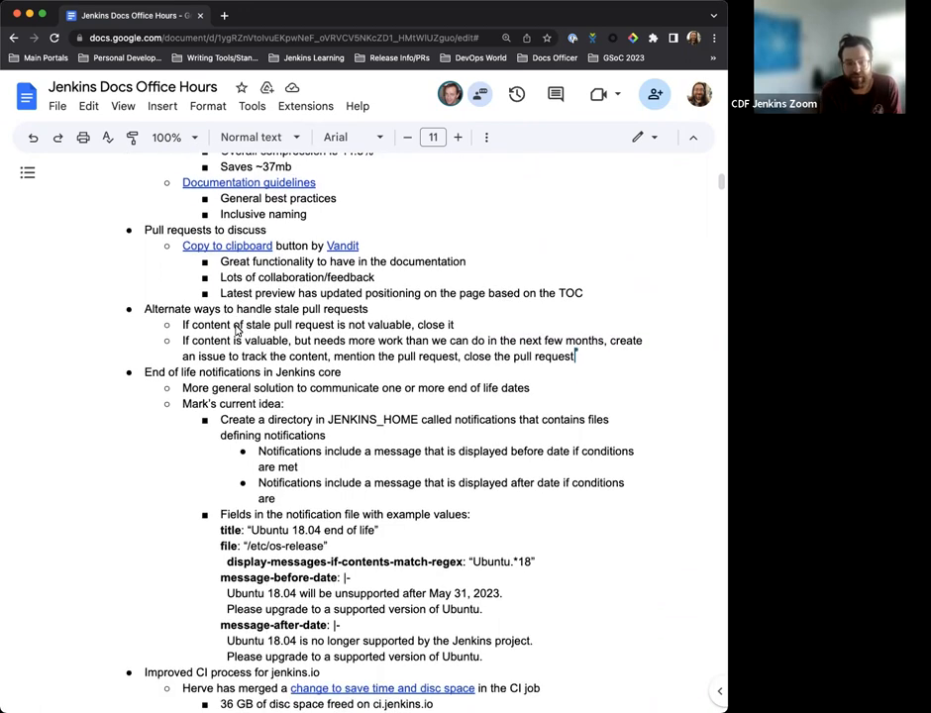
scroll("down", 3)
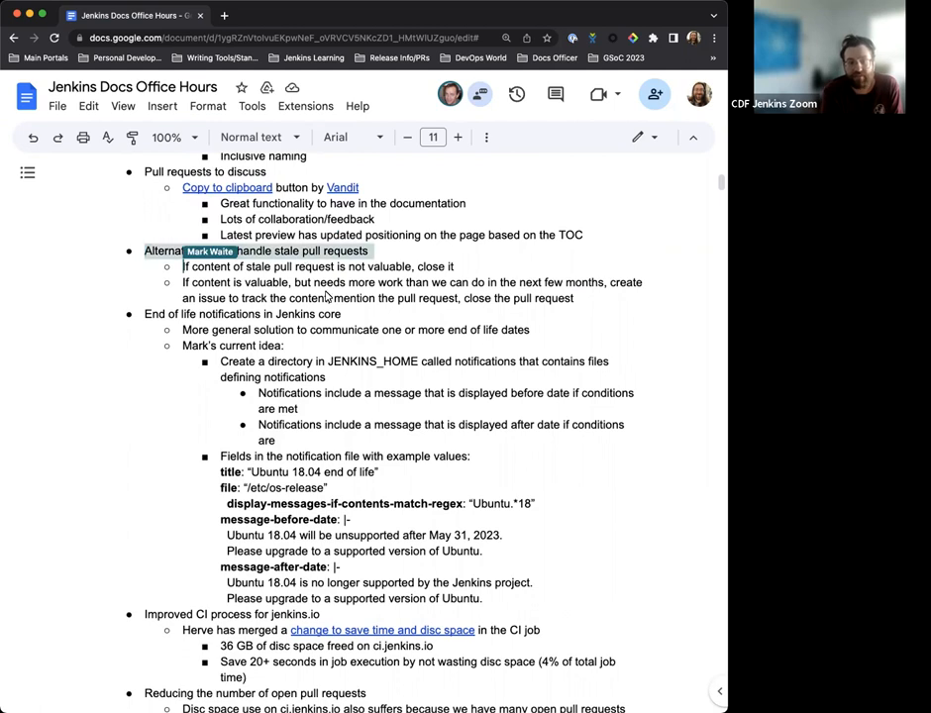
left_click_drag(182, 265, 485, 598)
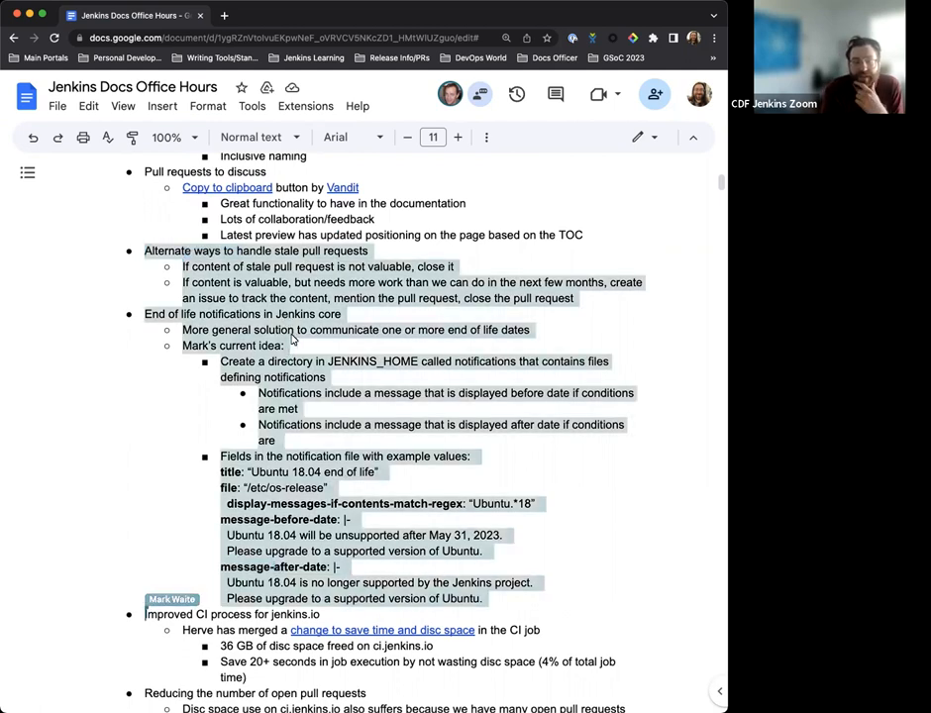
scroll("up", 3)
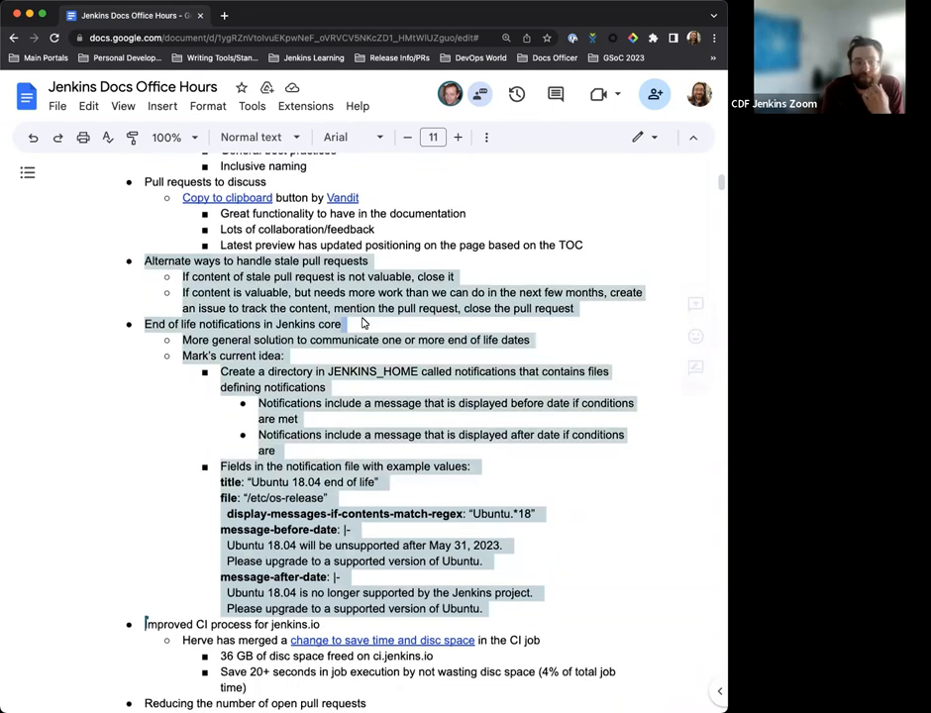
scroll("down", 3)
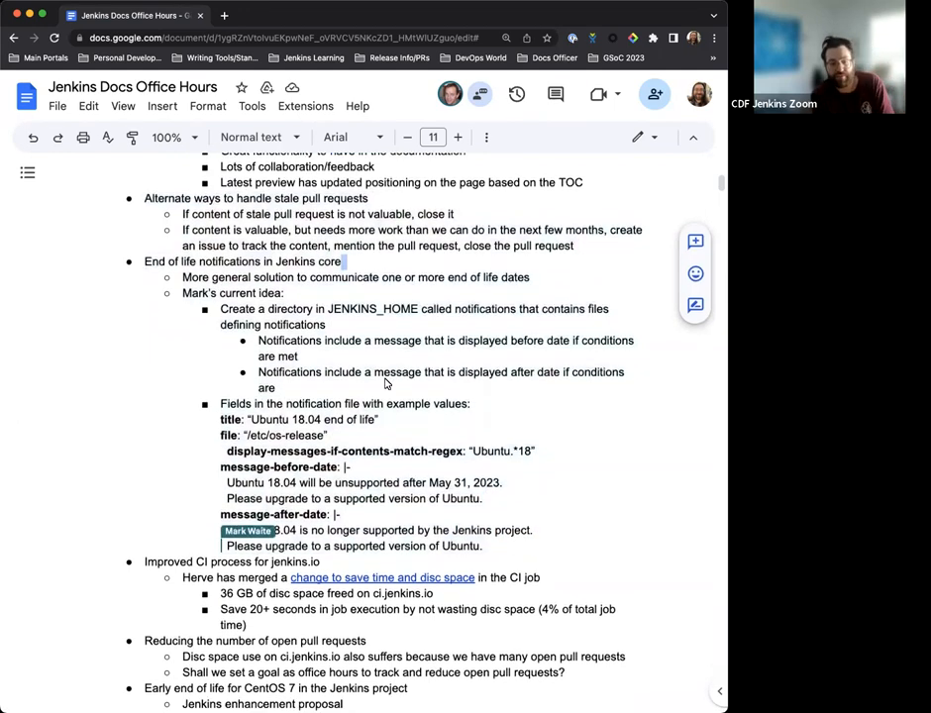
scroll("down", 3)
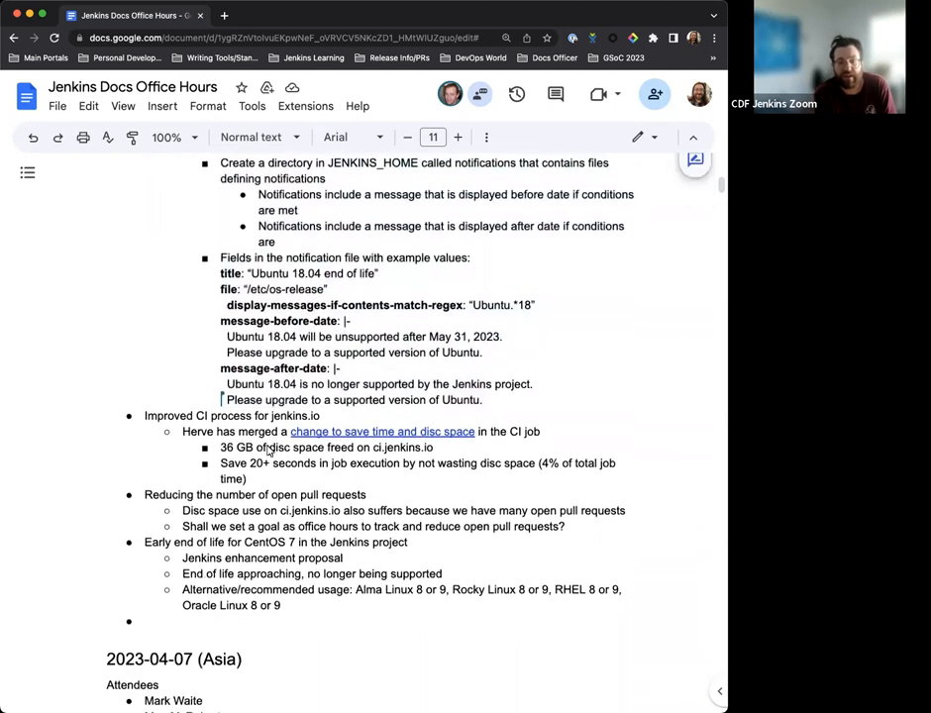
mouse_move(321, 481)
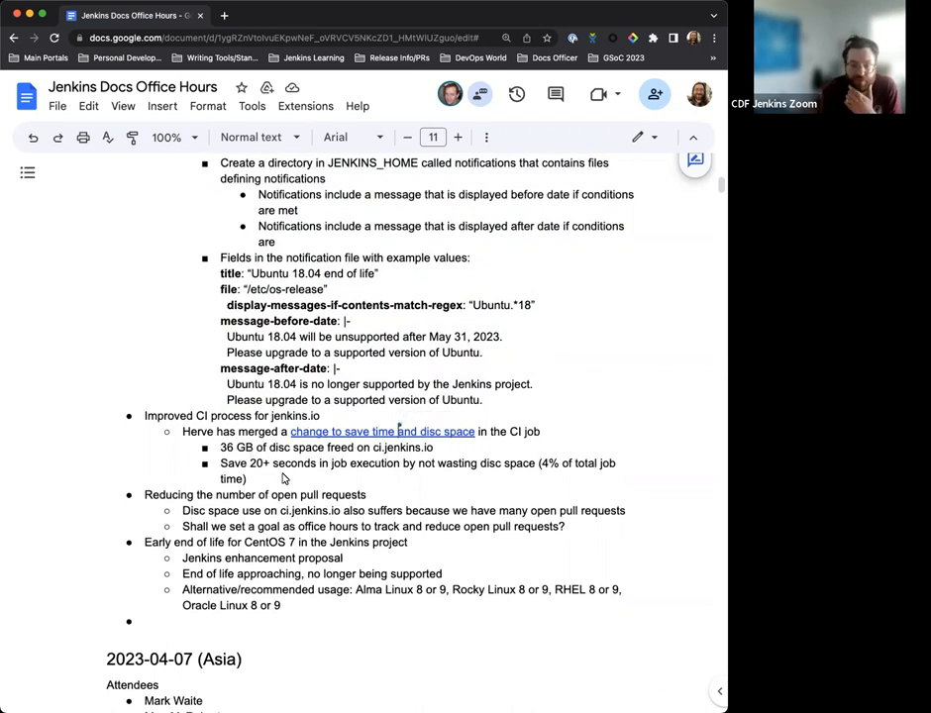
scroll("down", 3)
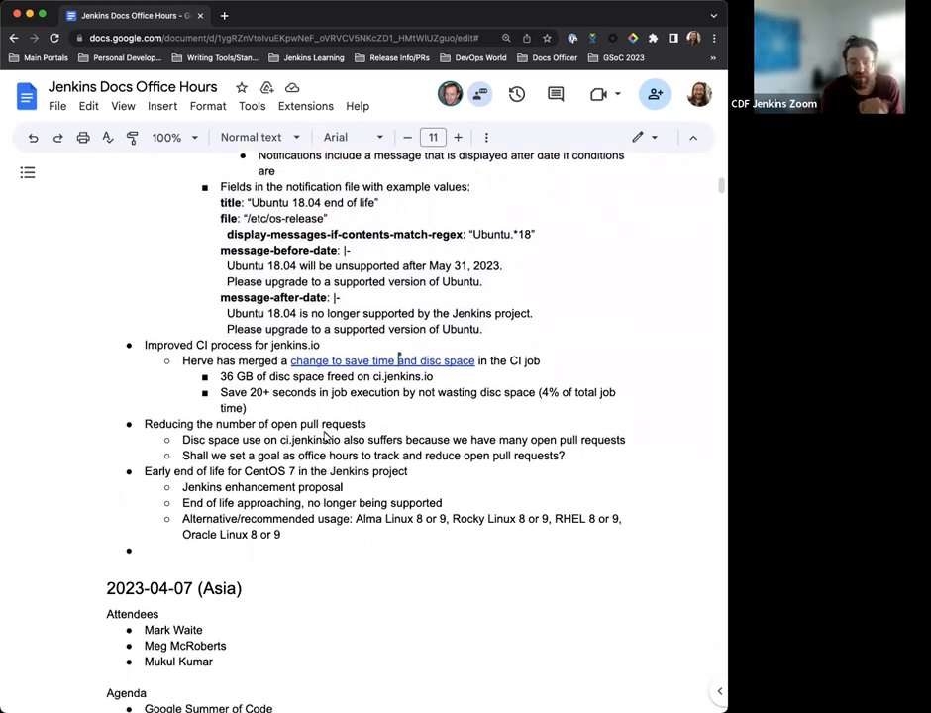
scroll("down", 3)
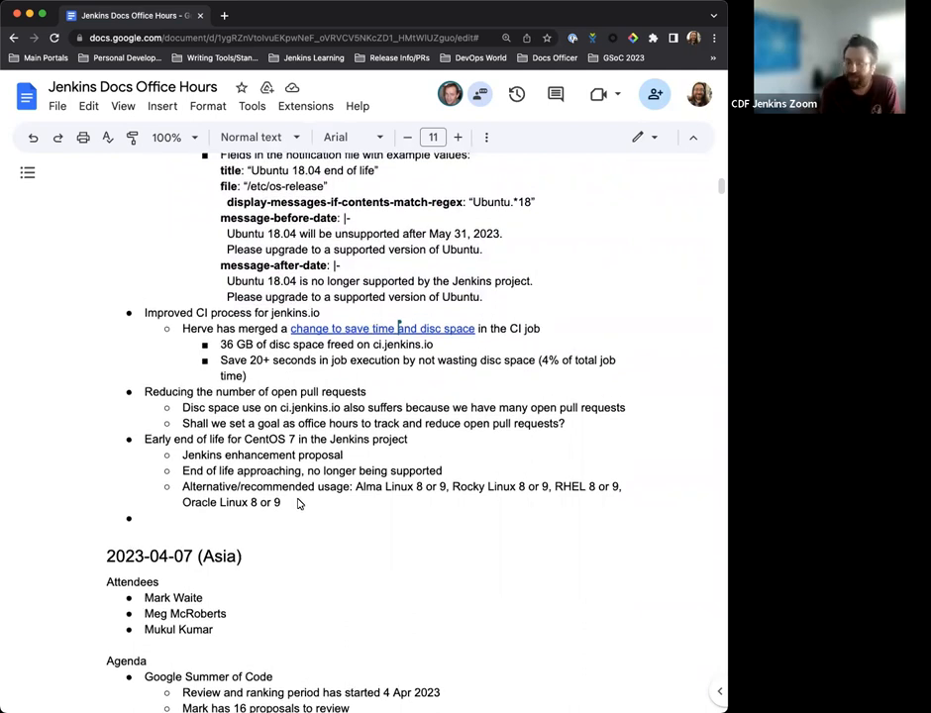
scroll("up", 3)
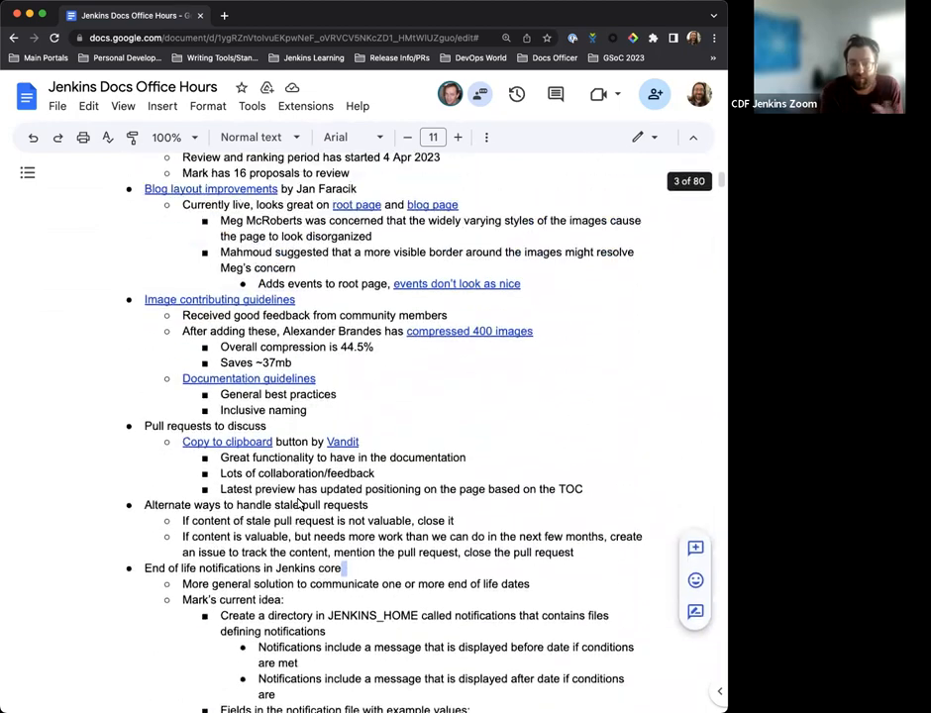
scroll("up", 3)
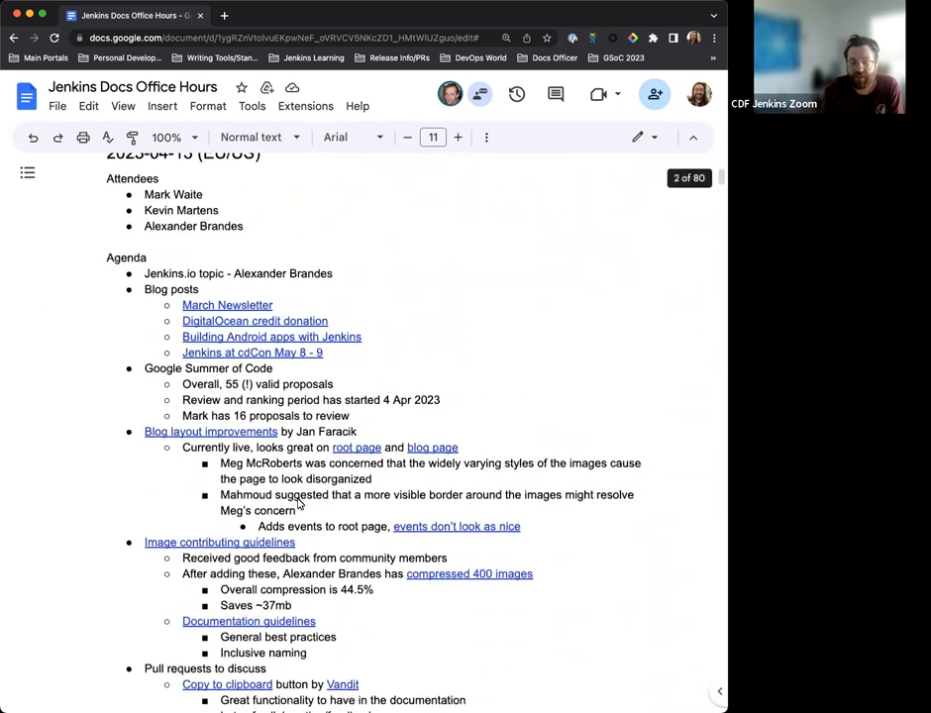
scroll("down", 3)
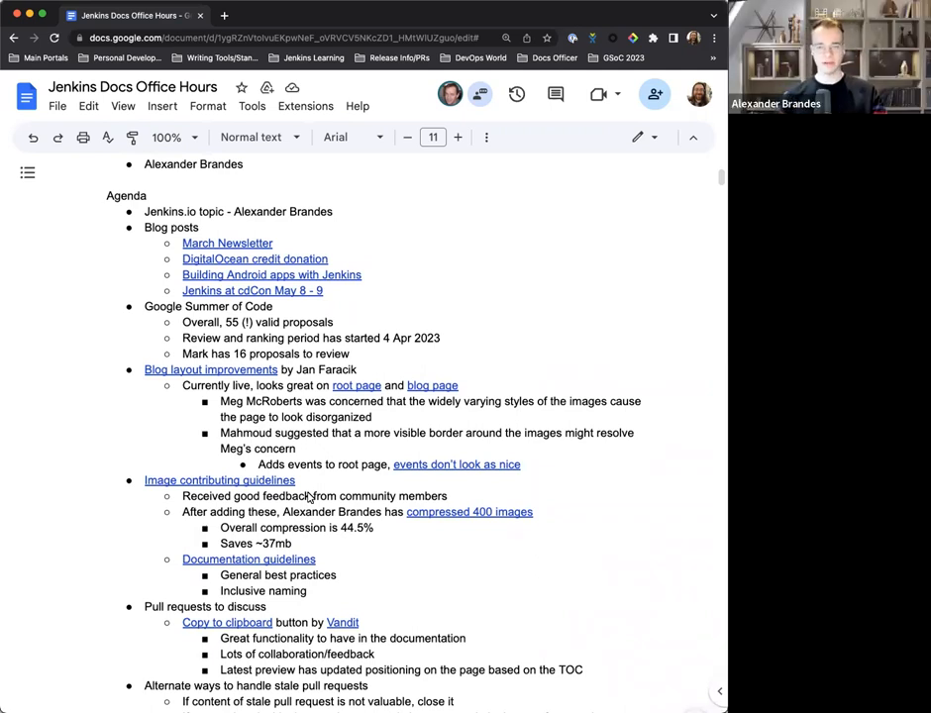
scroll("down", 3)
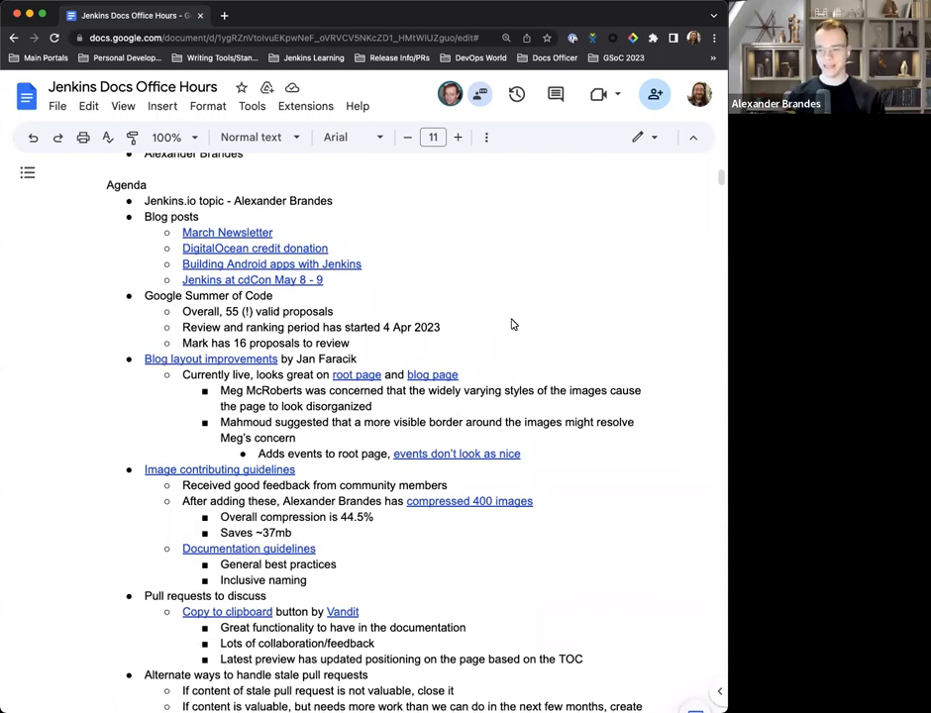
mouse_move(507, 325)
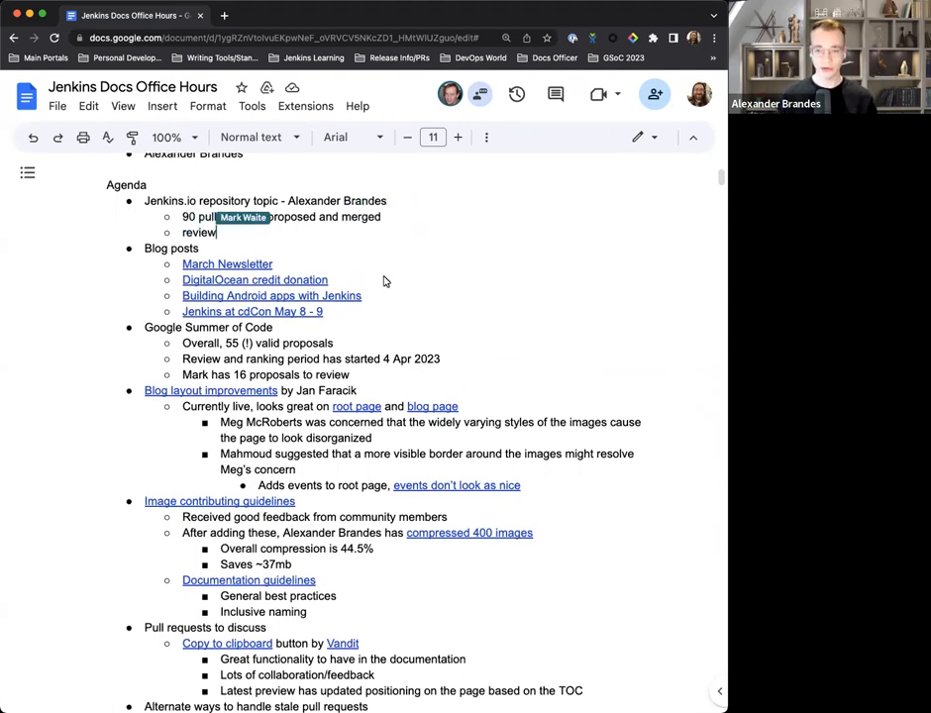
- Note 'Reviewed over 150 pull requests' and that he wants to be added as copy editor to continue his work
type("Reviewed over")
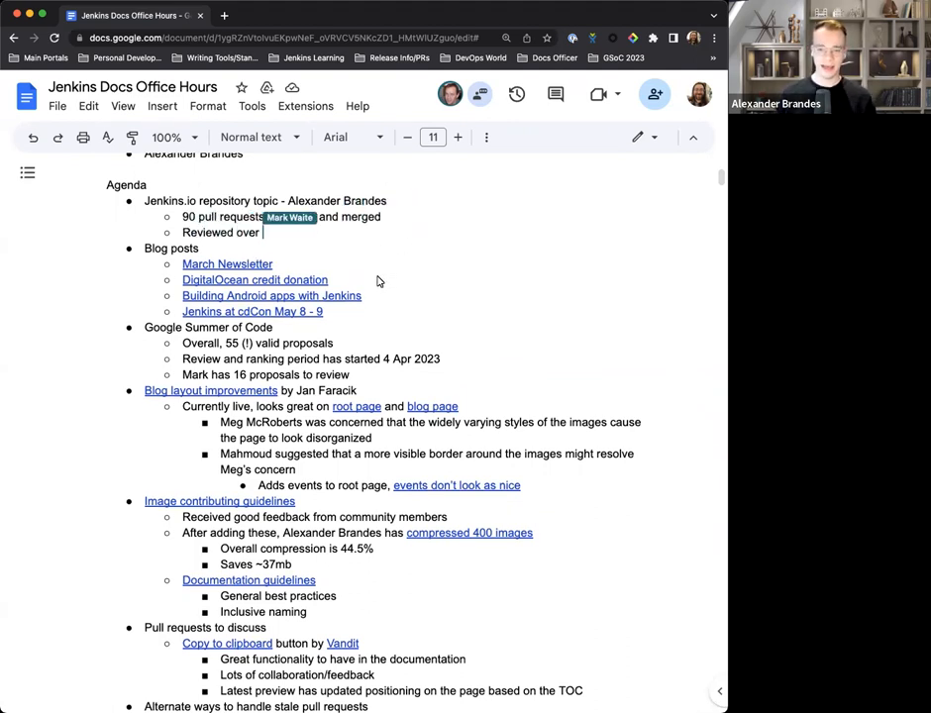
type("150 pull requests")
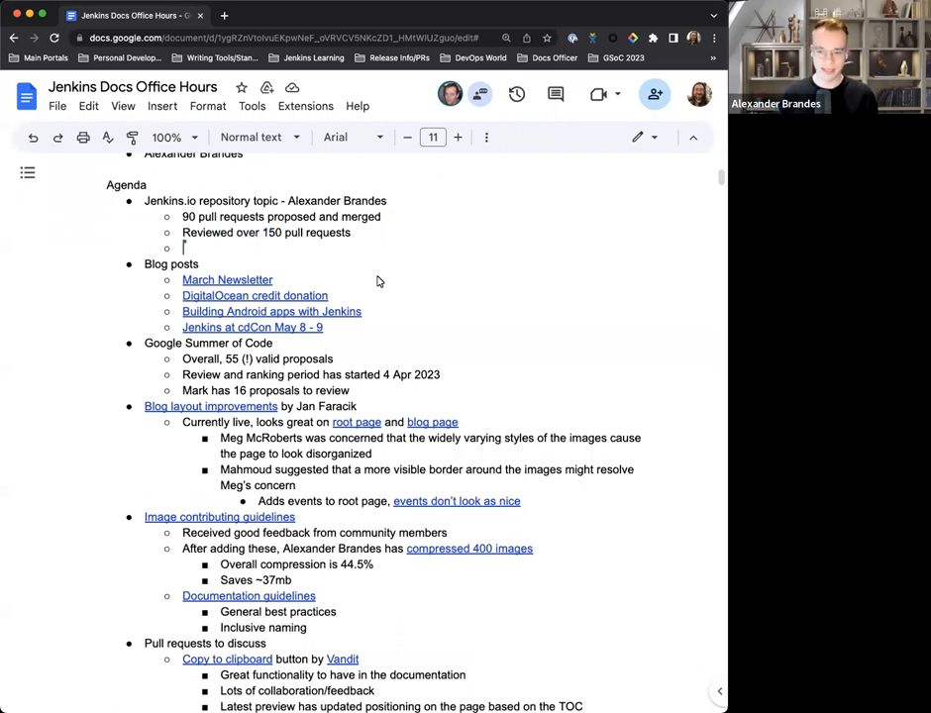
type("Wants to be addin")
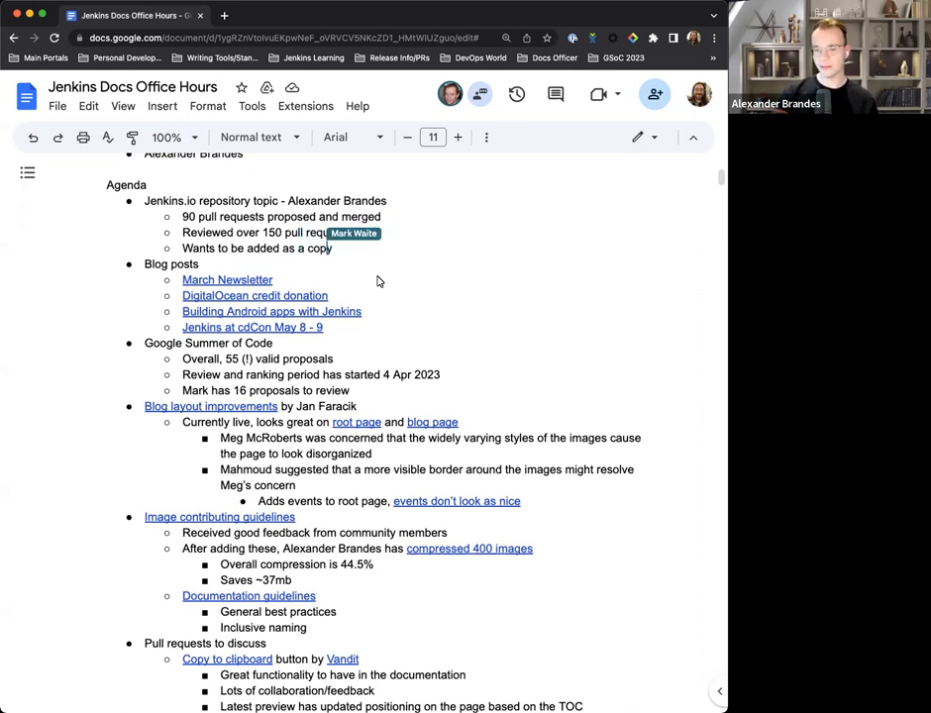
type("editor to continue his")
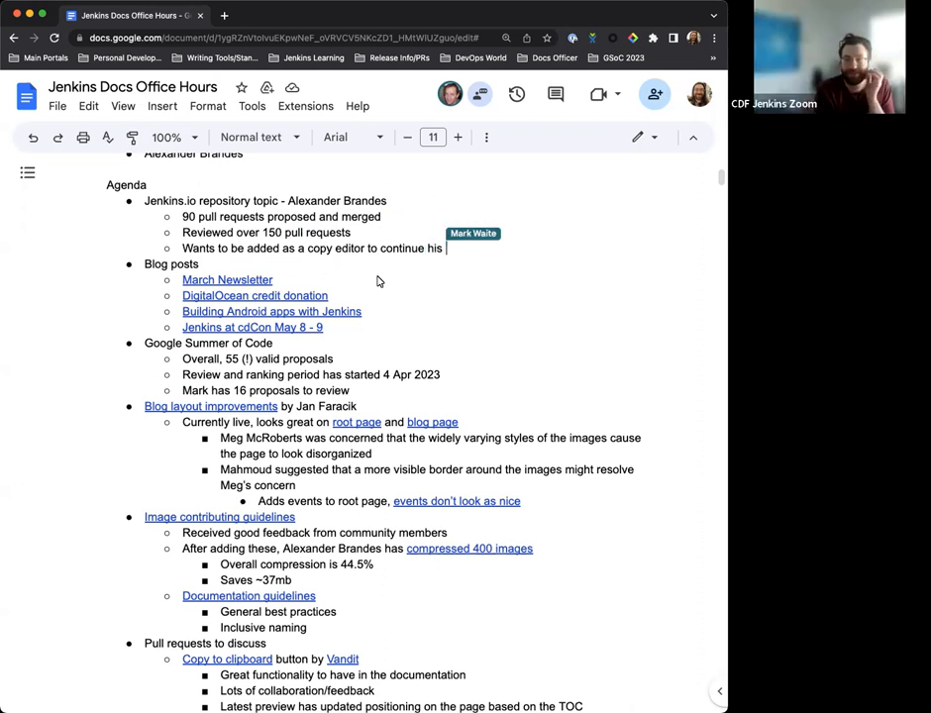
type("work")
type("Already has permissions, this is a fa")
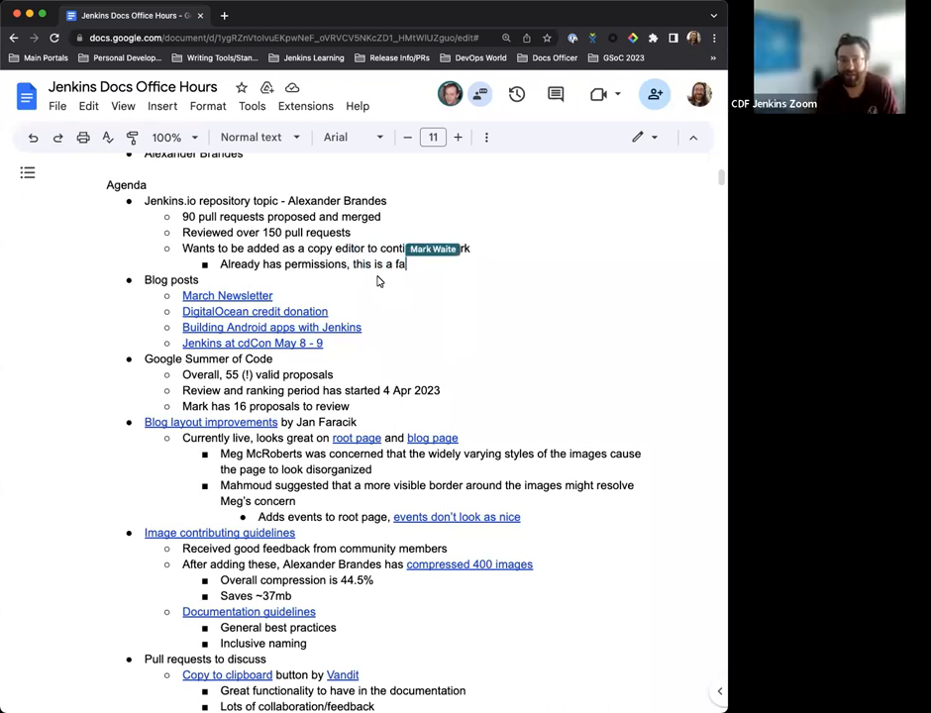
- Note he already has merge permissions, formalizing the copy editor role, and 'Sent request to Jenkins'
type("ormalization of the")
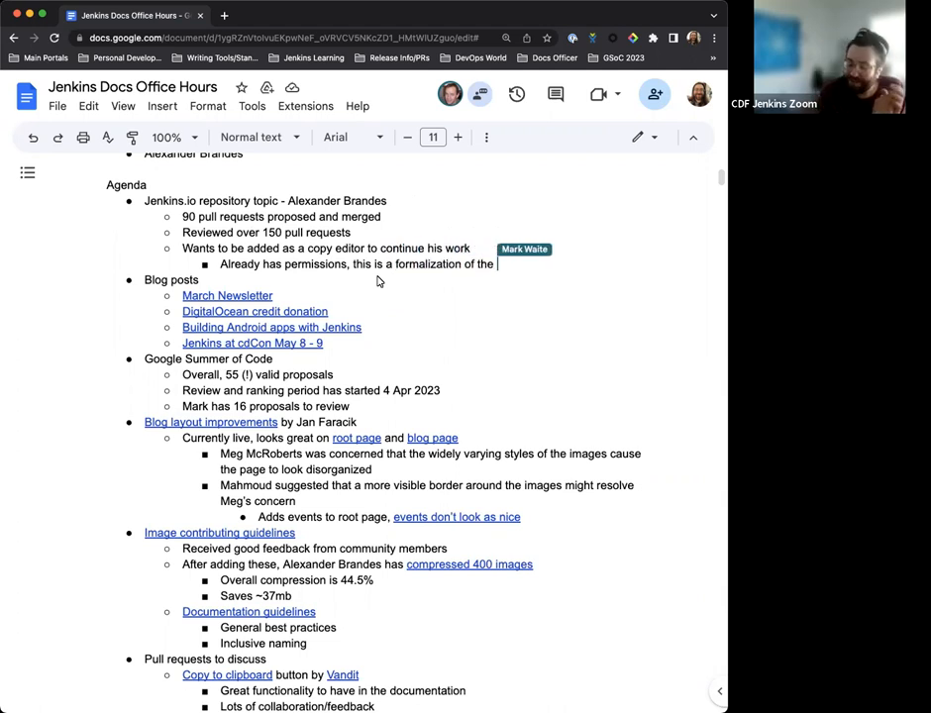
type("role as copy")
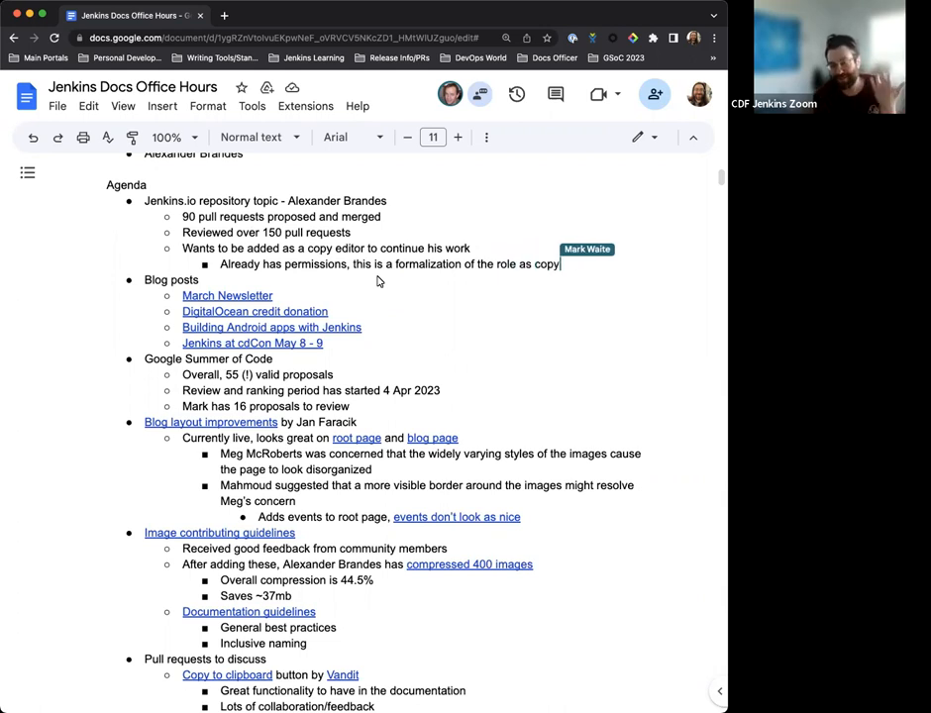
type("editor")
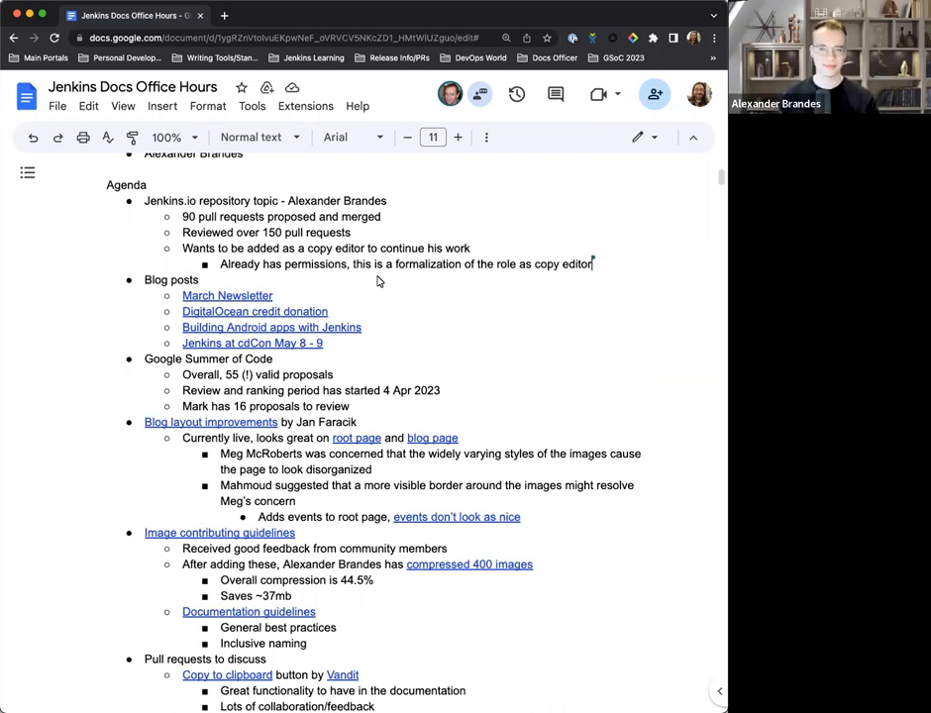
mouse_move(479, 230)
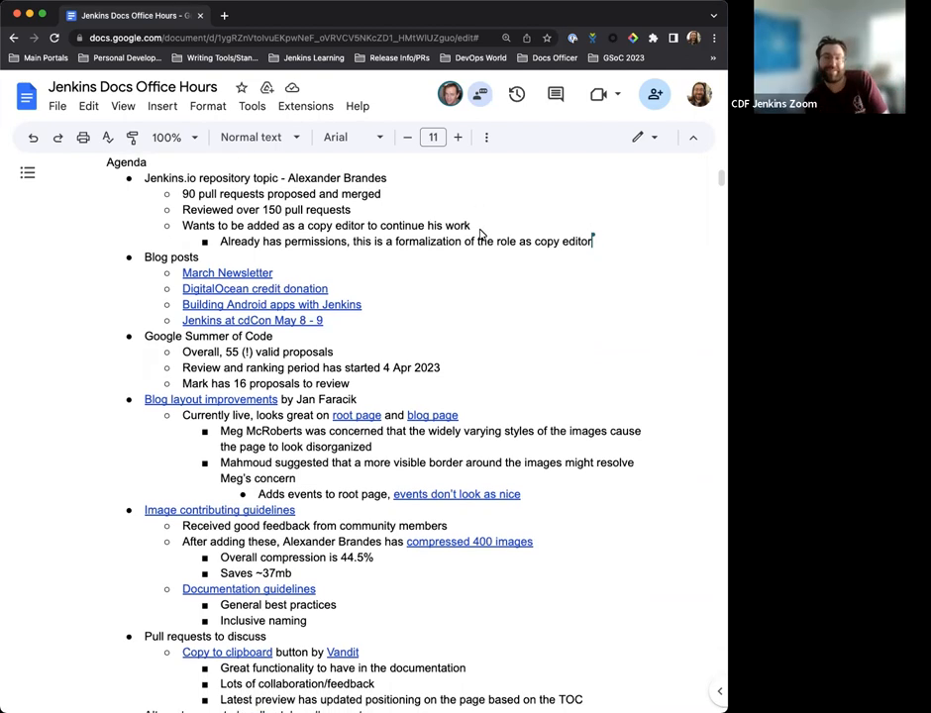
scroll("up", 3)
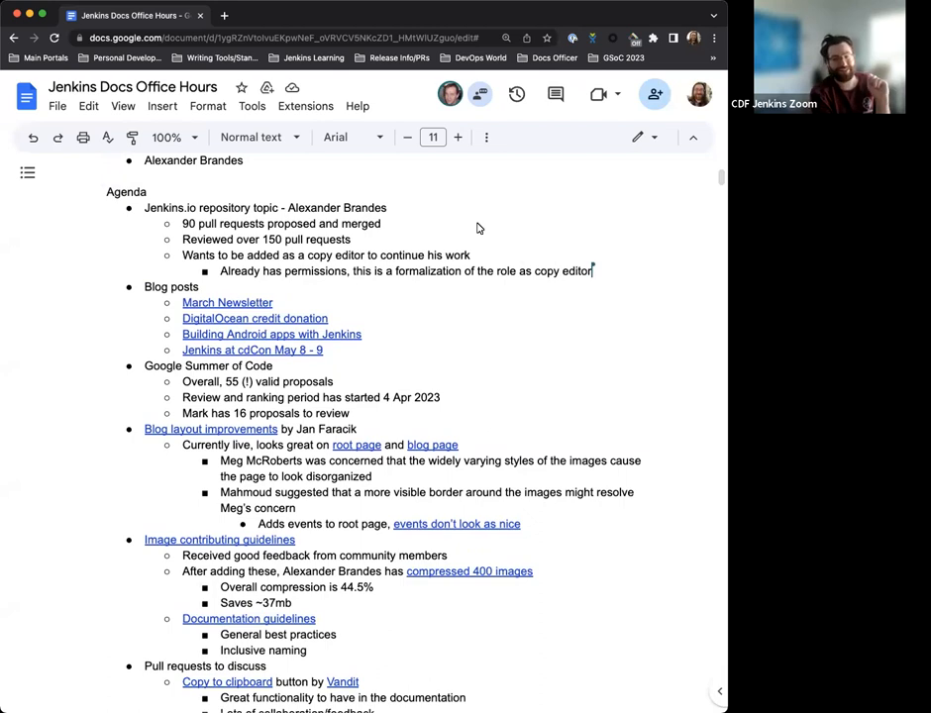
mouse_move(467, 226)
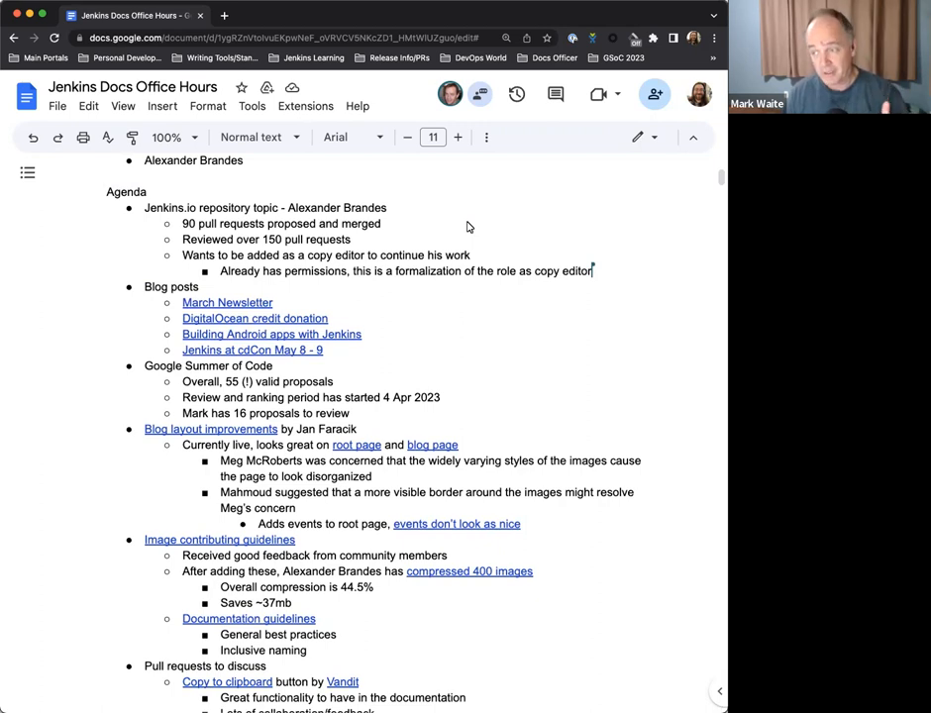
mouse_move(557, 222)
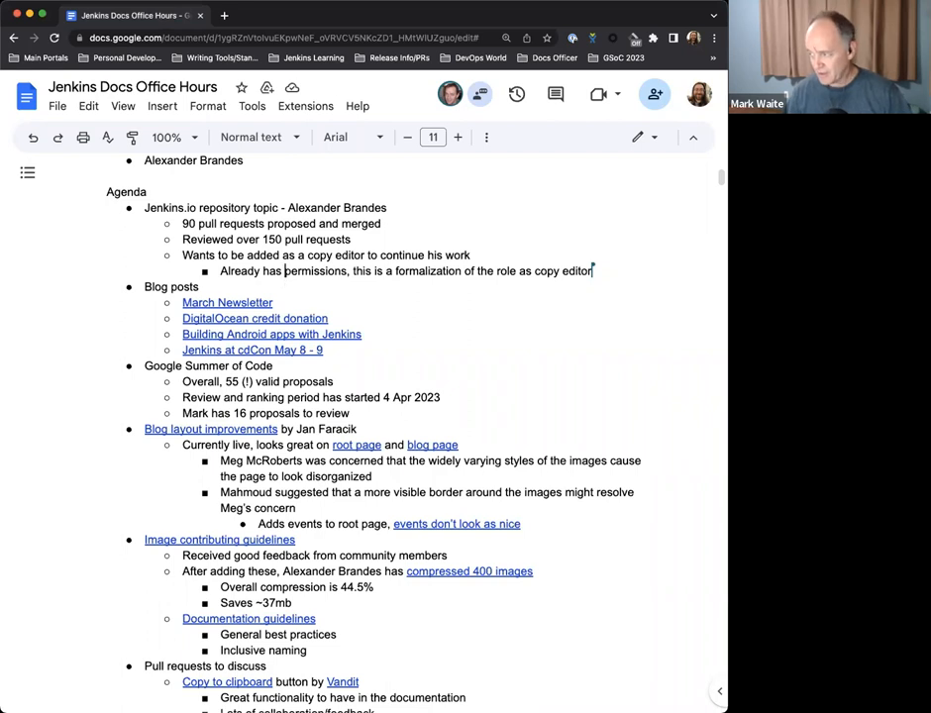
type("merge")
type("Sent request to")
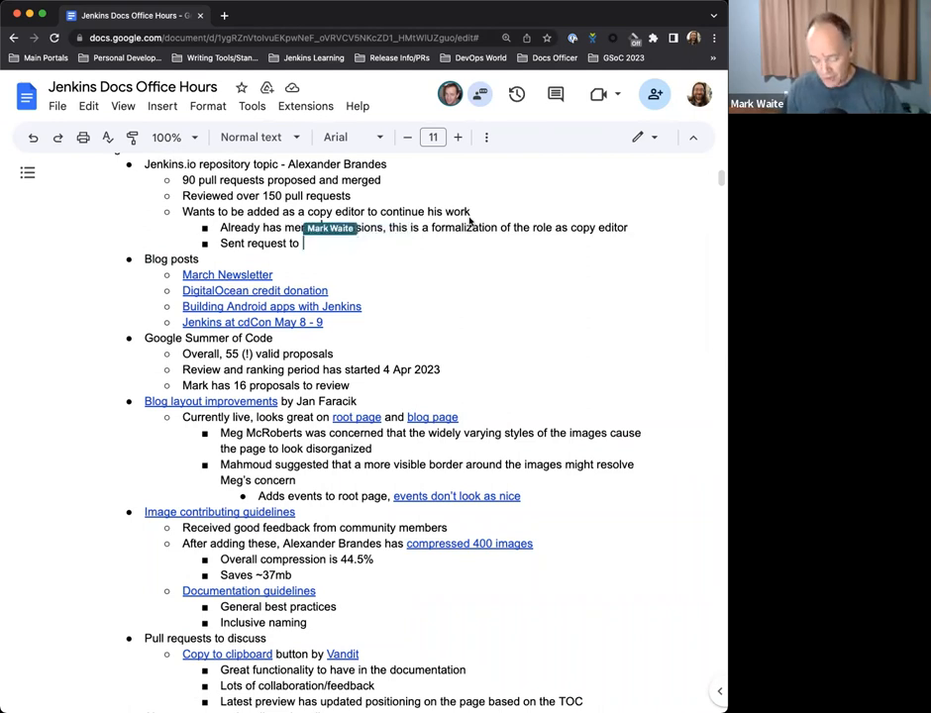
type("Jenkins")
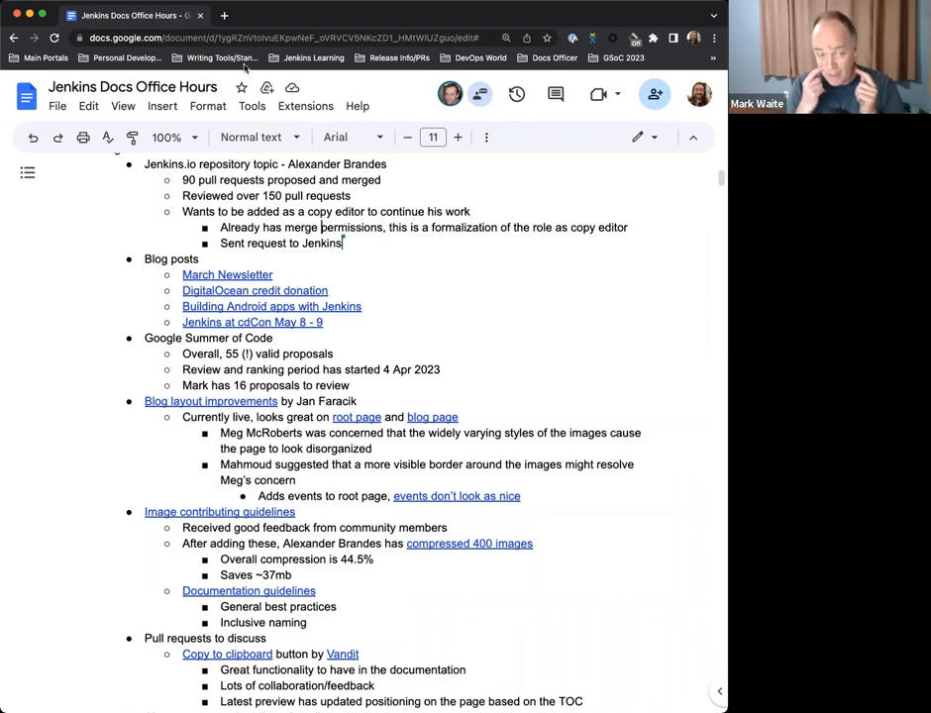
scroll("down", 3)
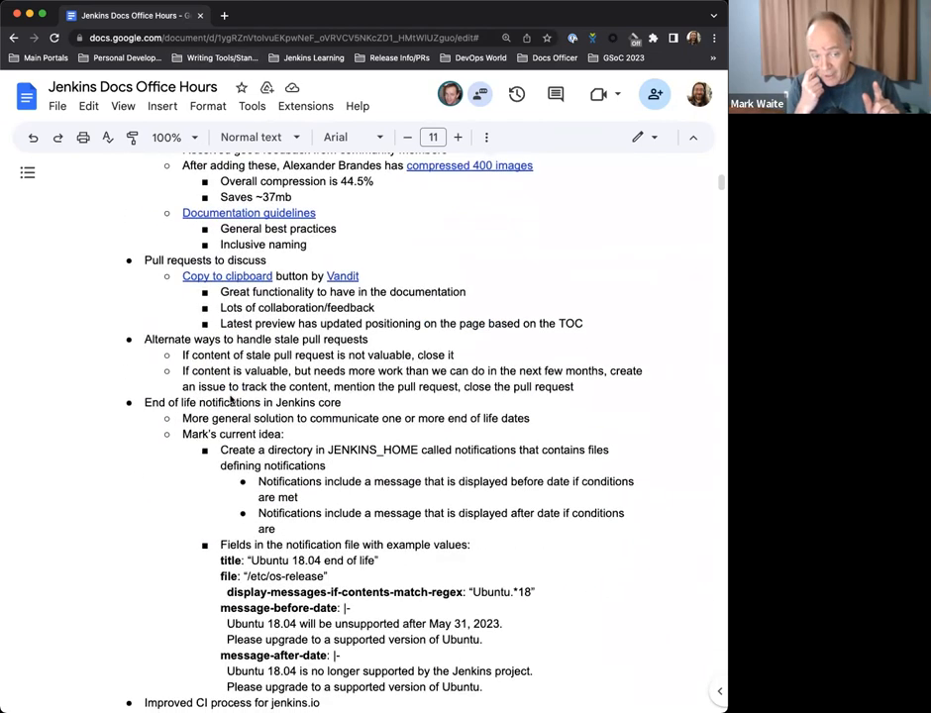
scroll("down", 3)
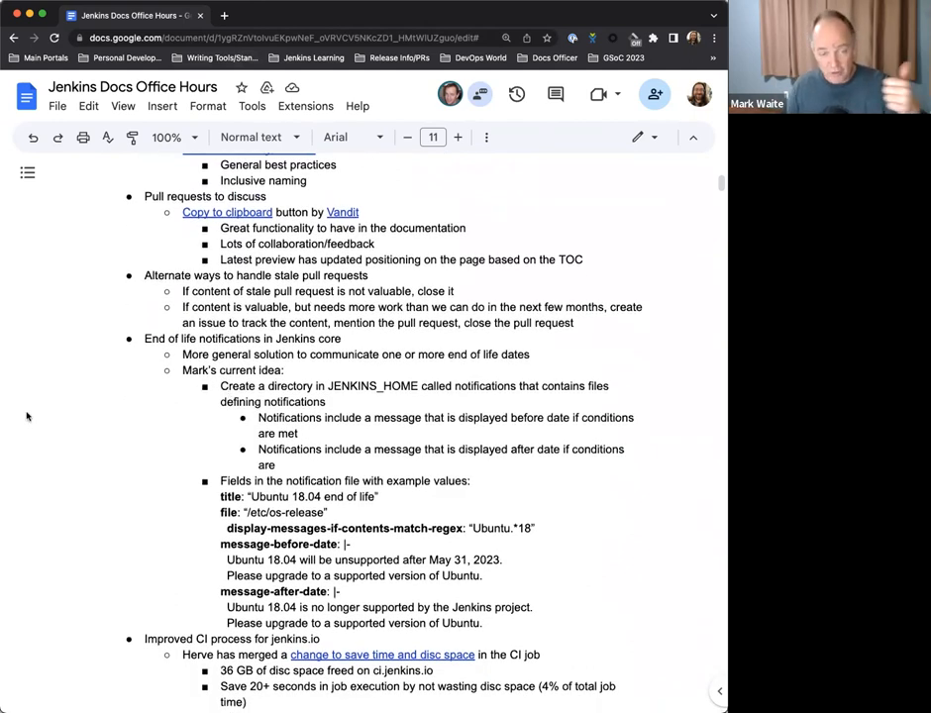
scroll("down", 3)
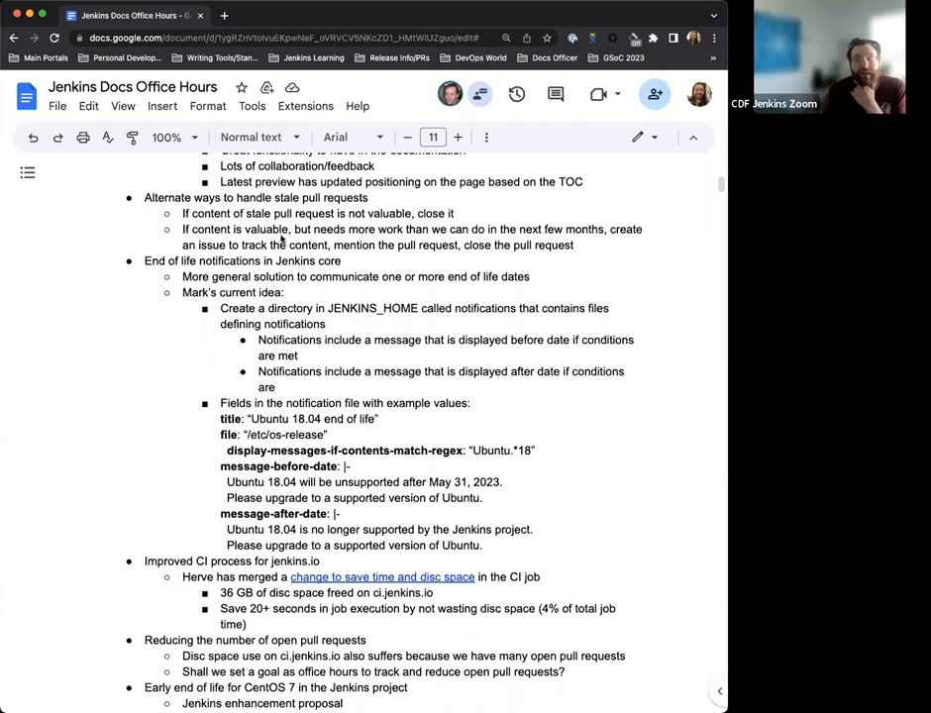
scroll("up", 3)
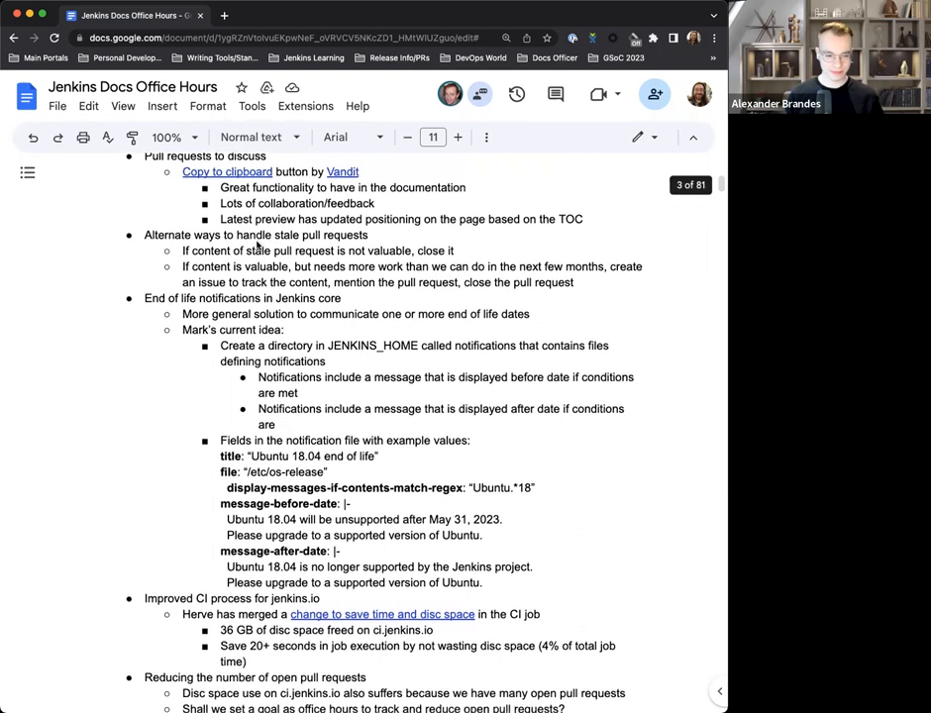
scroll("down", 3)
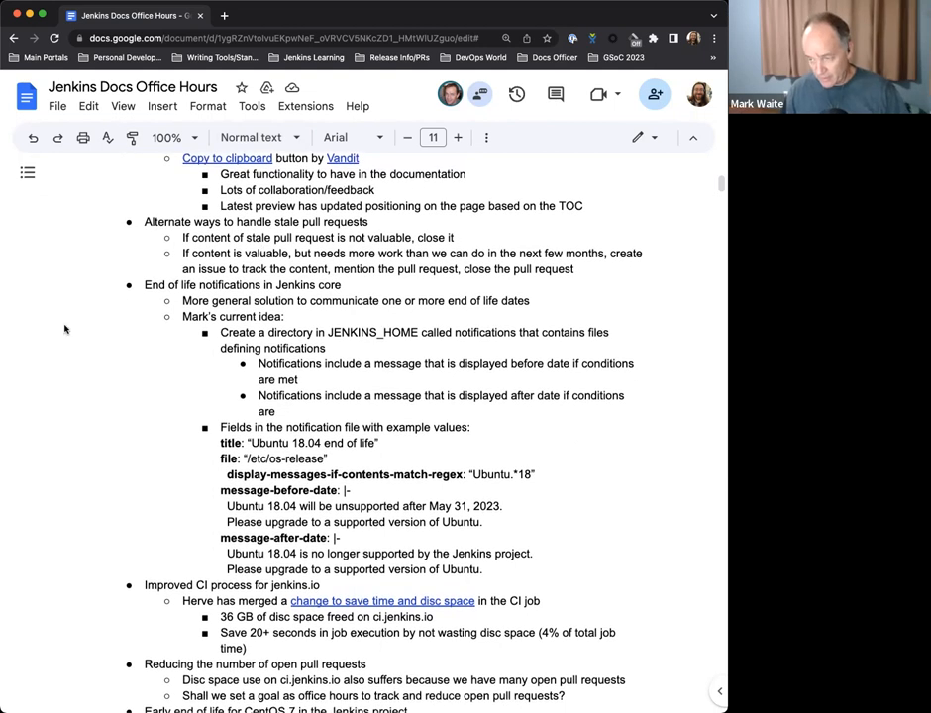
scroll("down", 3)
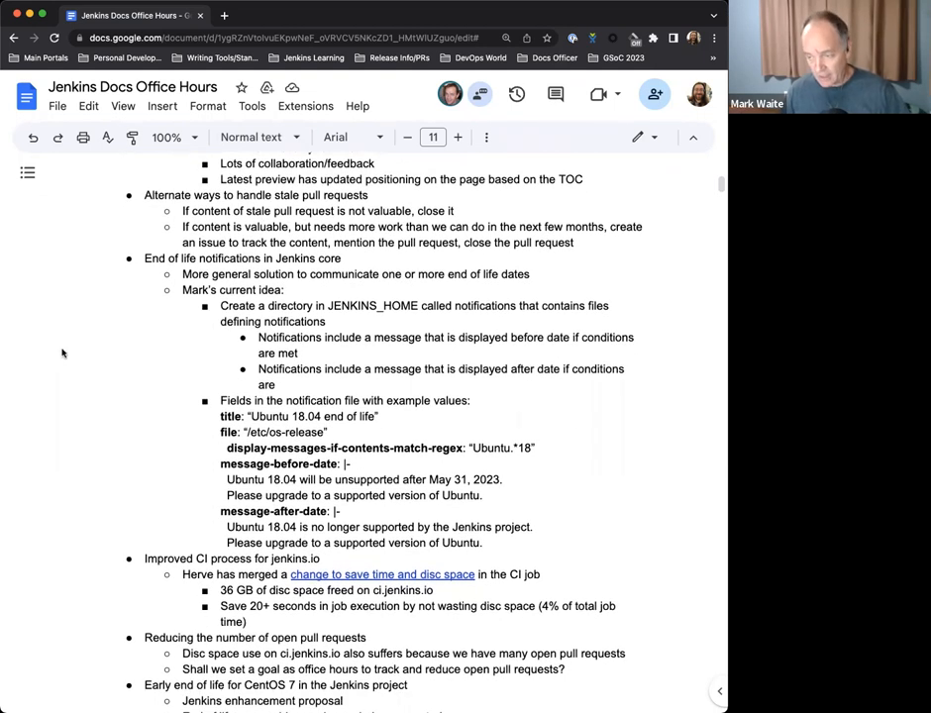
scroll("up", 3)
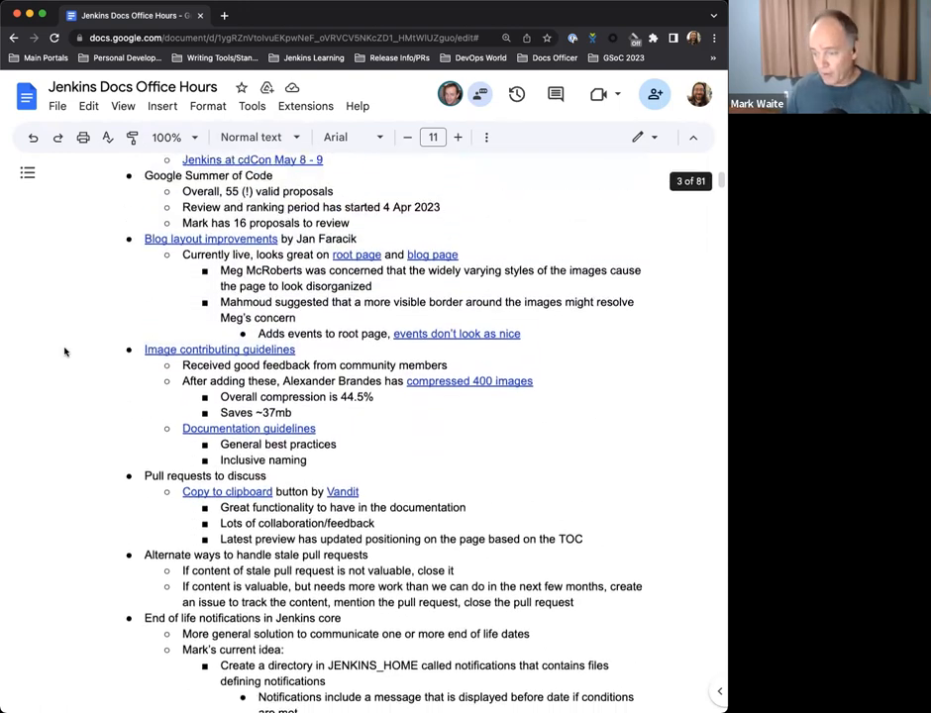
scroll("up", 3)
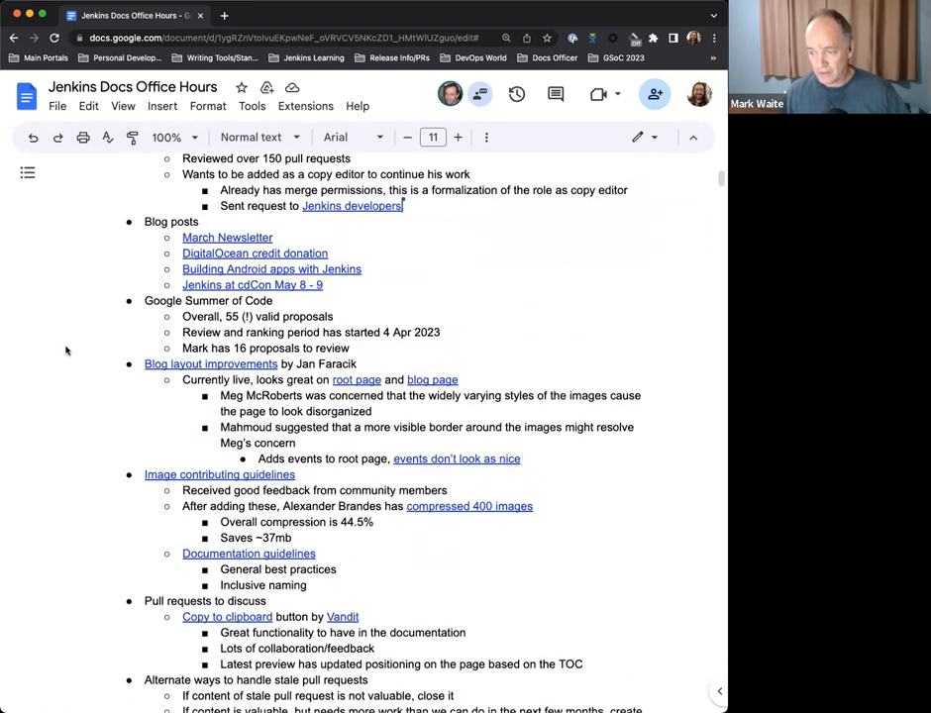
scroll("up", 3)
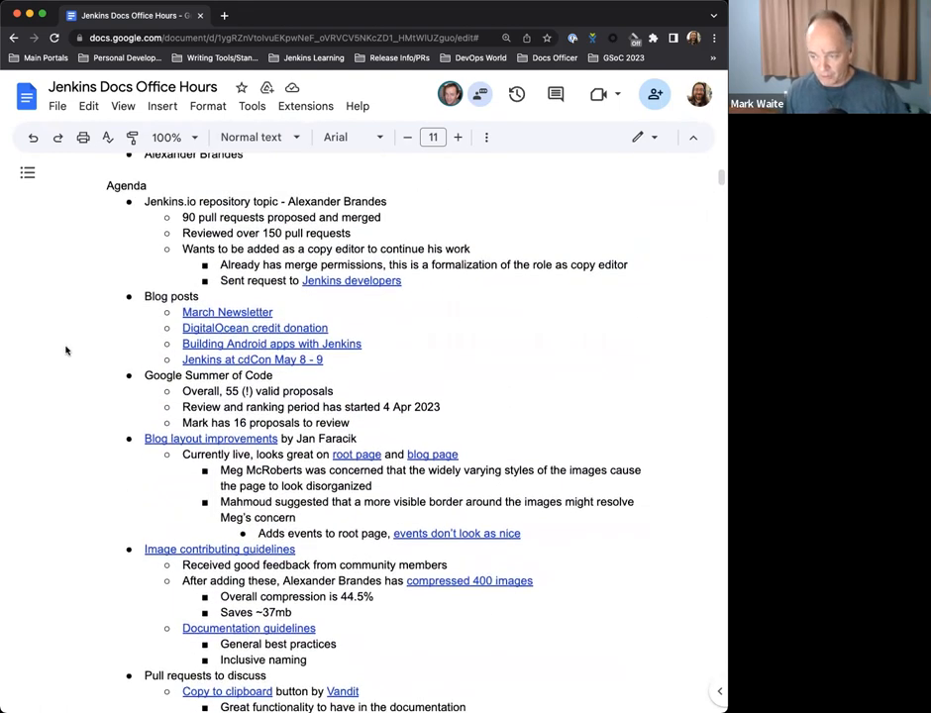
scroll("up", 3)
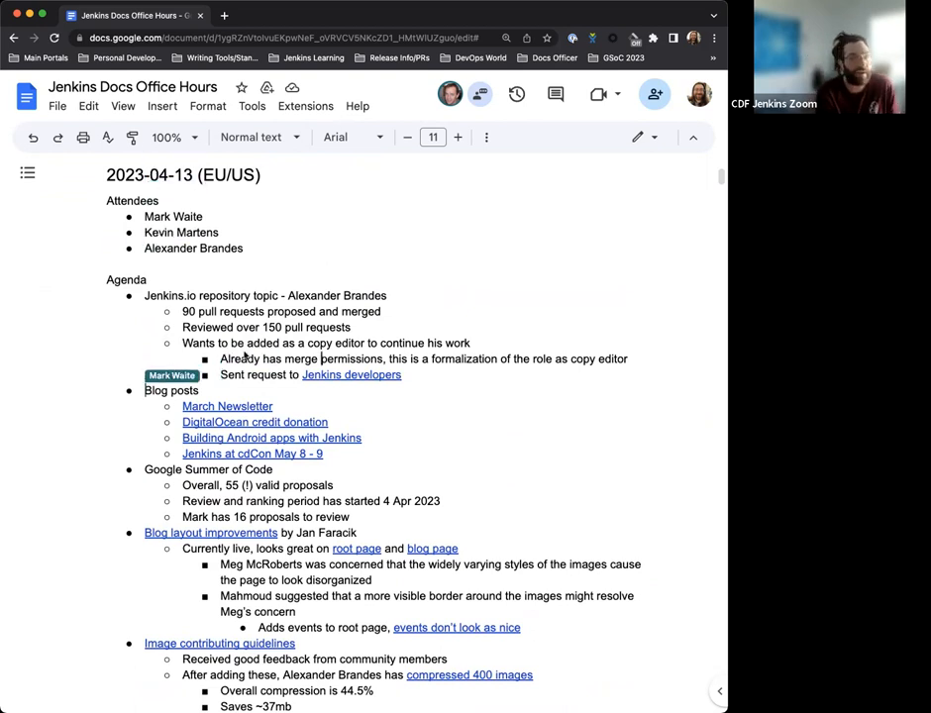
scroll("down", 3)
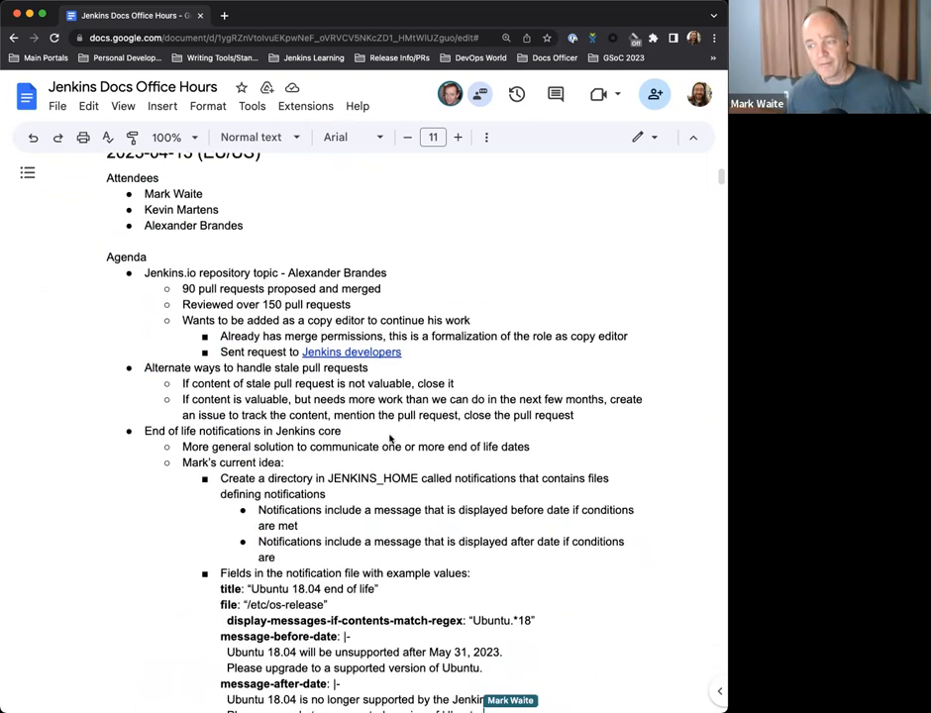
scroll("down", 3)
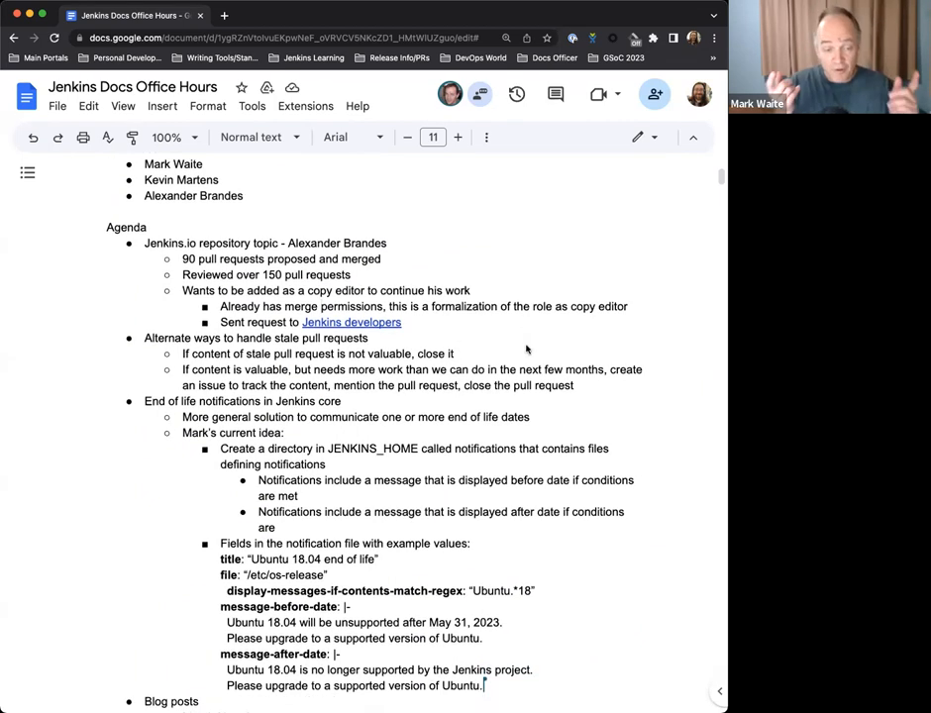
- Add the bullet: Consider a "stalled" label like exists on Jenkins core
scroll("down", 3)
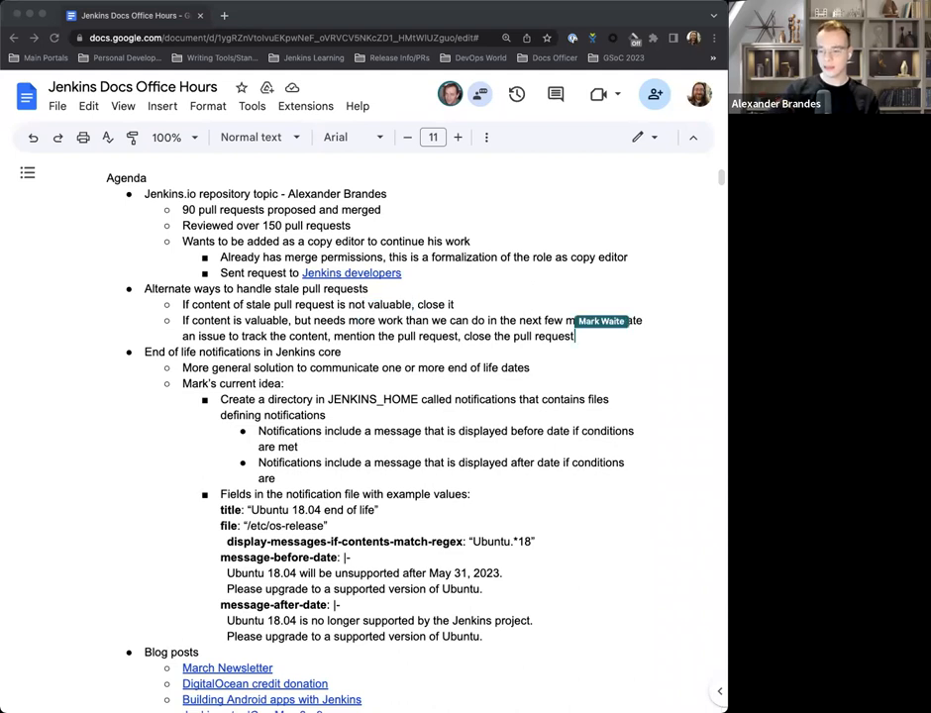
type("Consider a")
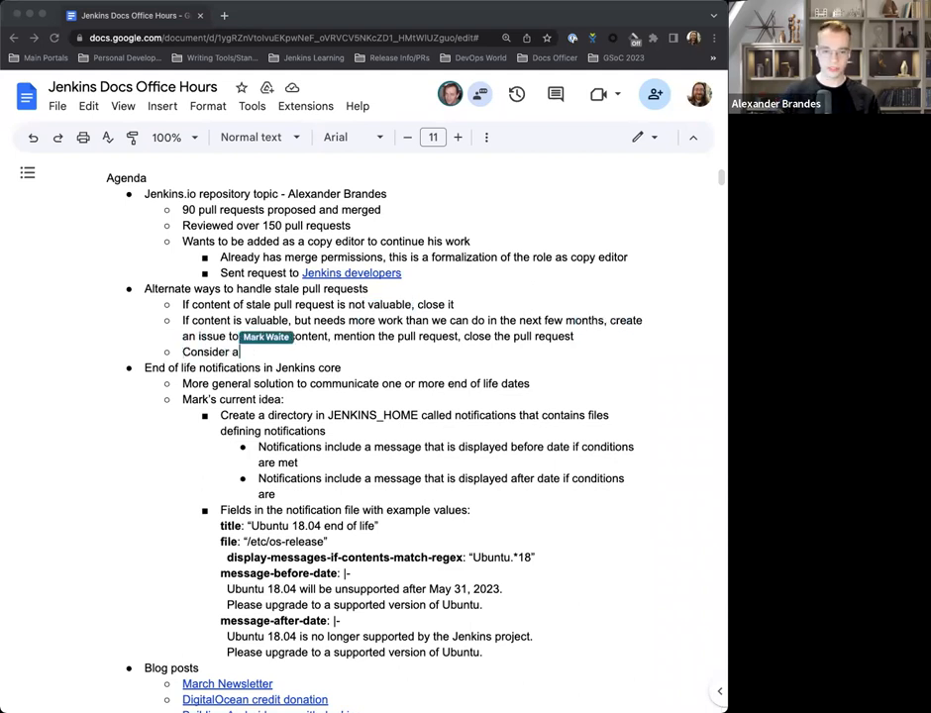
type("\"stalled\"")
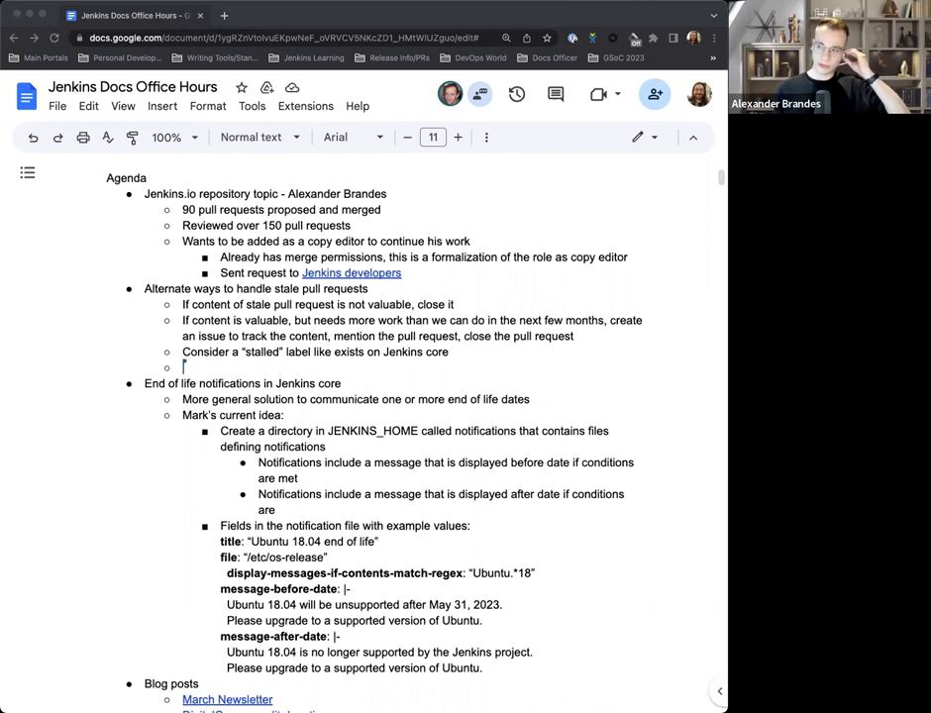
- Add the bullet: Consider a "proposed-for-close" label as used on Jenkins core
type("Consider a “")
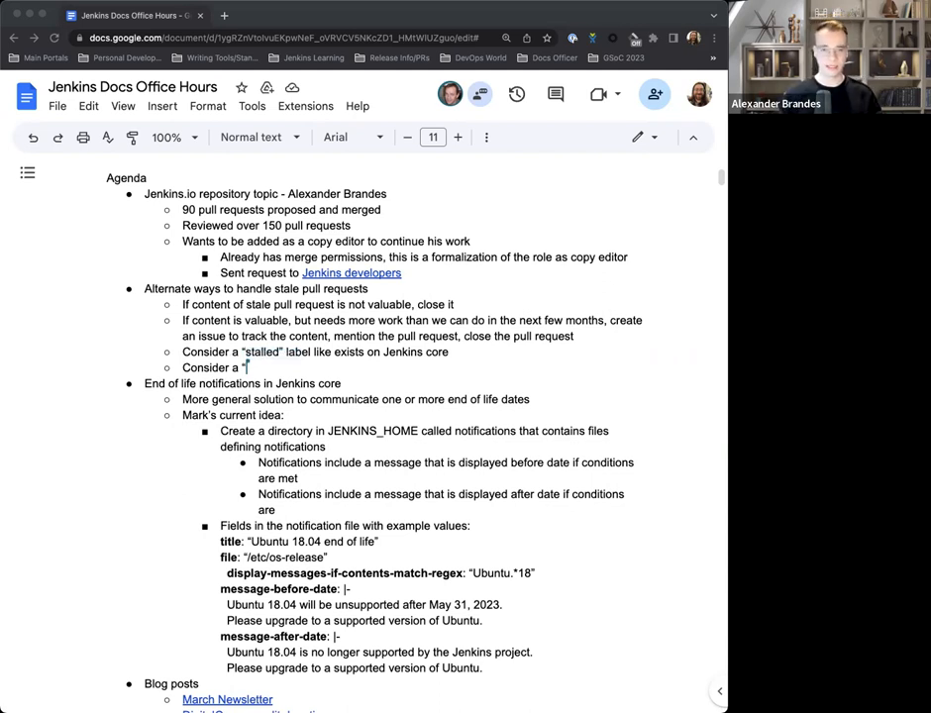
type("proposed-")
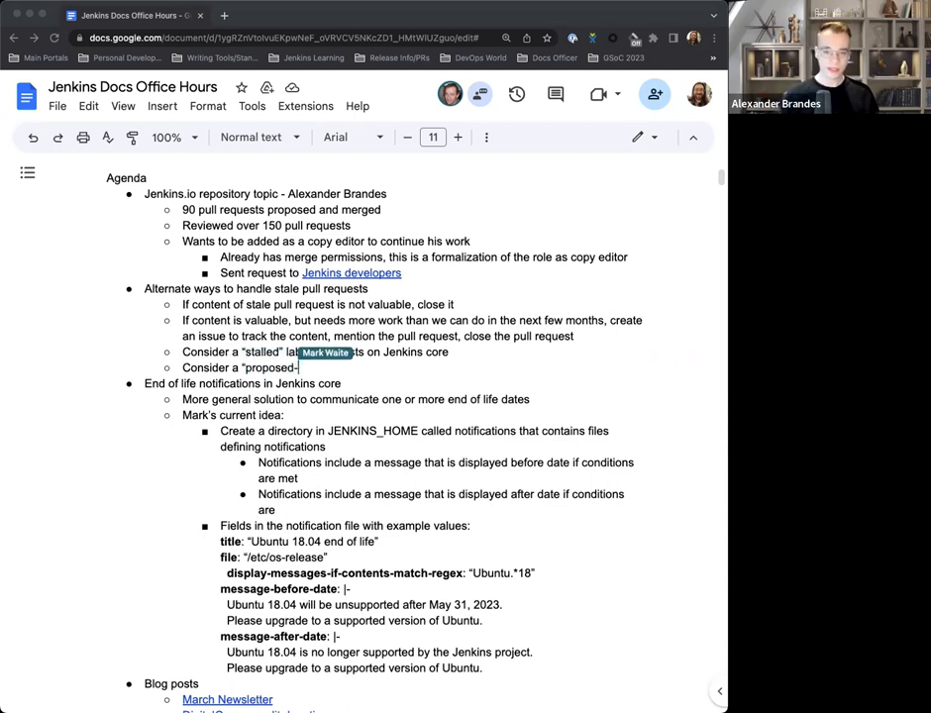
type("for-clo")
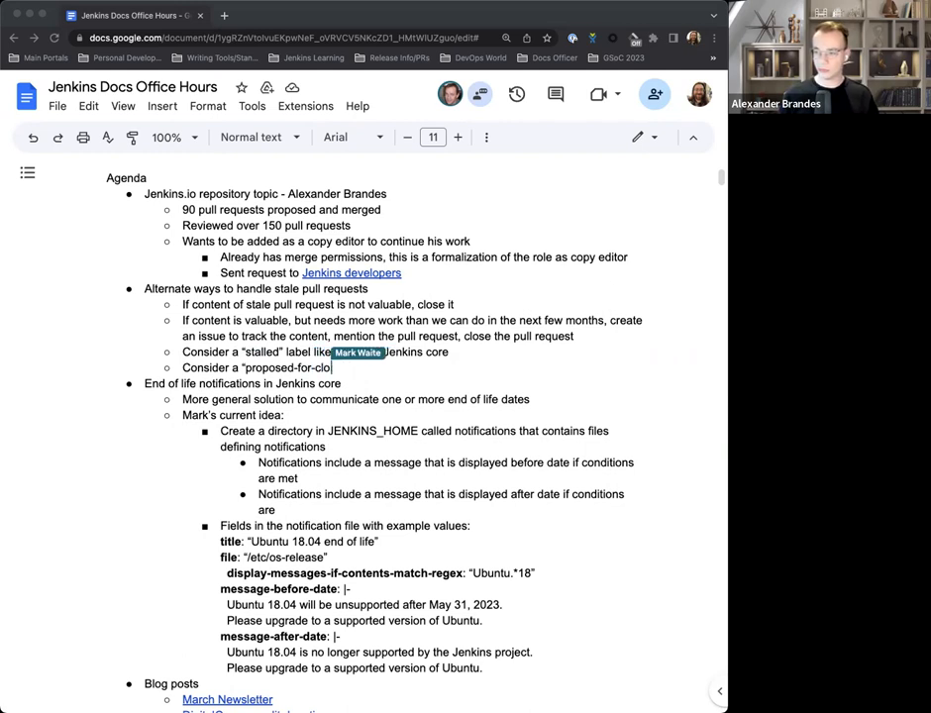
type("label")
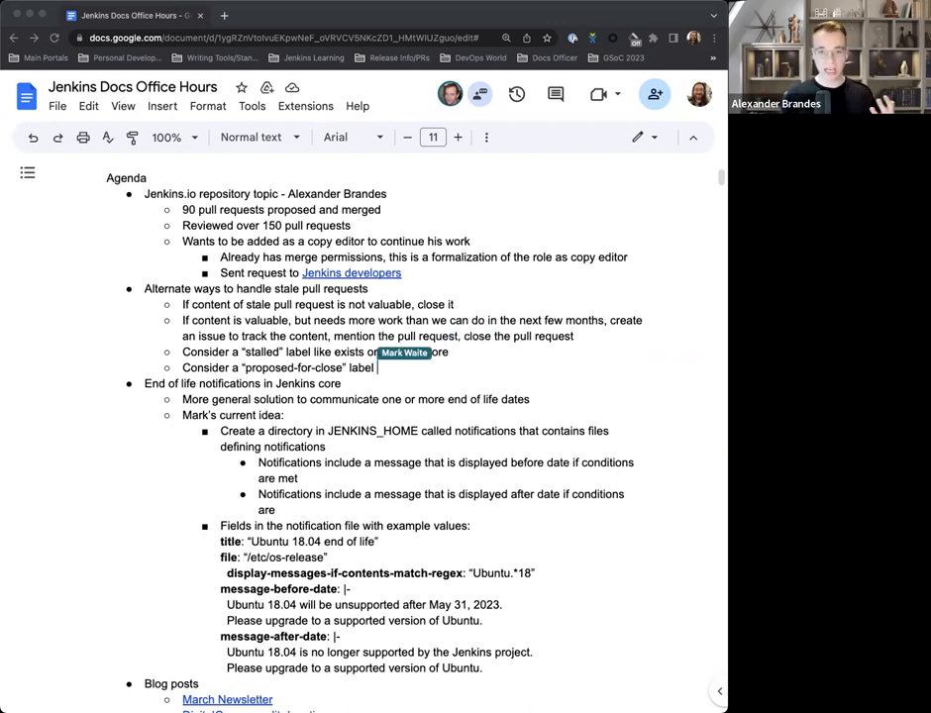
type("as ised")
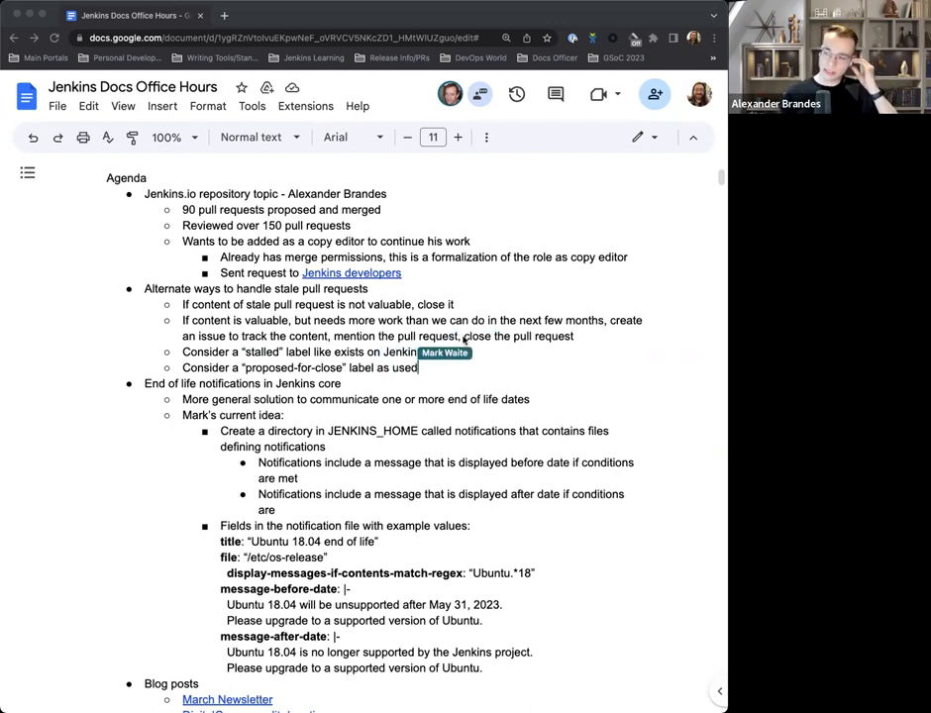
type("on")
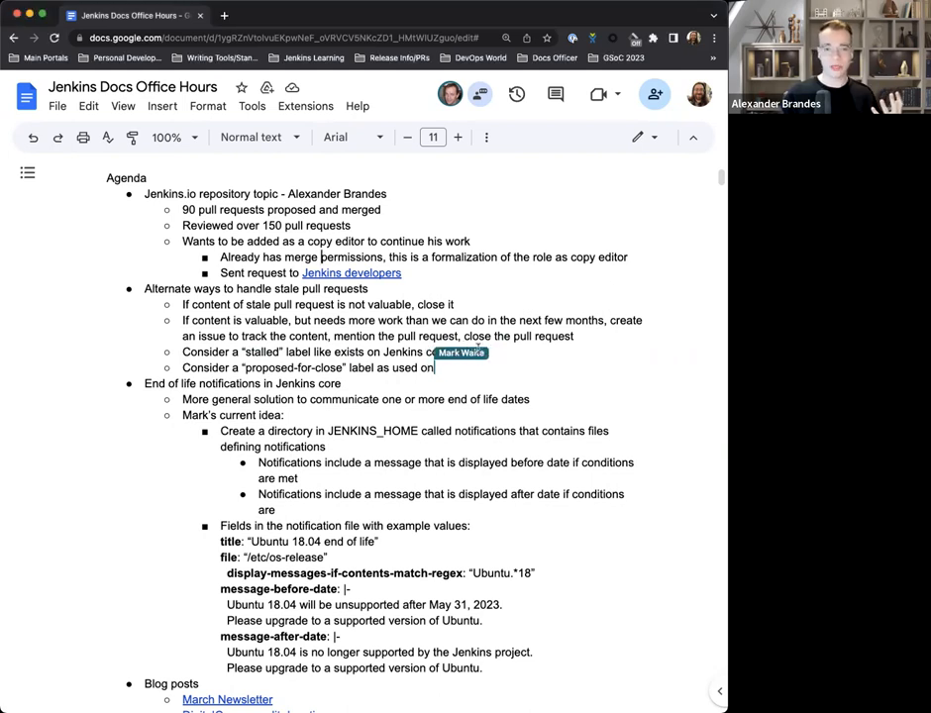
type("Kenmkl")
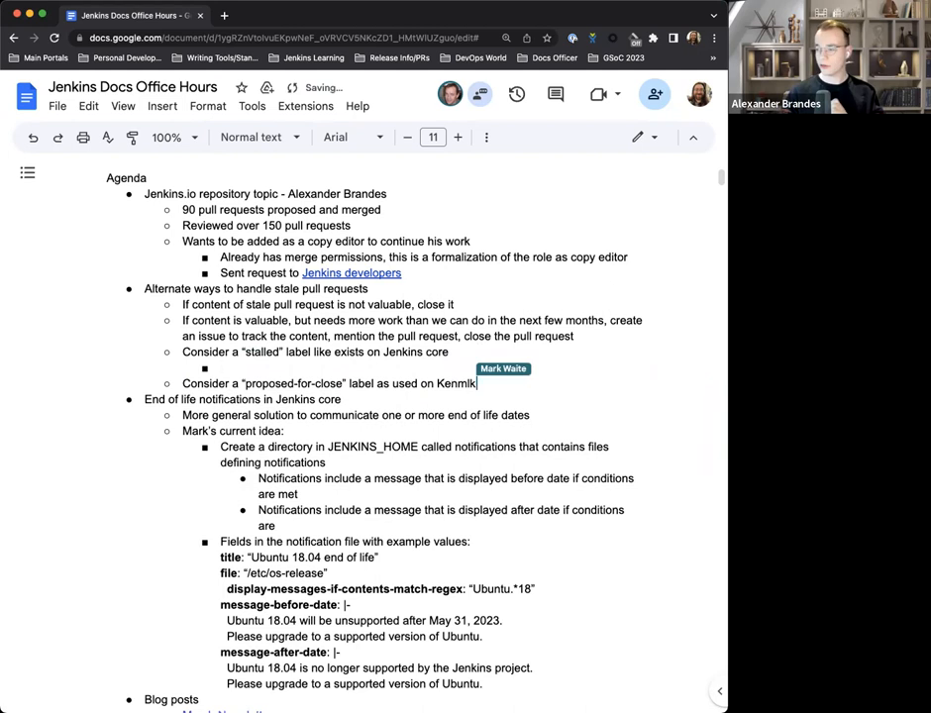
- Note 'Jenkins.io repo has a "stalled" label as well' and begin 'Consider putting pull request…'
type("jenkins.io repo has a stall")
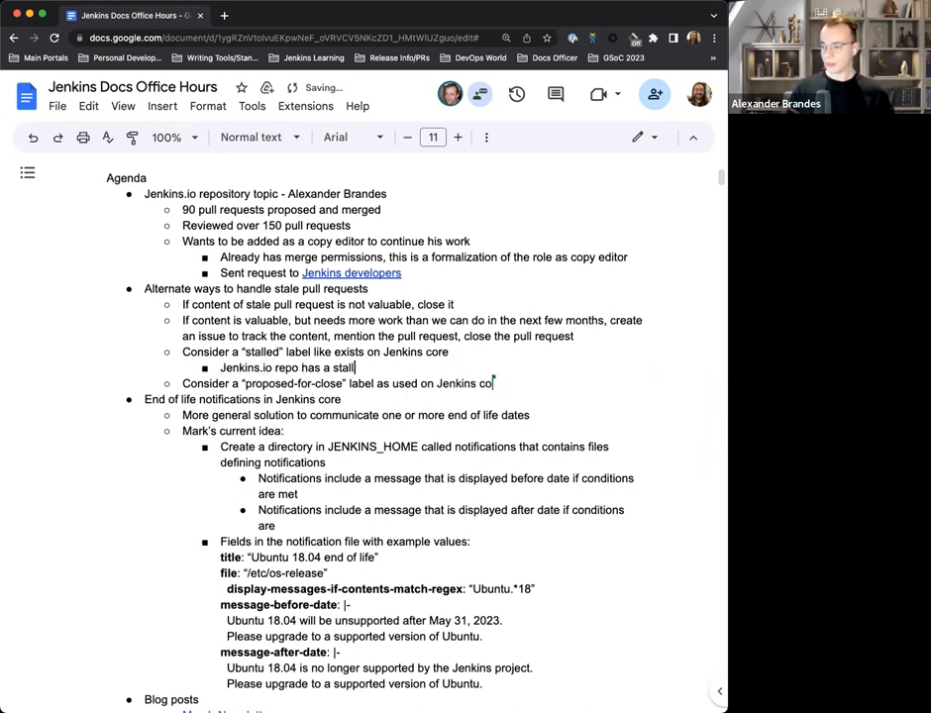
type("ed label as well")
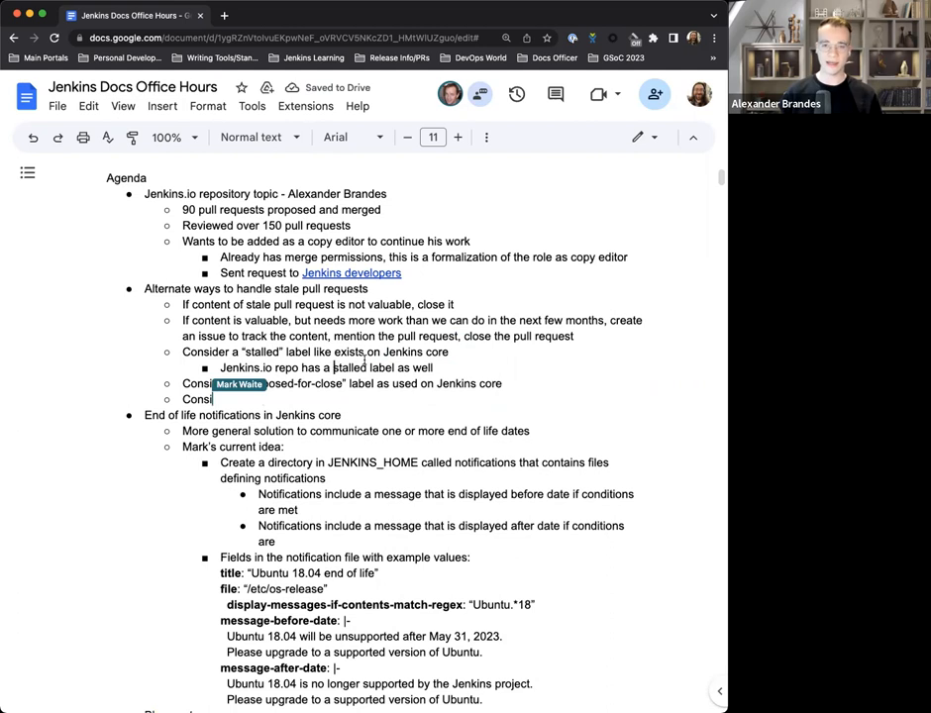
type("putting pull request")
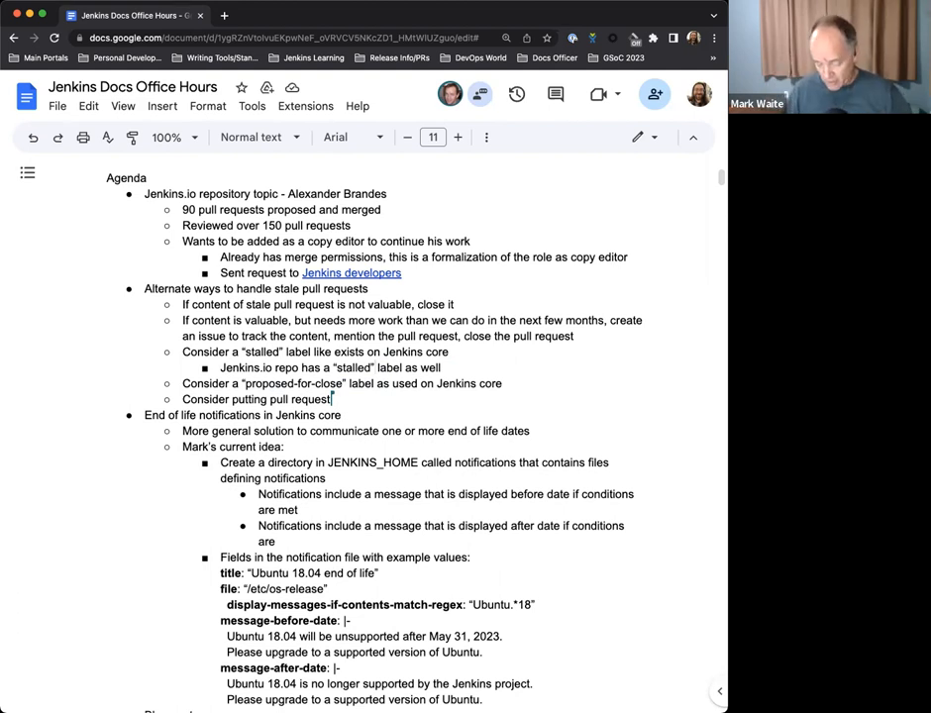
- Finish the suggestion as 'Consider putting pull request in draft'
type("in draft")
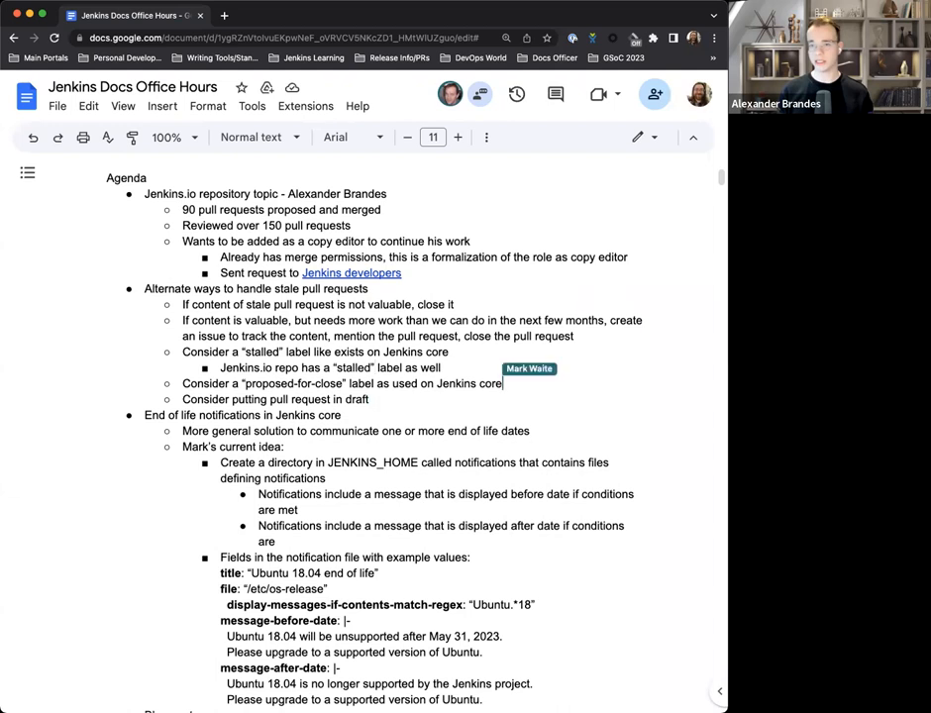
- Add sub-bullets: use for pull requests we won't accept, and for ones with inactive submitters
key("Enter")
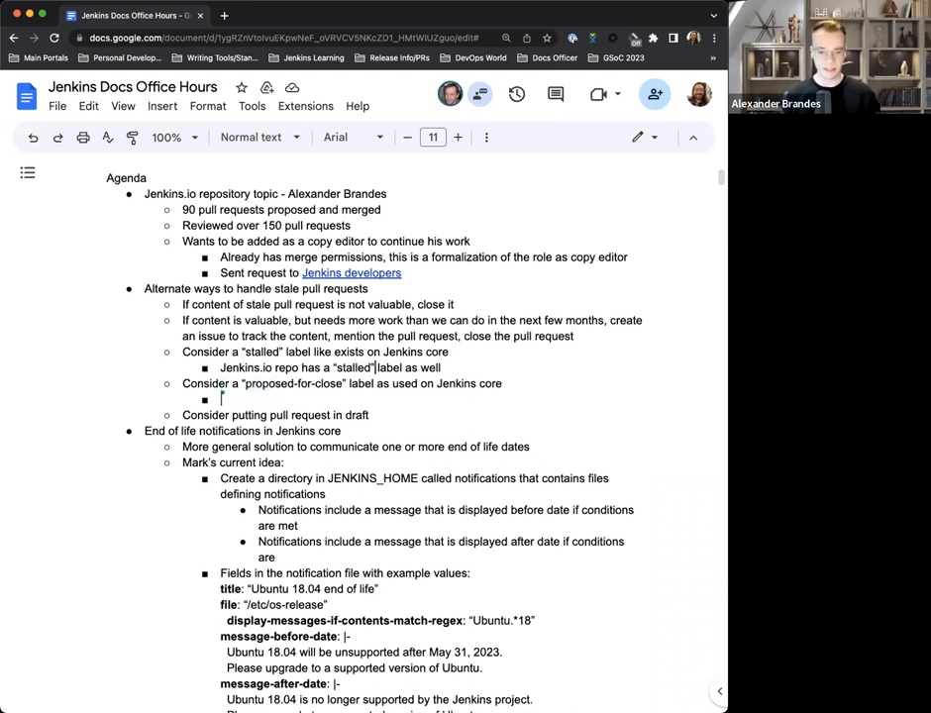
type("Use for pull requests that we")
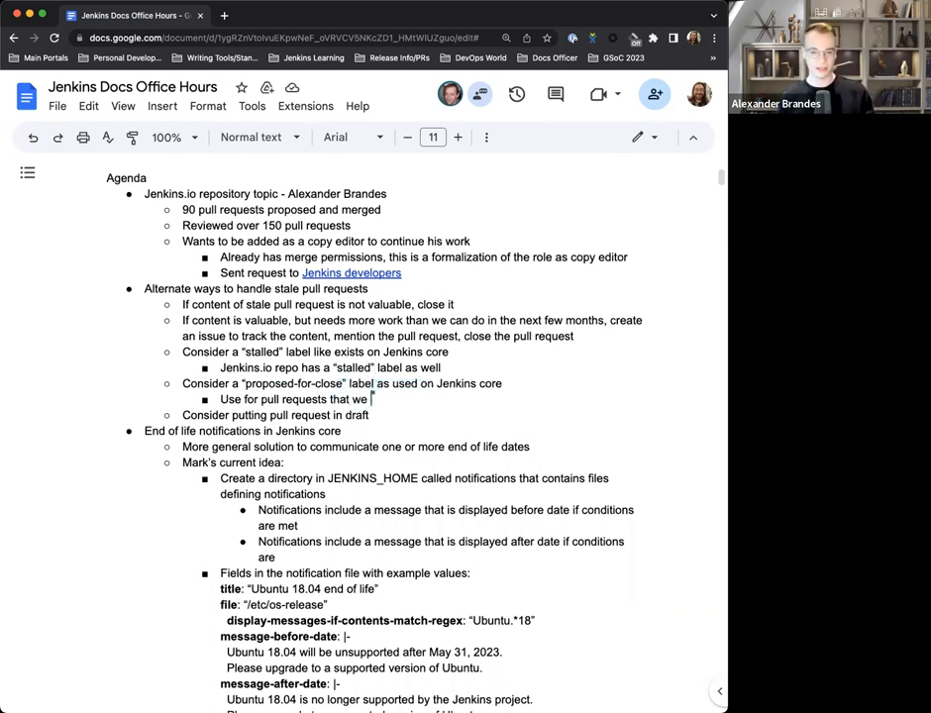
type("won't accept")
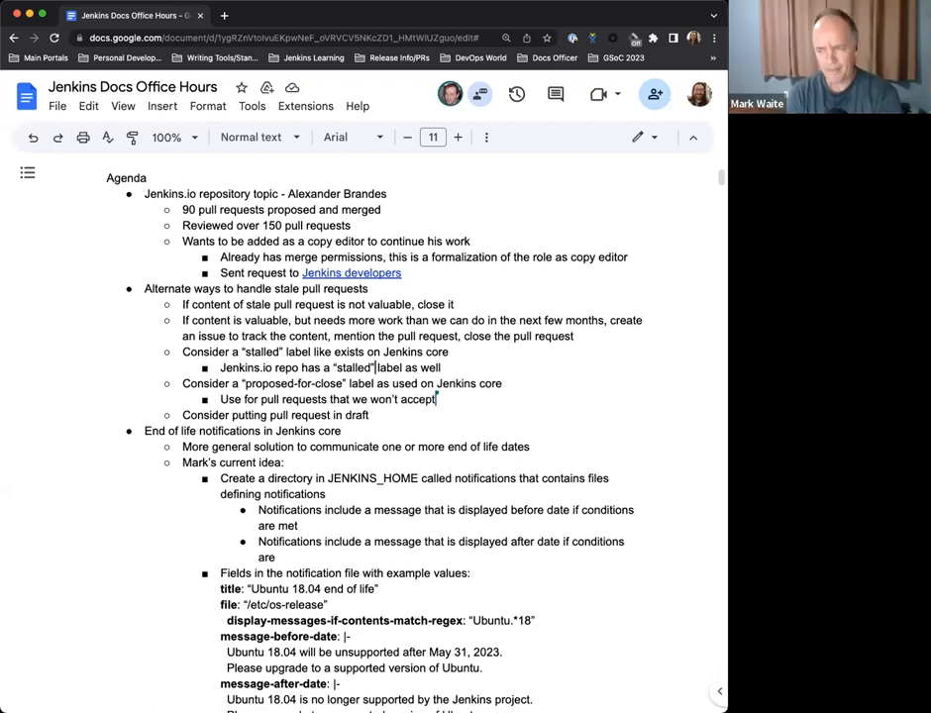
key("Return")
type("Use for pull requests with inactive submitter that are")
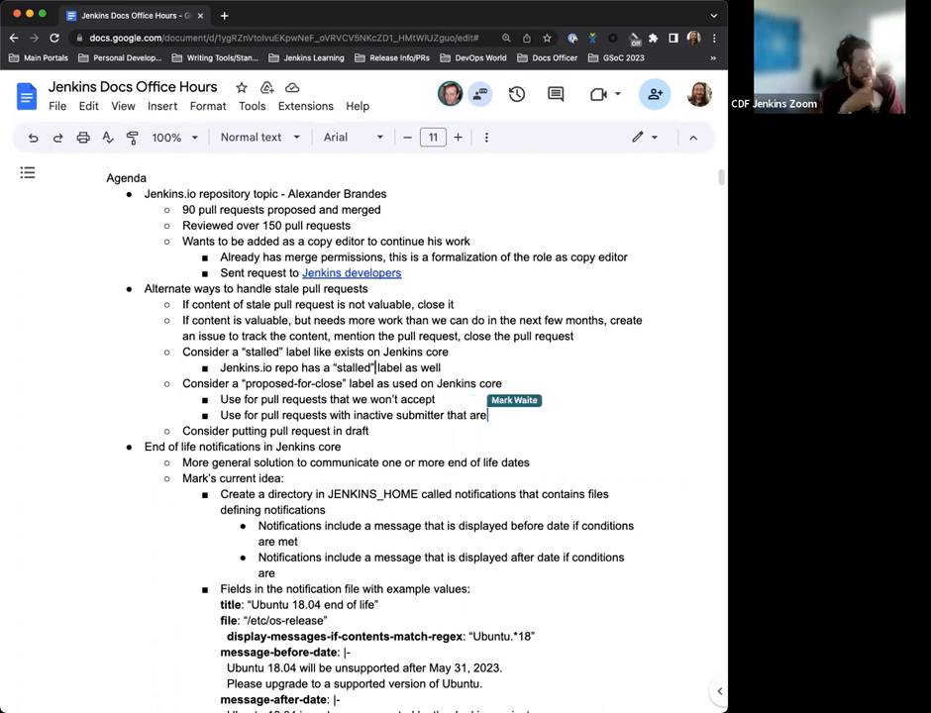
type("not")
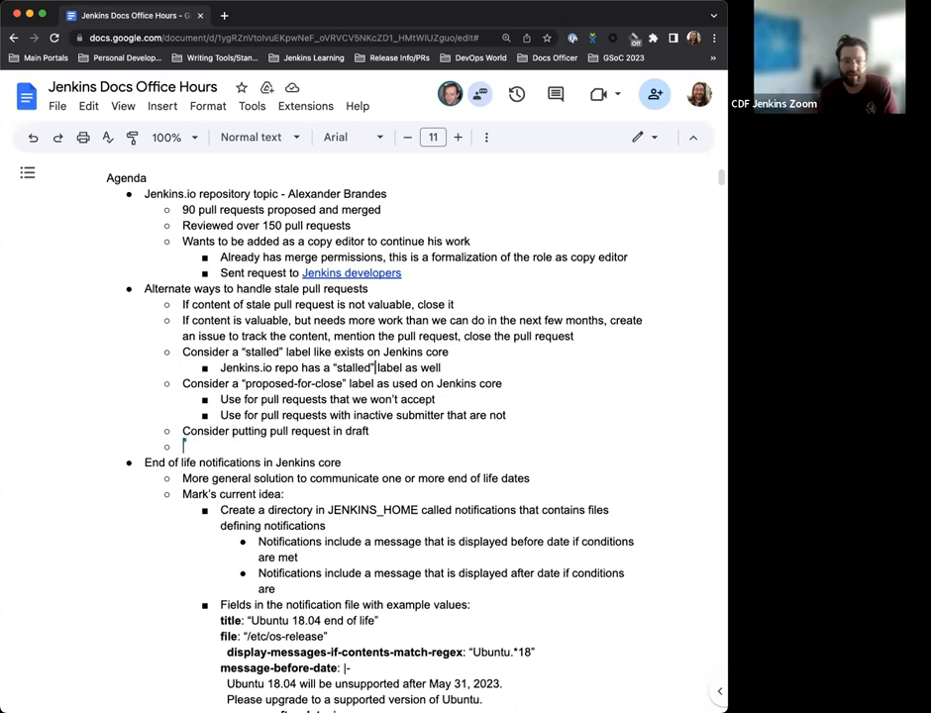
- Note: if an area is interesting, create an issue describing it with a link to the "starter" PR
type("If an")
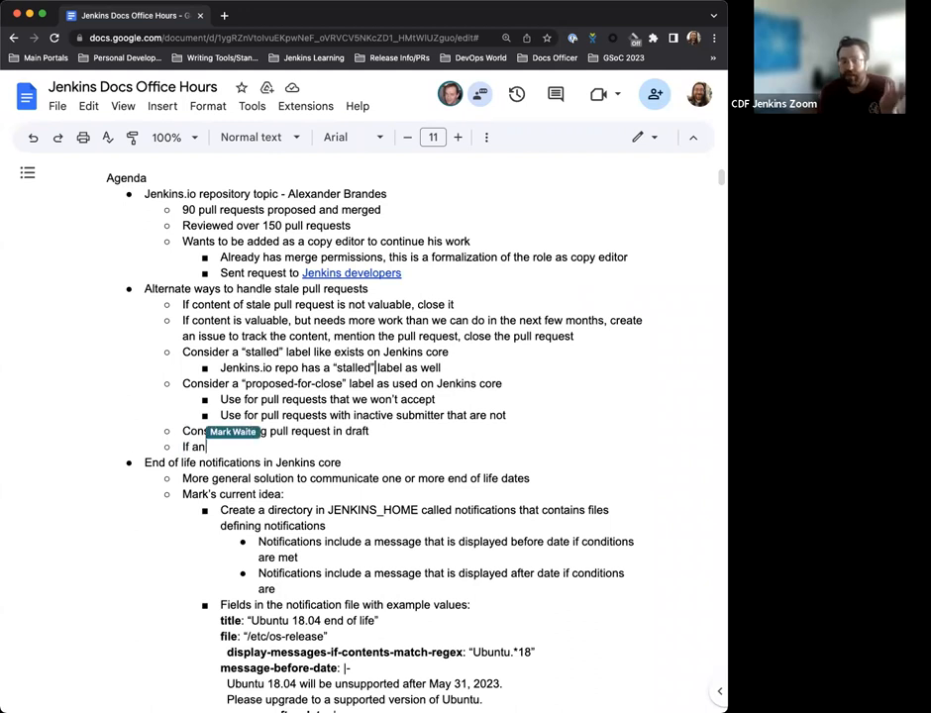
type("area")
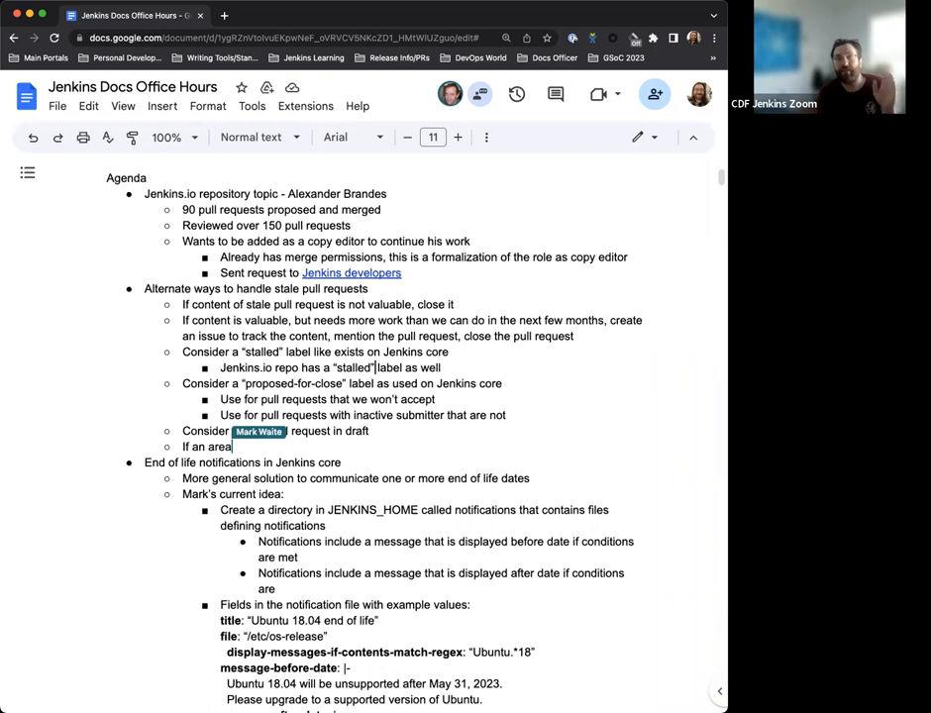
type("in")
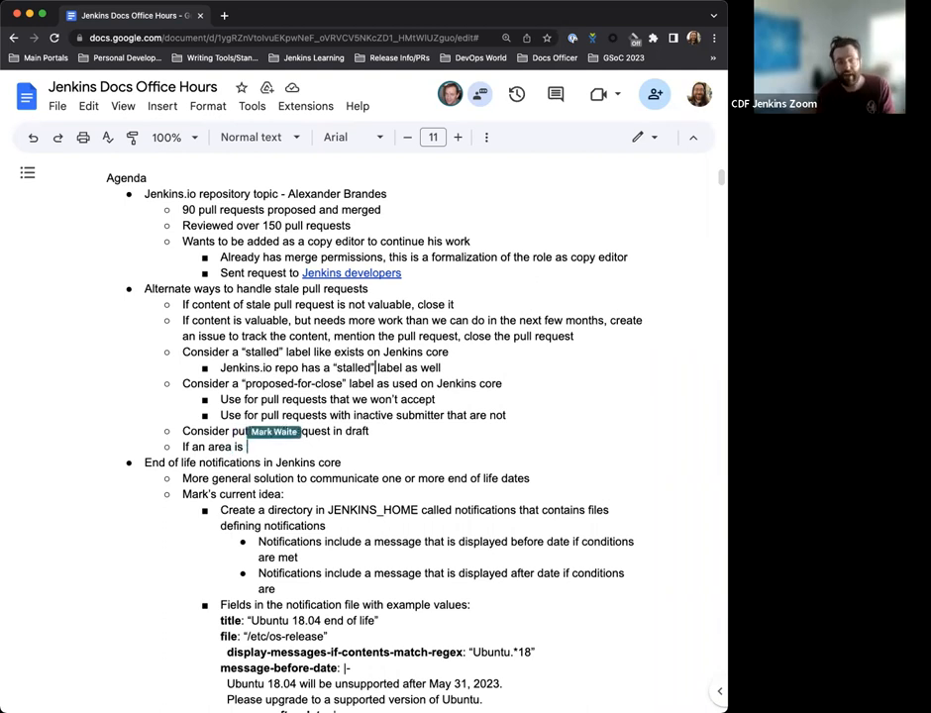
type("interesting to us,")
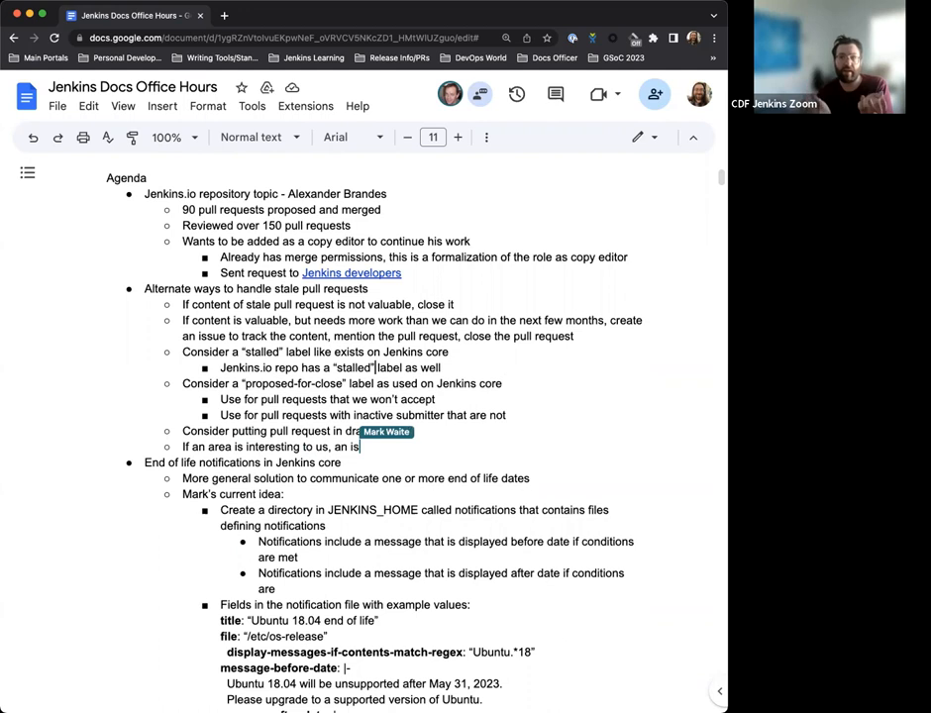
type("an issue to")
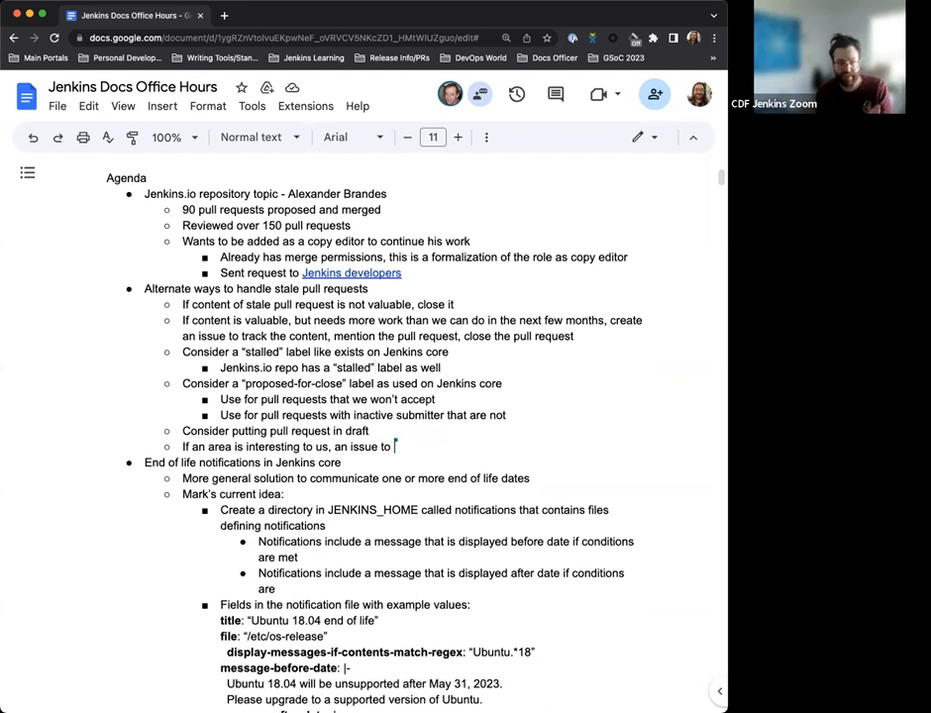
type("described")
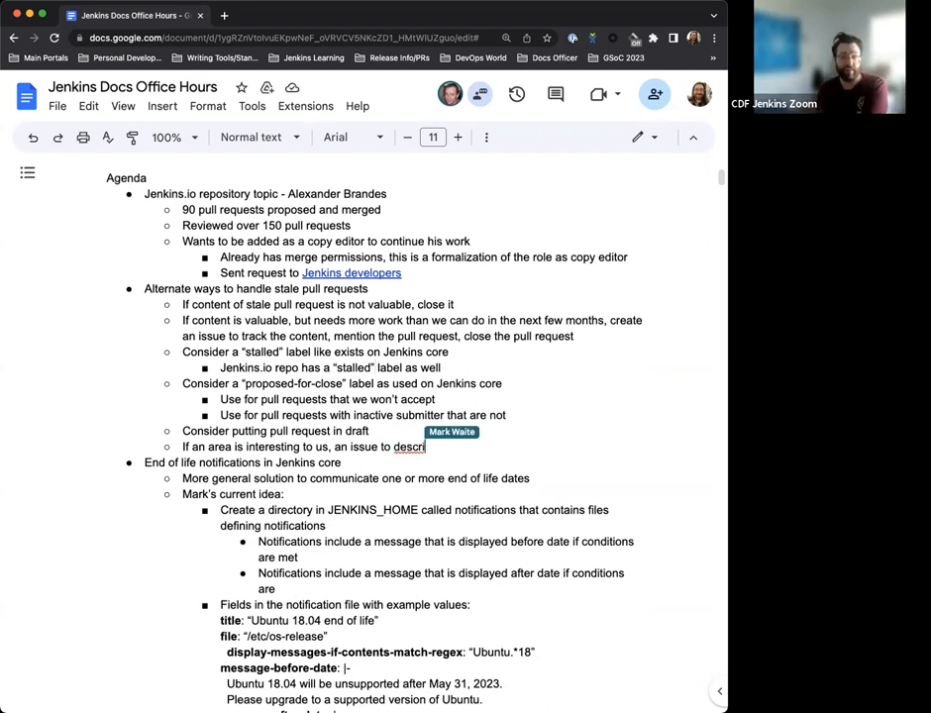
type("h a link to the “starter”")
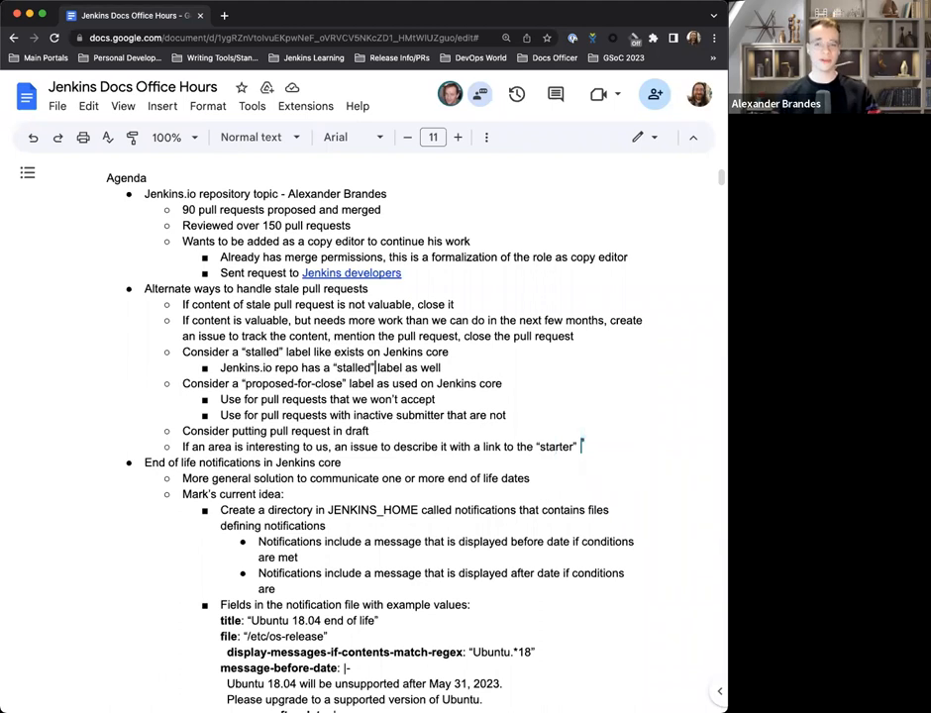
type("PR")
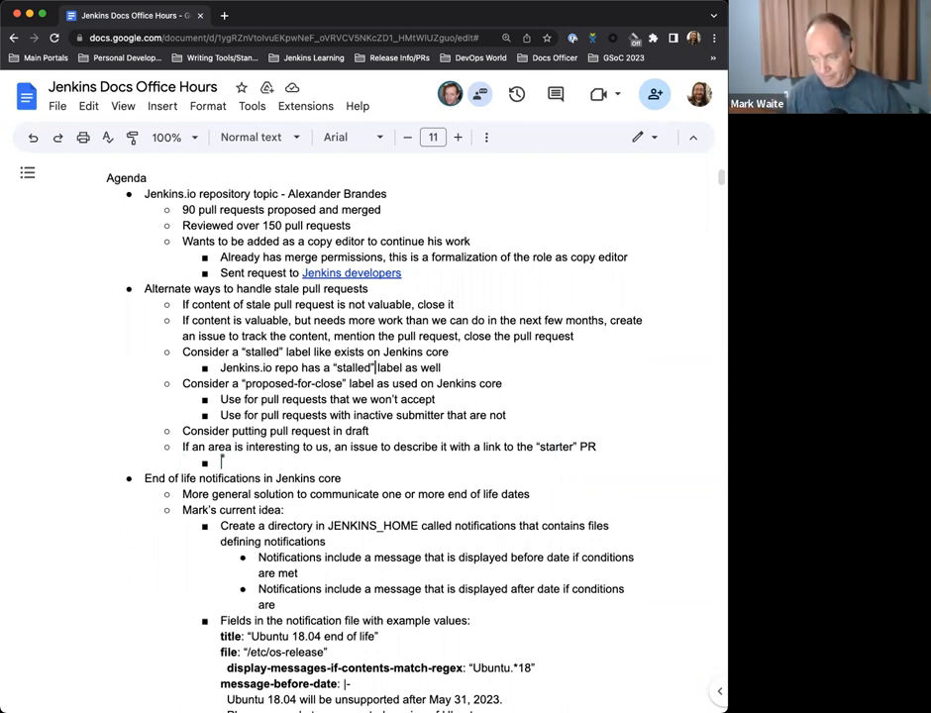
- Add sub-bullet 'Consider as Hacktoberfest preparations, issues labeled Hacktoberfest'
type("Co")
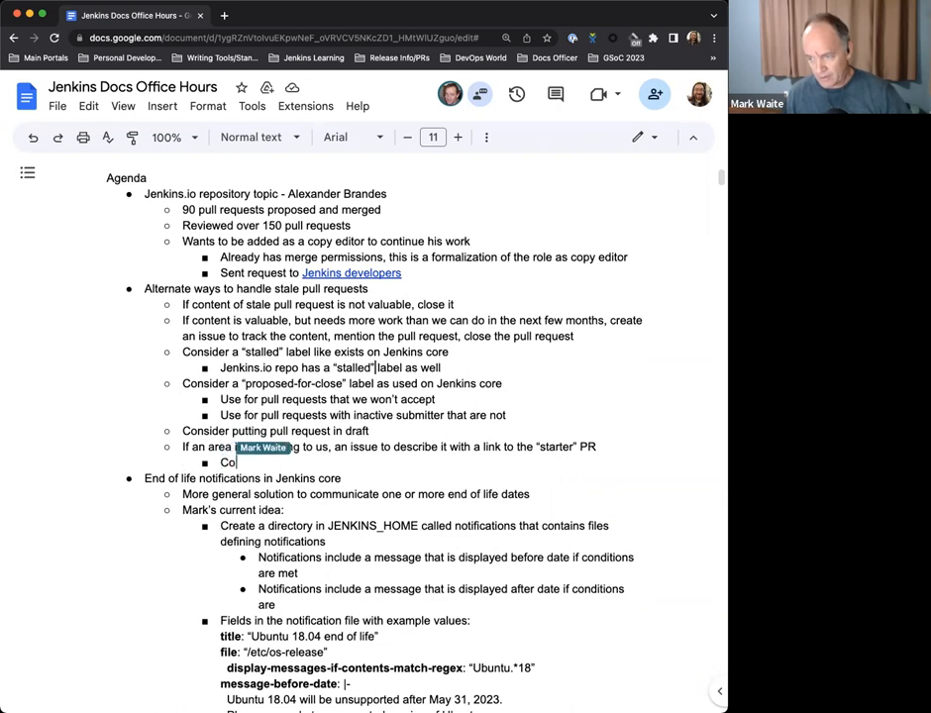
type("Consder taht")
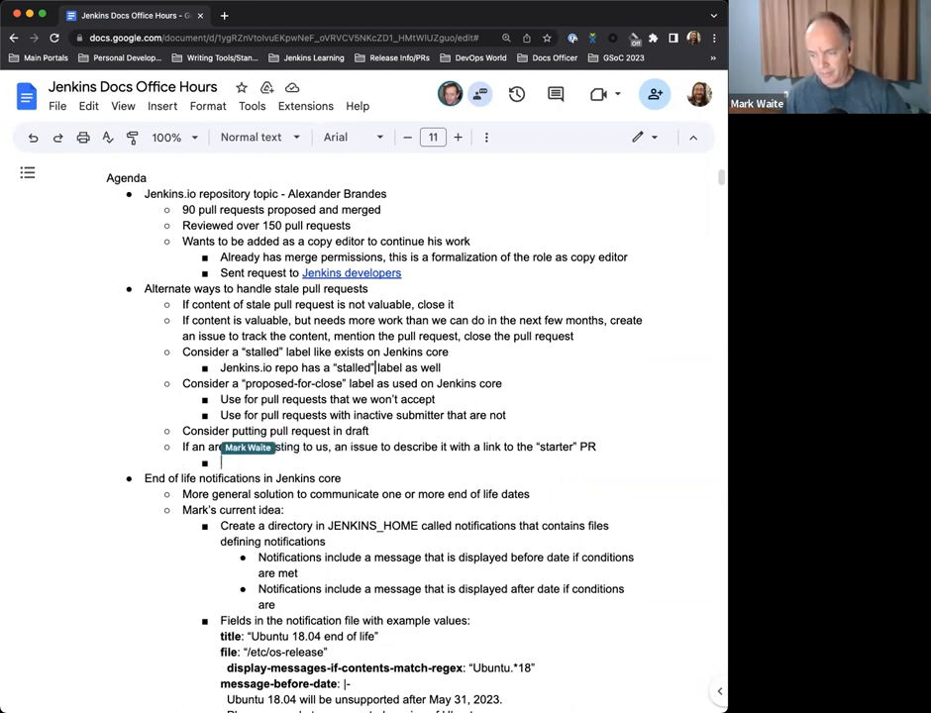
type("Consider as Ha")
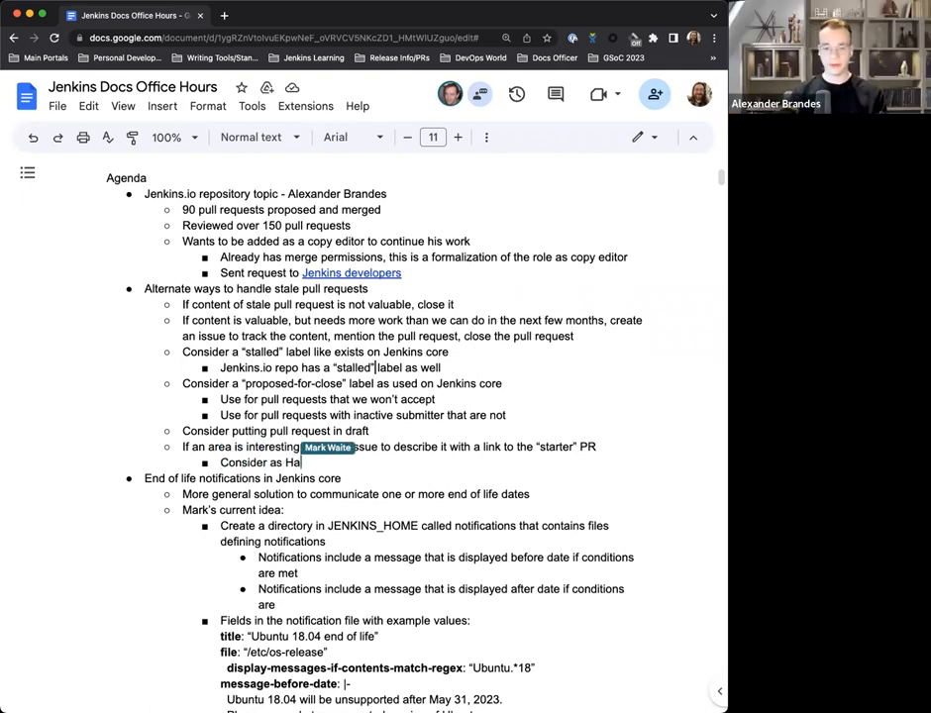
type("cktoberfest preparations, issues labeled Hacktoberfest")
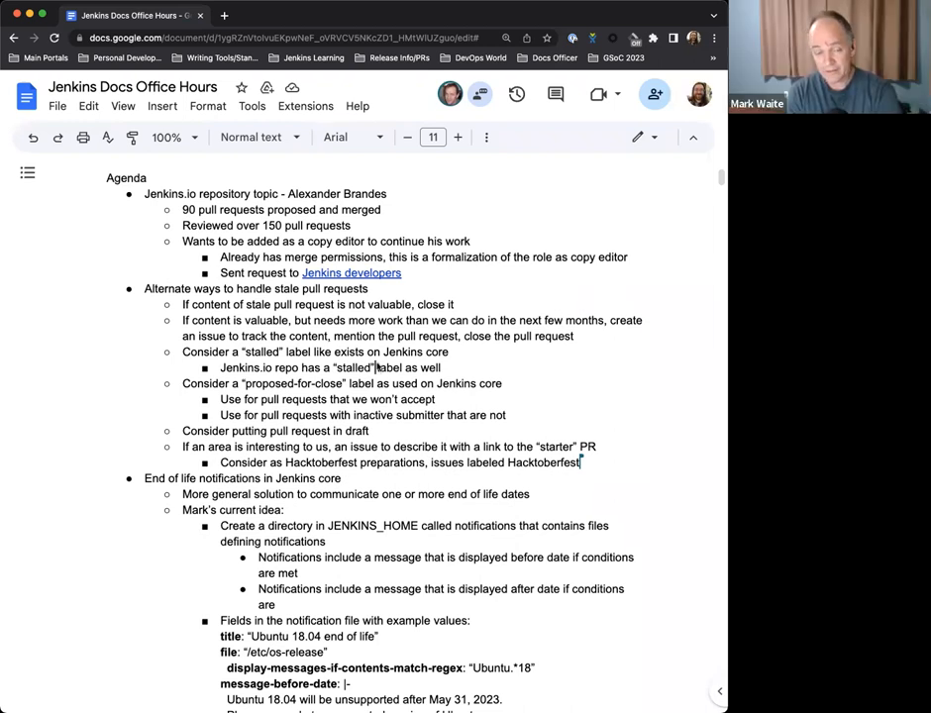
scroll("down", 3)
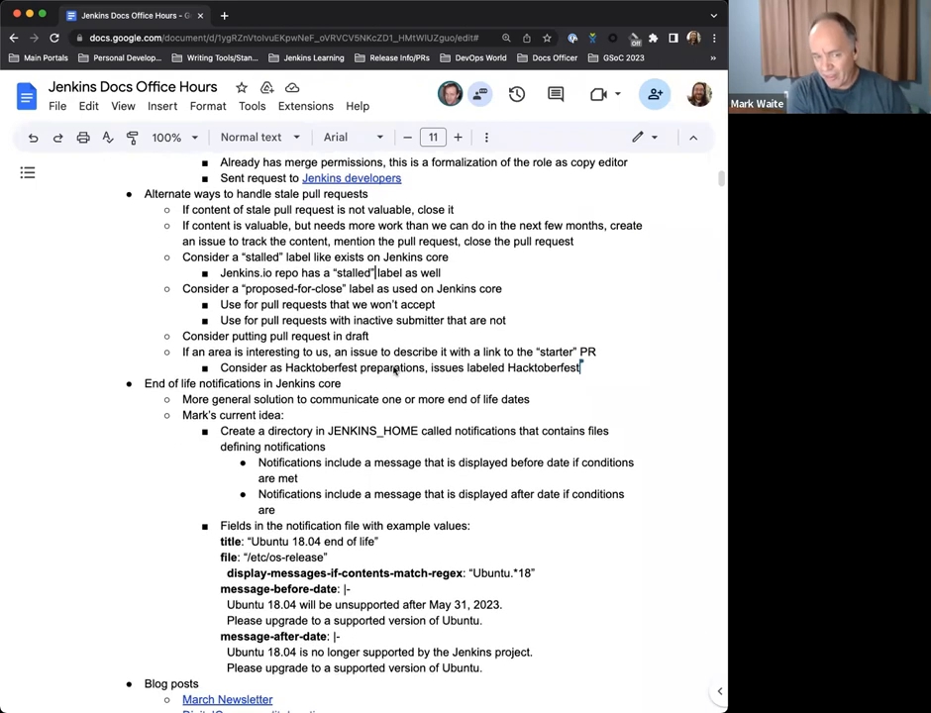
scroll("down", 3)
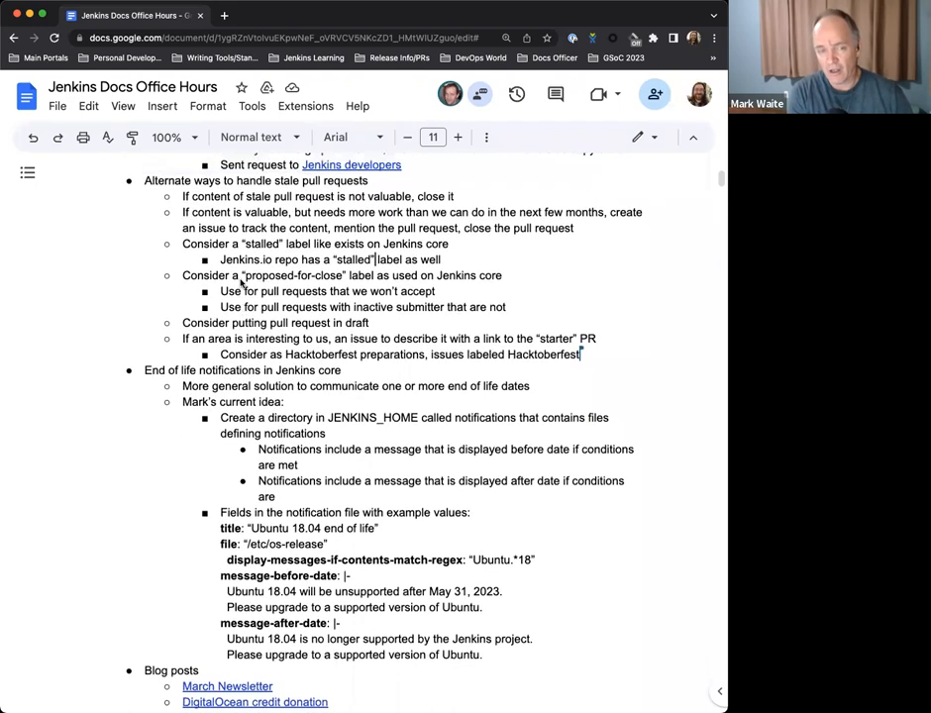
scroll("down", 3)
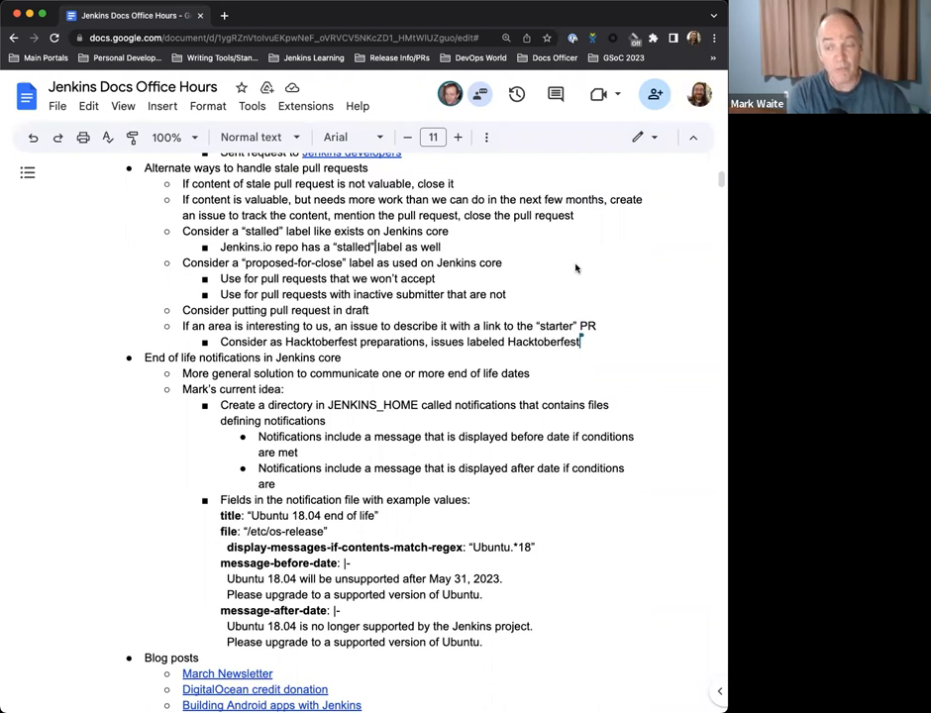
mouse_move(590, 269)
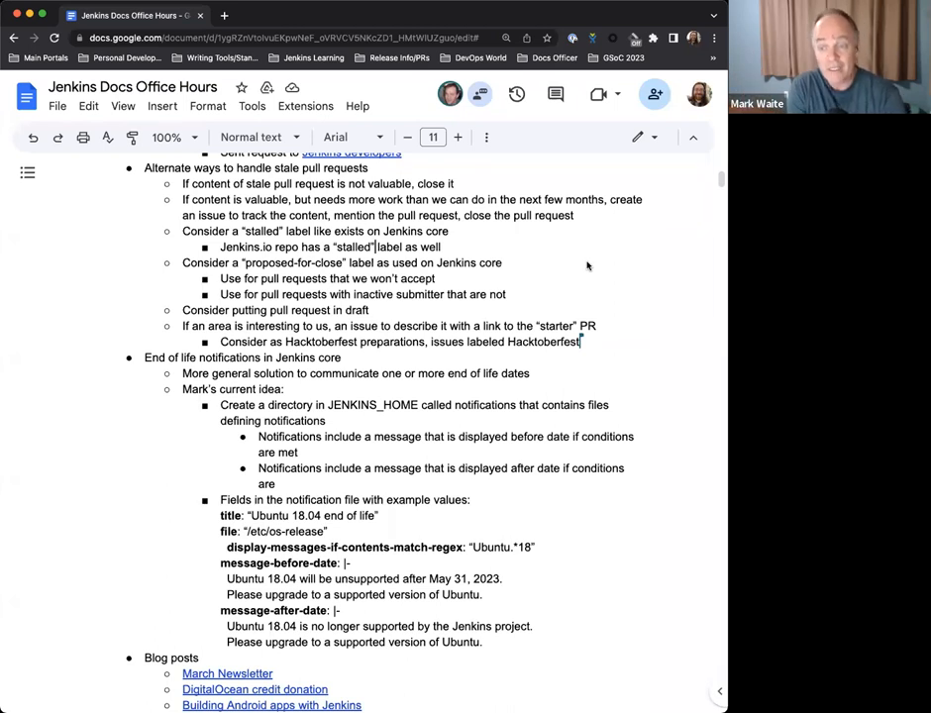
mouse_move(598, 261)
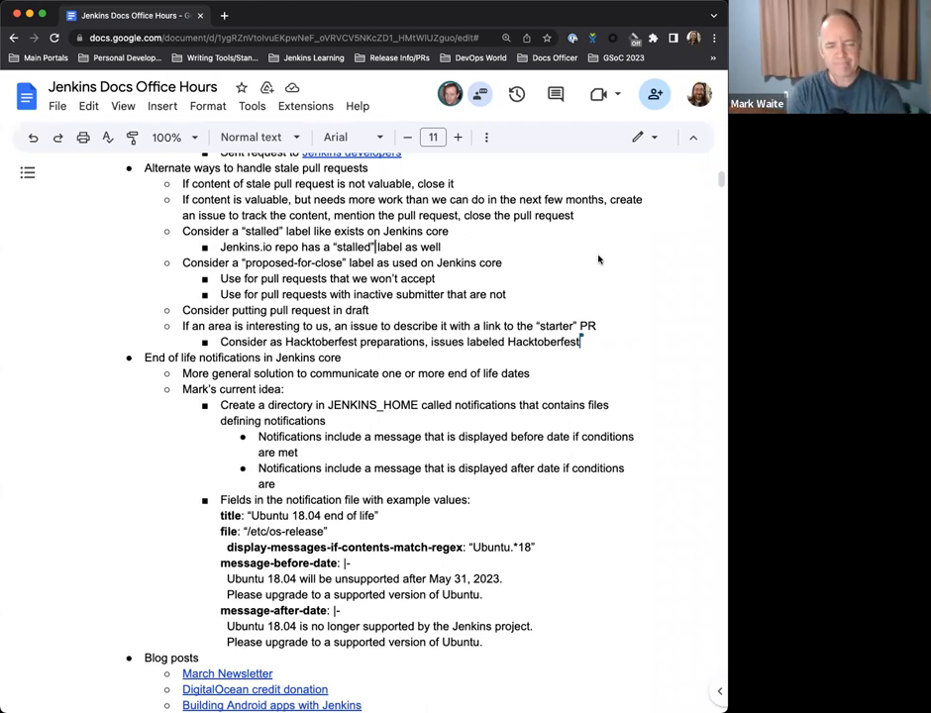
scroll("down", 3)
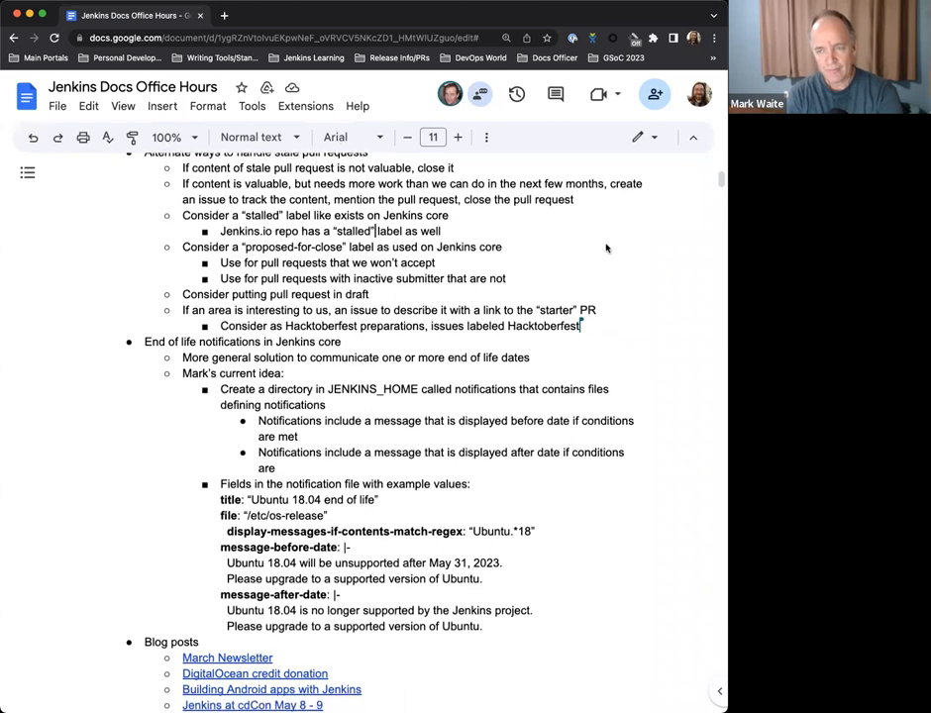
scroll("down", 3)
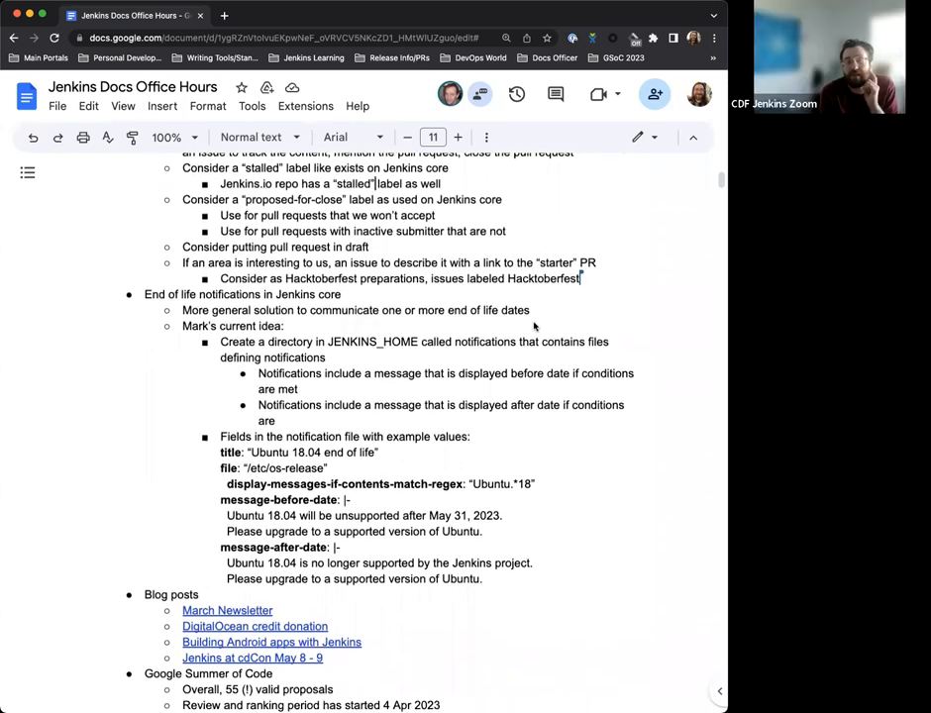
scroll("down", 3)
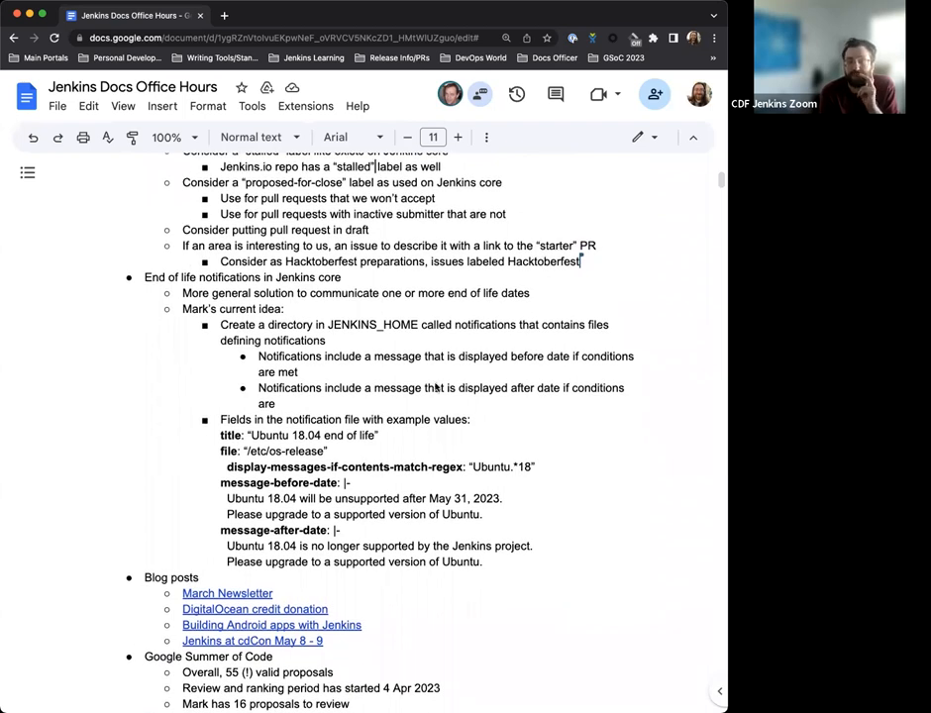
scroll("down", 3)
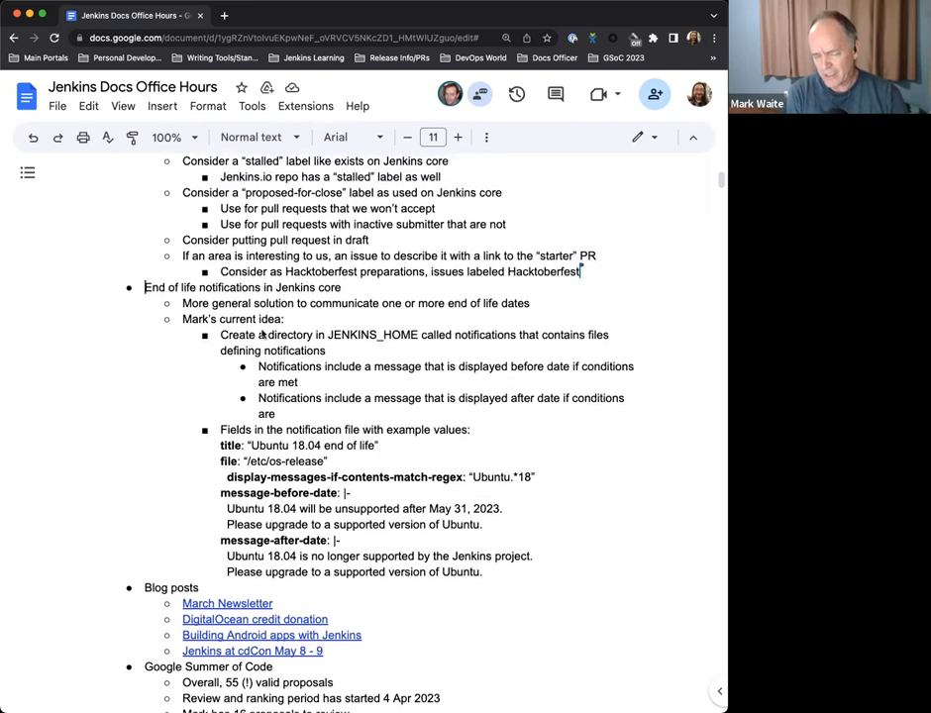
scroll("down", 3)
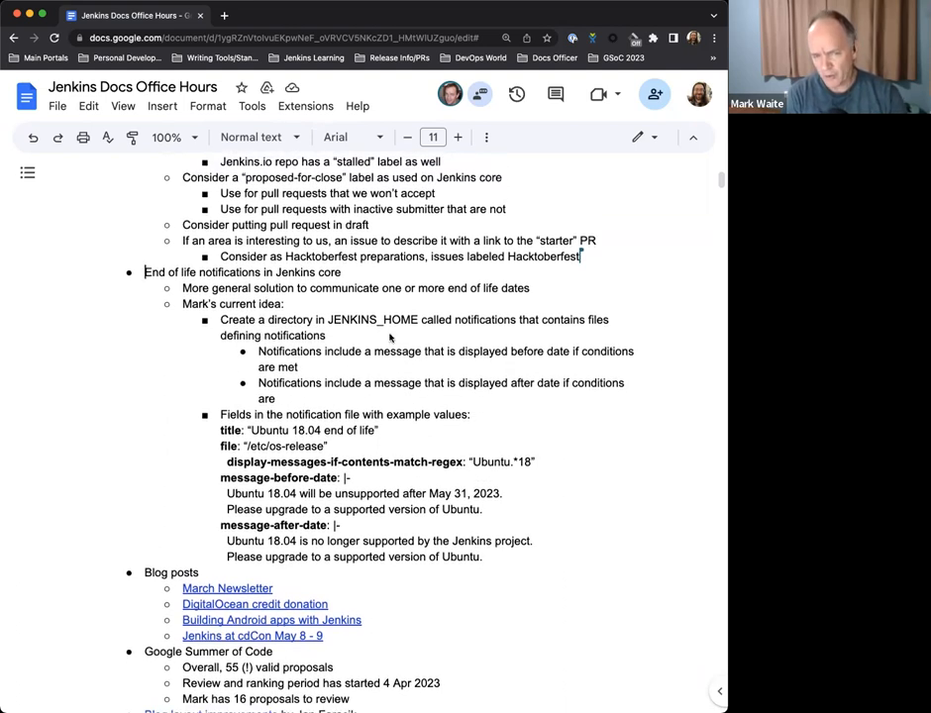
mouse_move(531, 455)
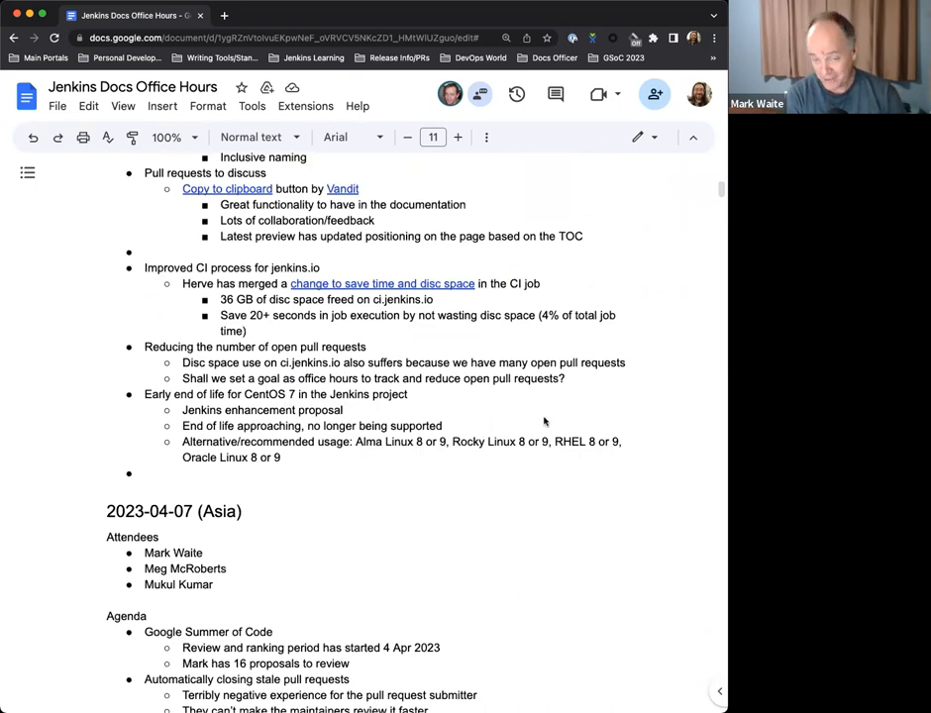
- Scroll the notes to land on the Blog posts section and its article links
scroll("up", 3)
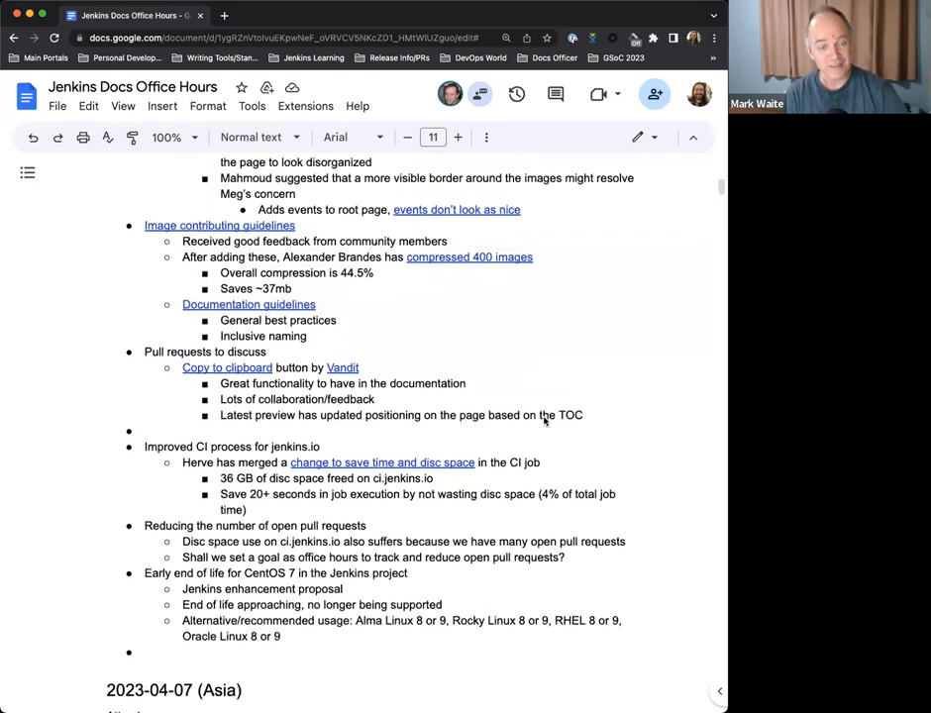
scroll("down", 3)
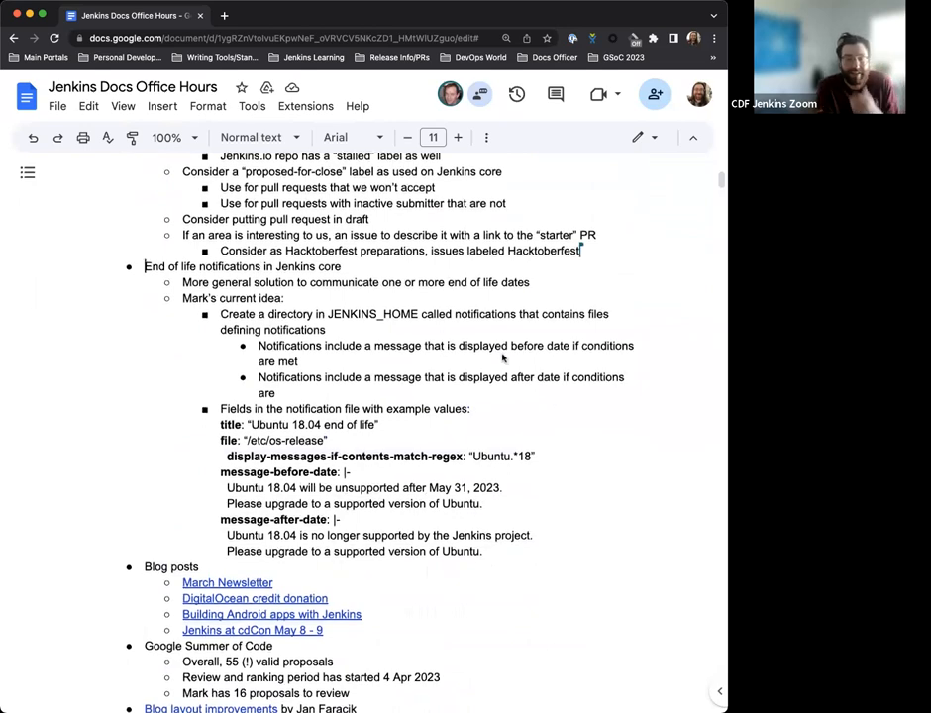
scroll("down", 3)
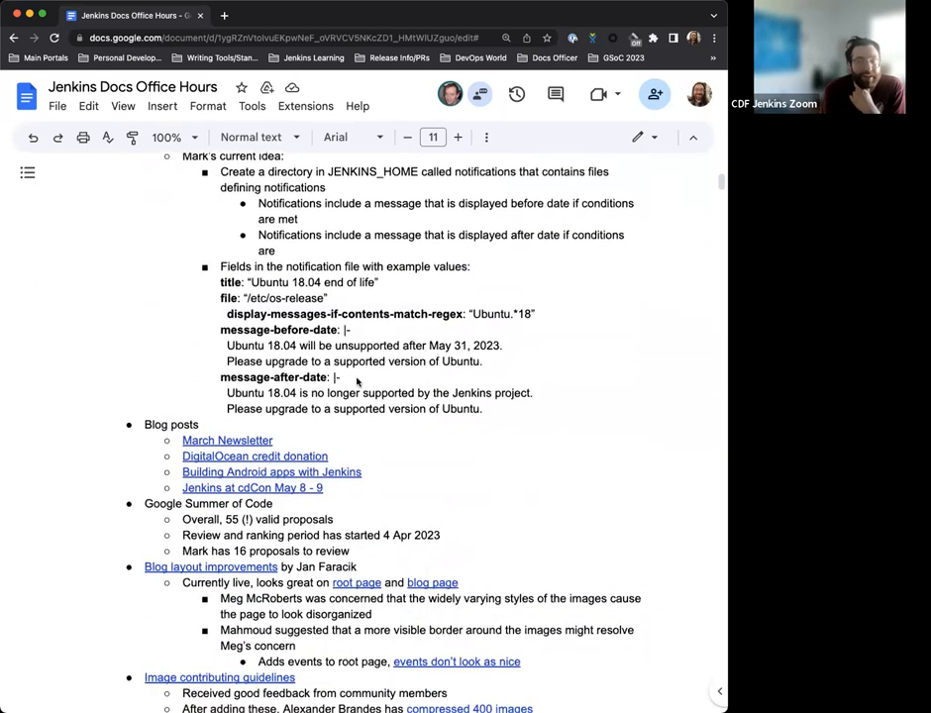
scroll("down", 3)
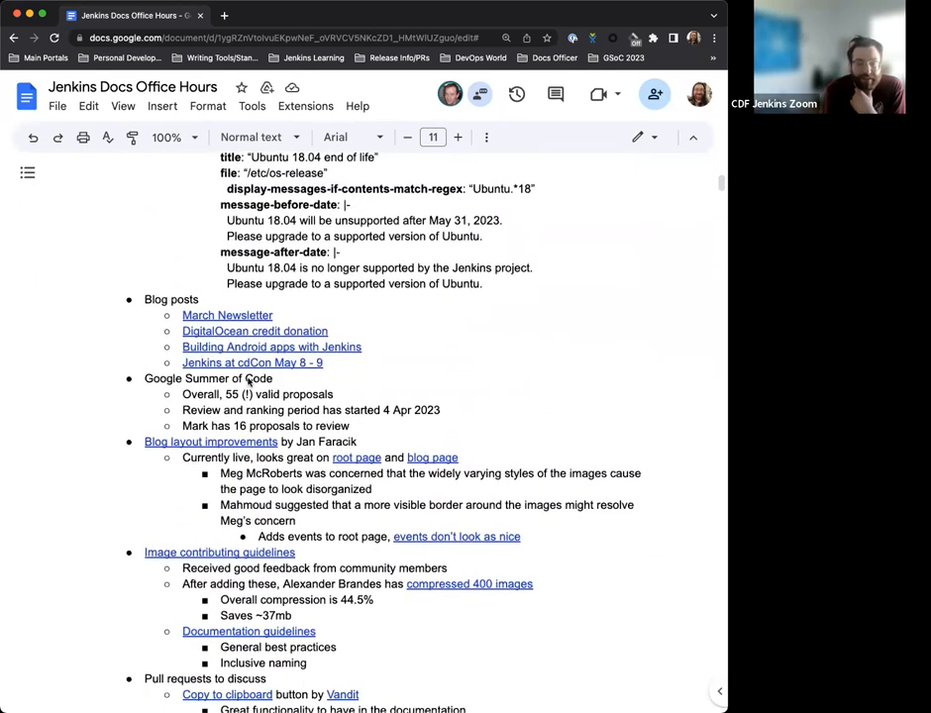
scroll("down", 3)
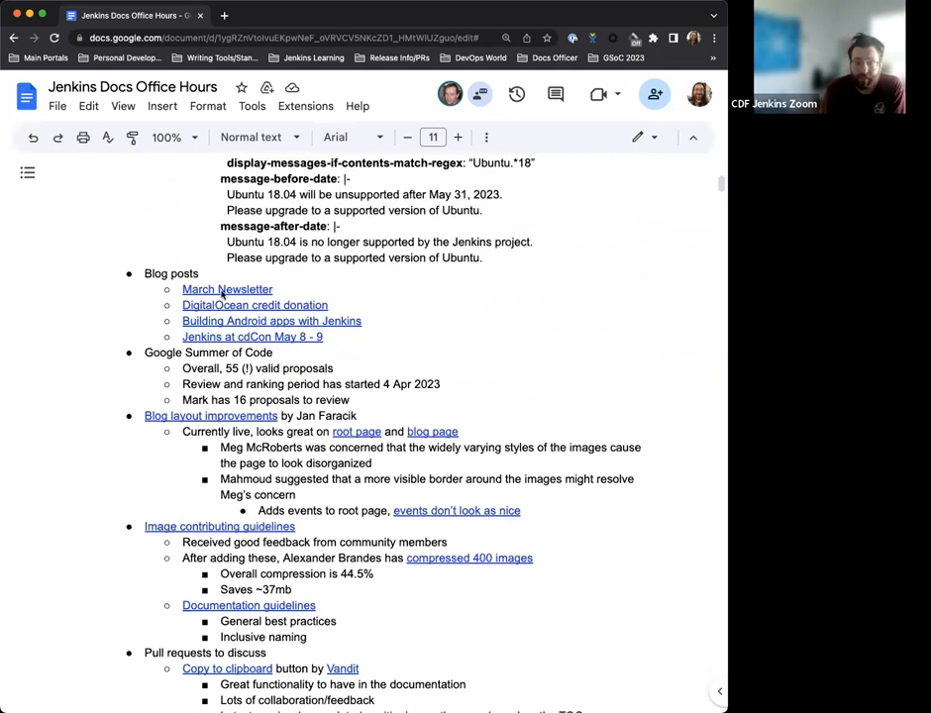
- Open the March 2023 Newsletter post from the notes and read down through its sections
left_click(226, 289)
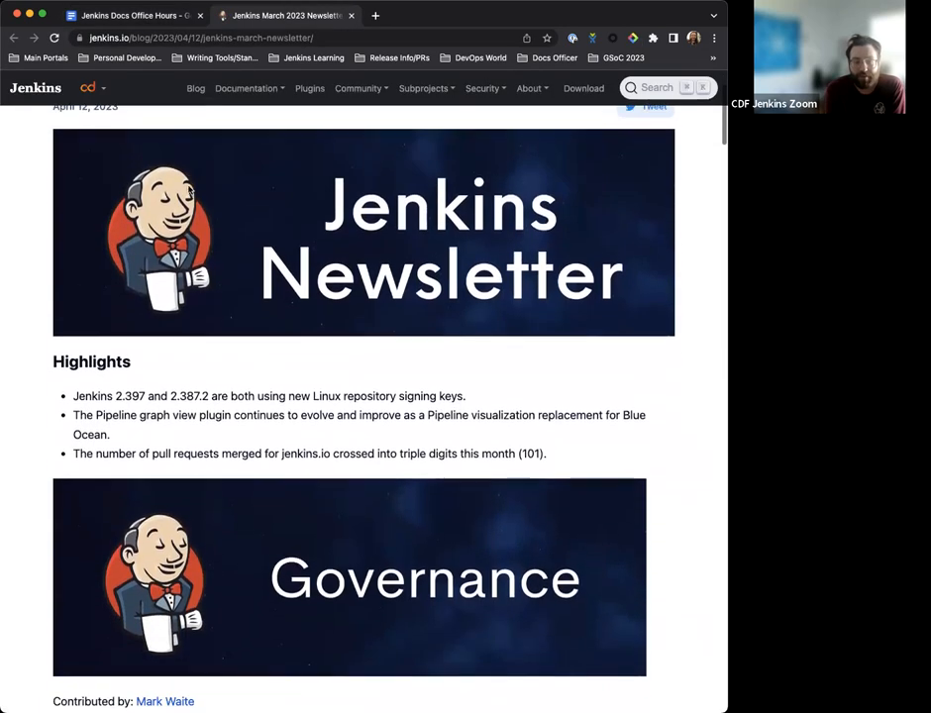
scroll("down", 3)
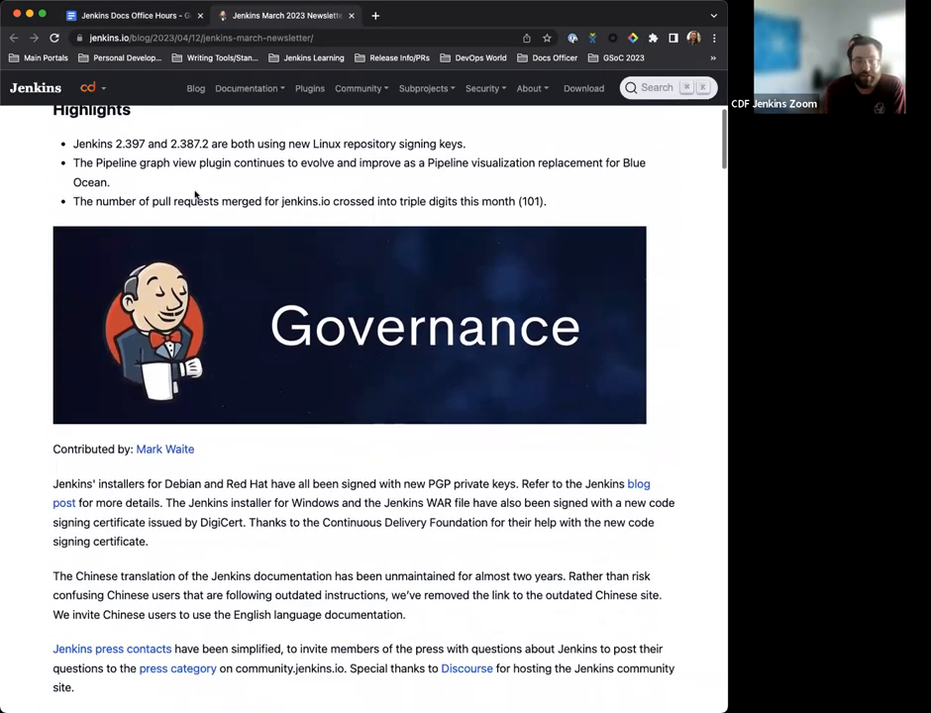
scroll("down", 3)
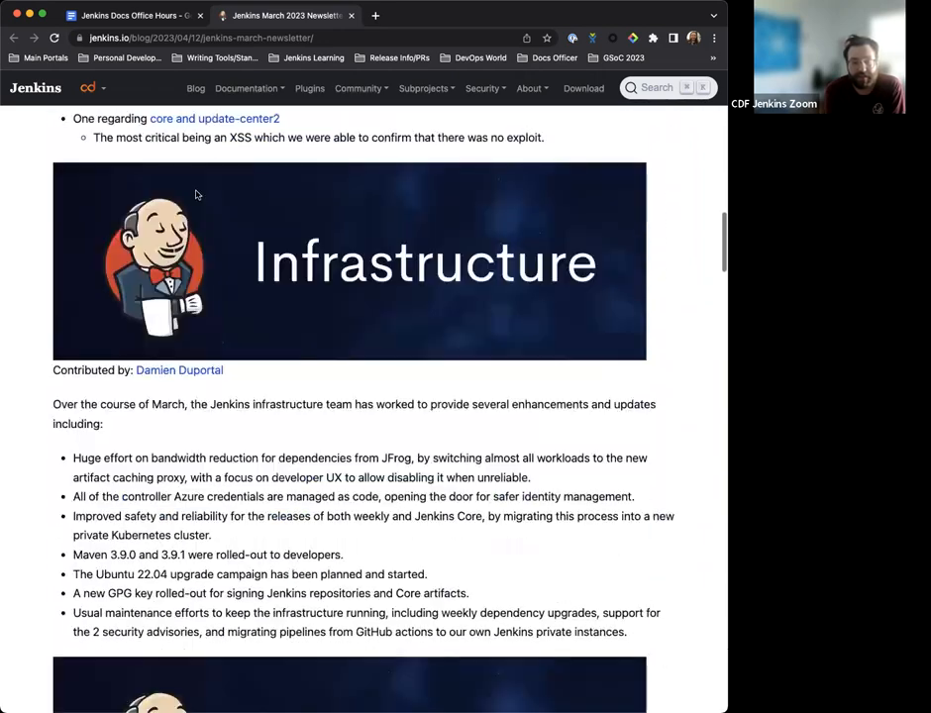
scroll("down", 3)
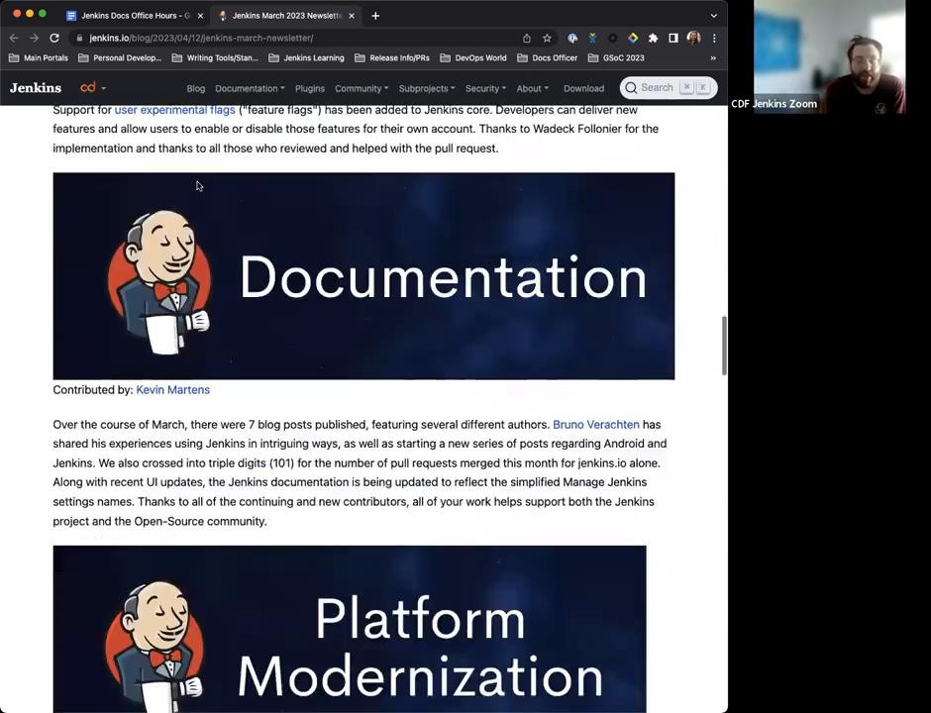
scroll("down", 3)
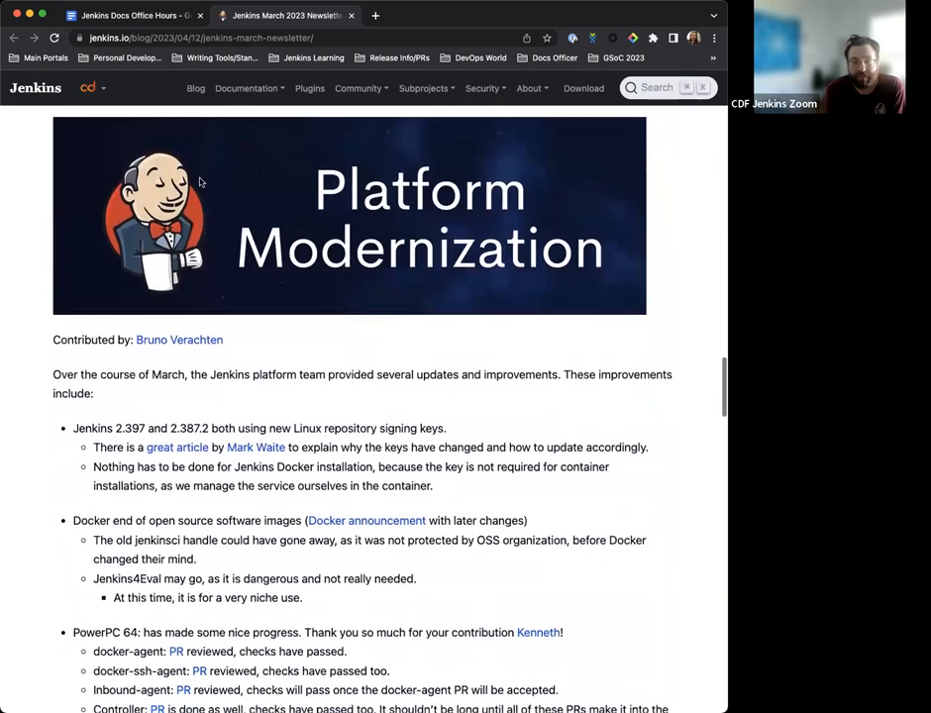
scroll("down", 3)
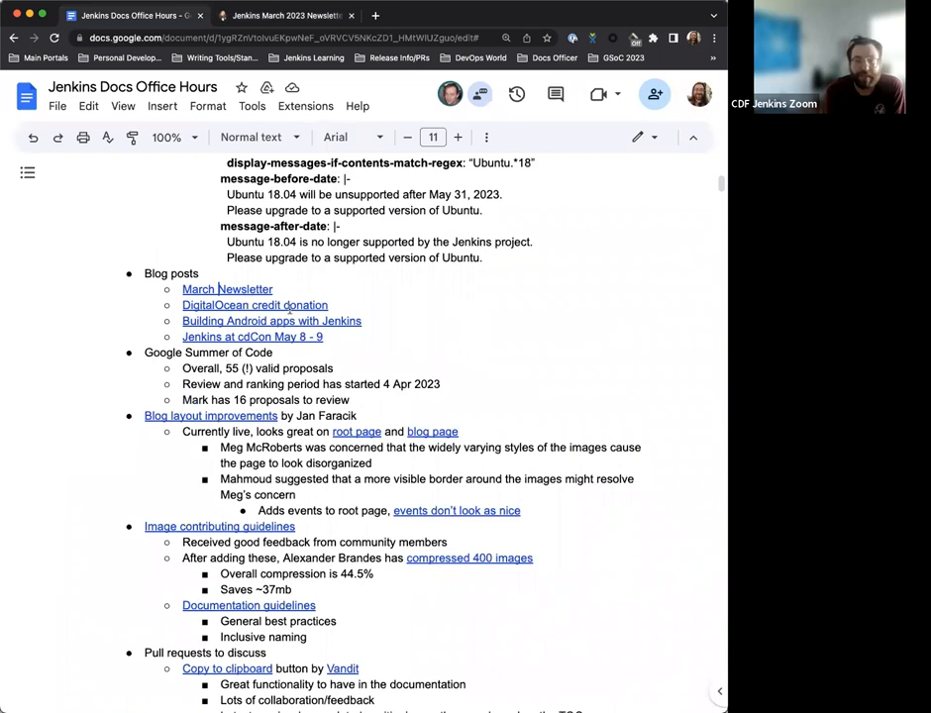
- Open the DigitalOcean credit donation post from the notes for review
left_click(253, 305)
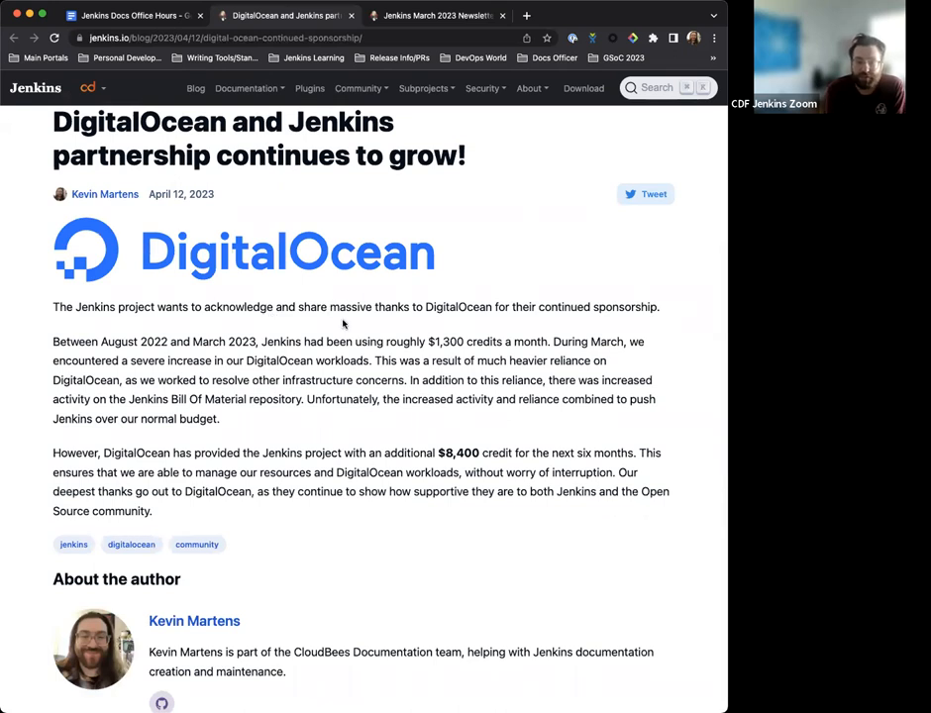
mouse_move(475, 243)
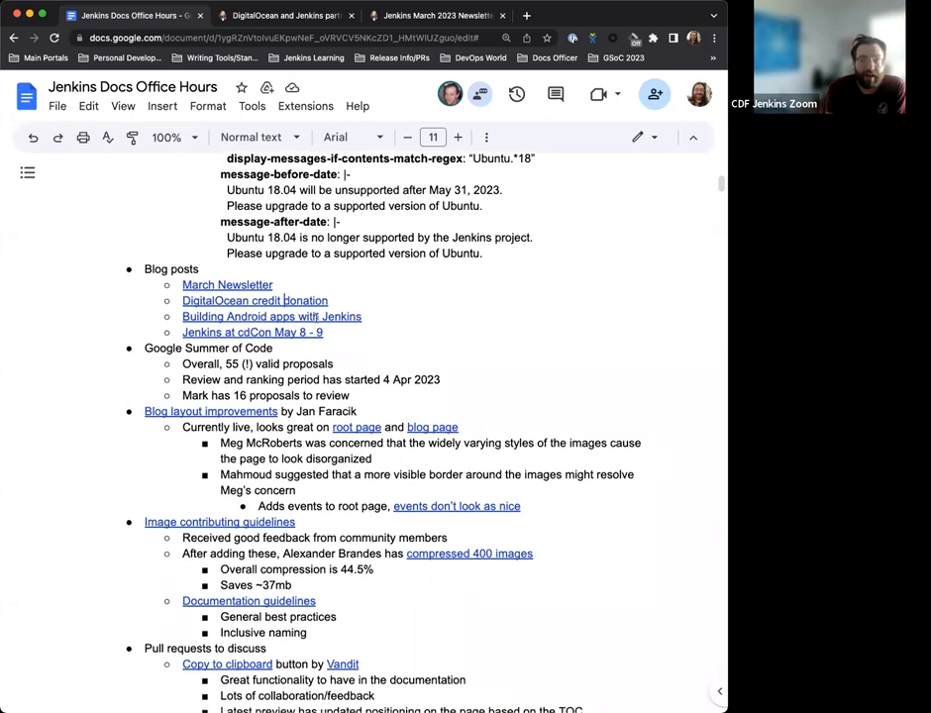
- Open the Building Android apps with Jenkins post and skim through its introduction
left_click(271, 317)
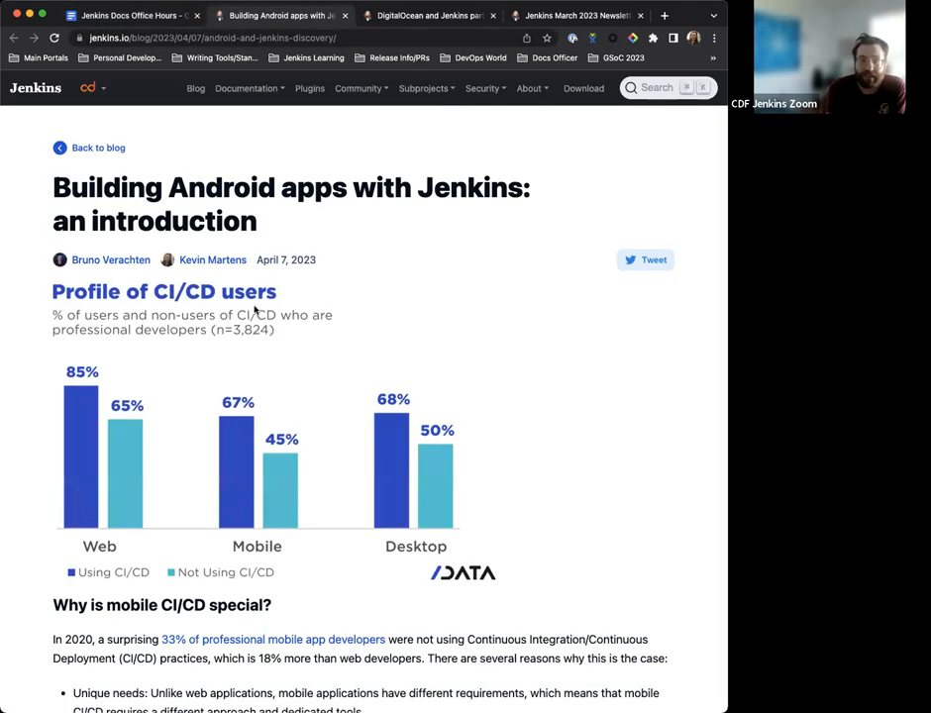
scroll("down", 3)
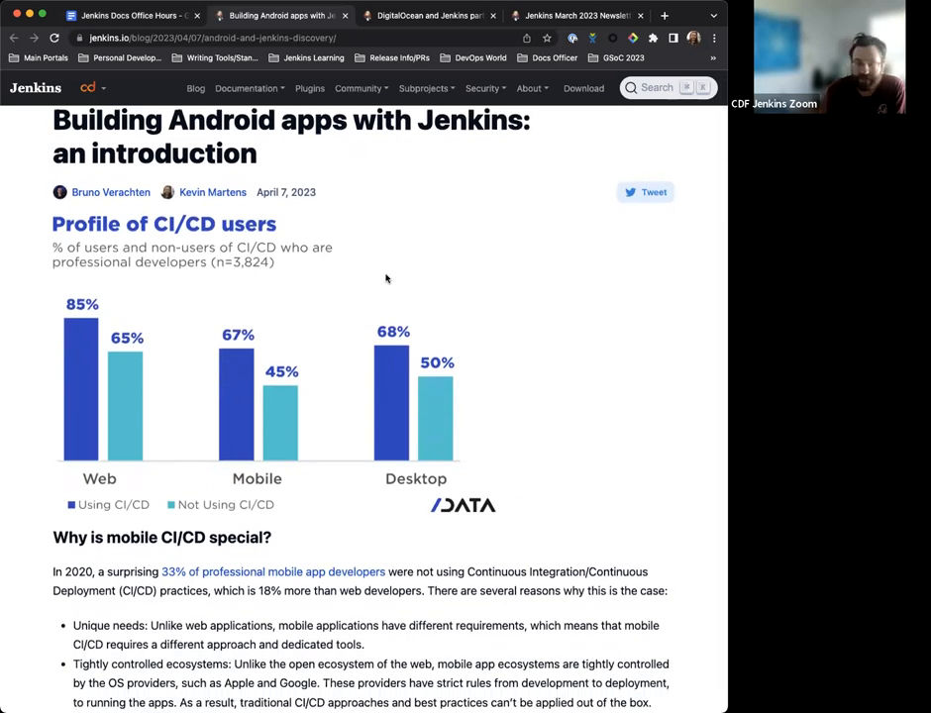
mouse_move(471, 267)
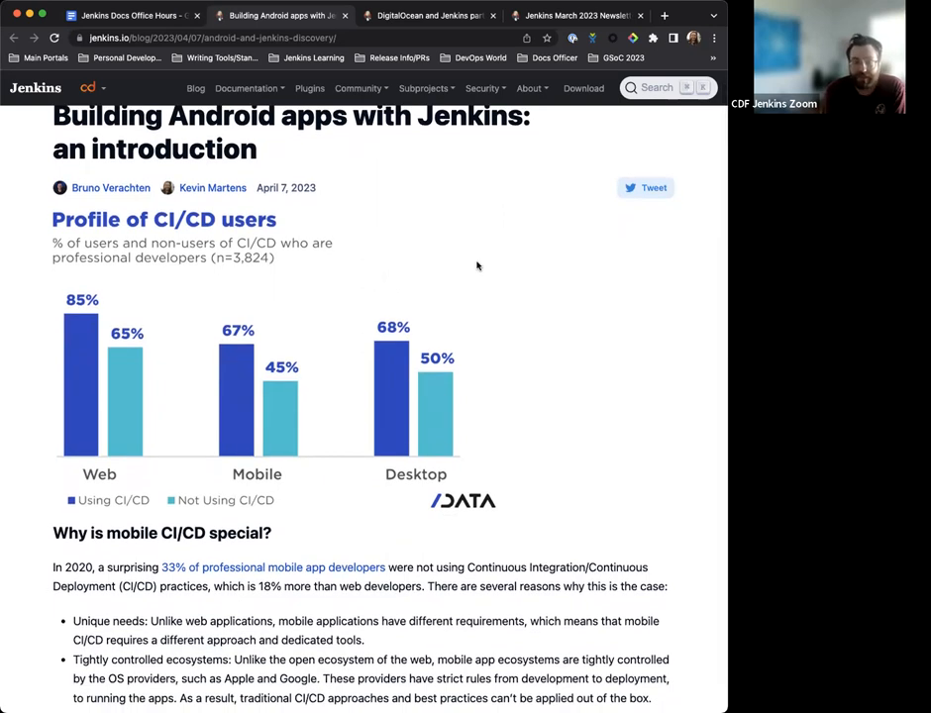
scroll("up", 3)
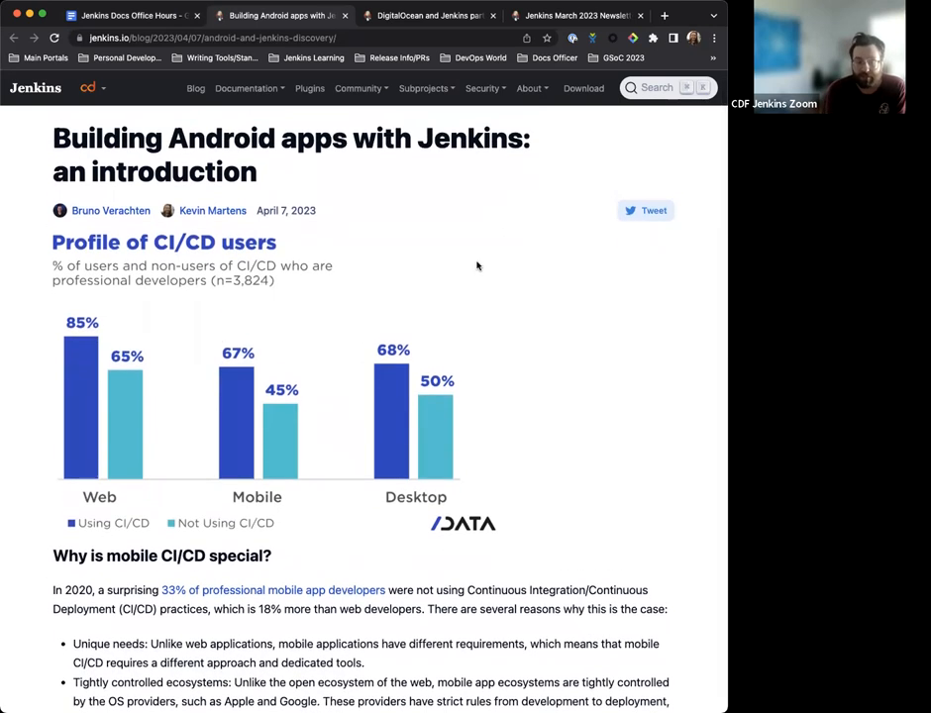
mouse_move(422, 258)
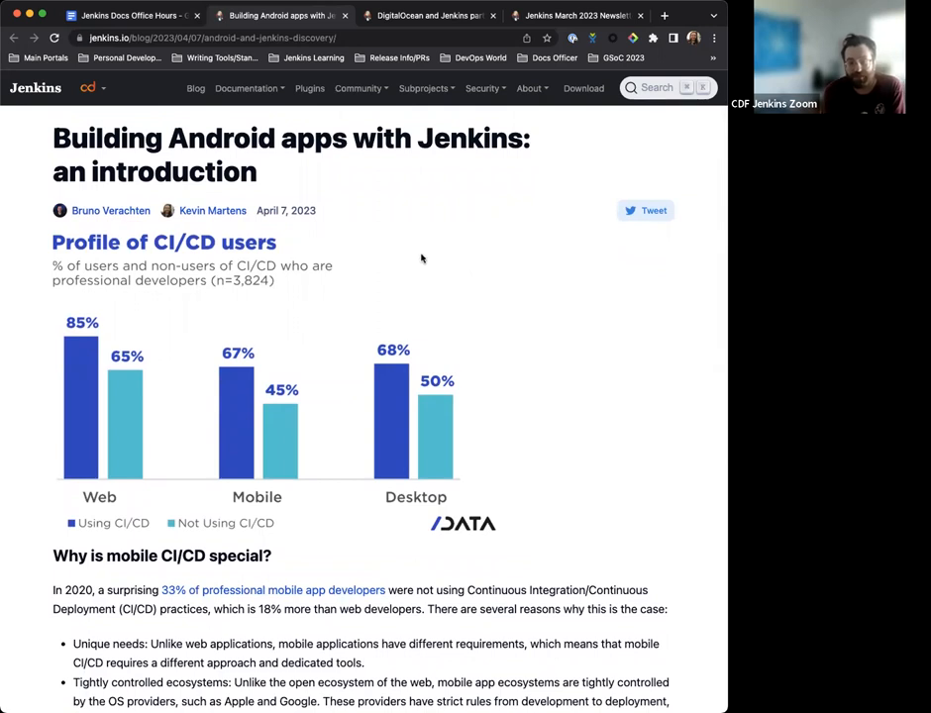
scroll("down", 3)
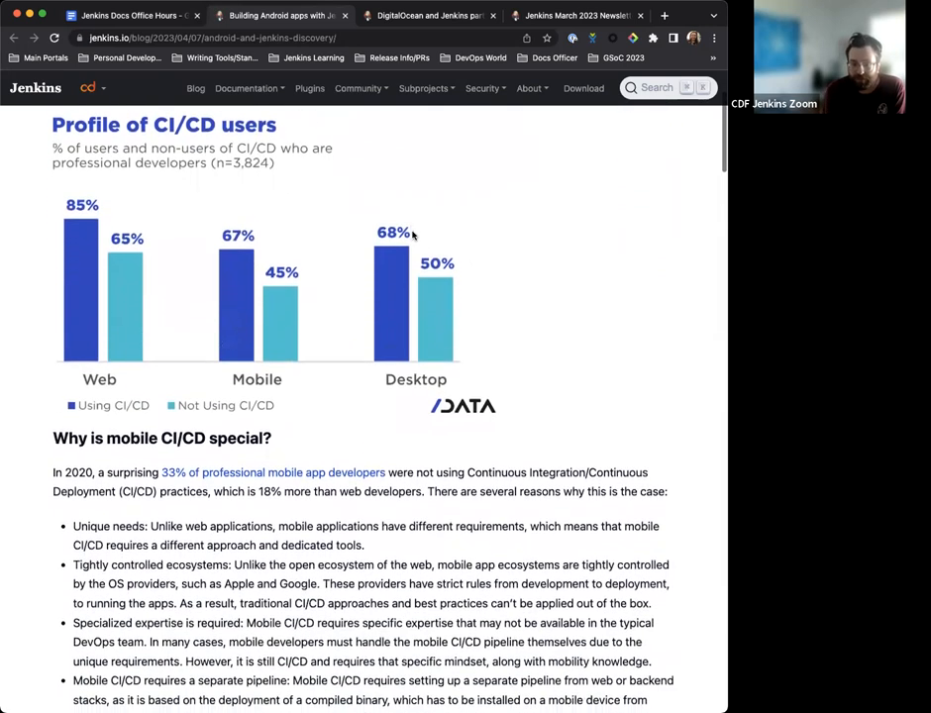
scroll("up", 3)
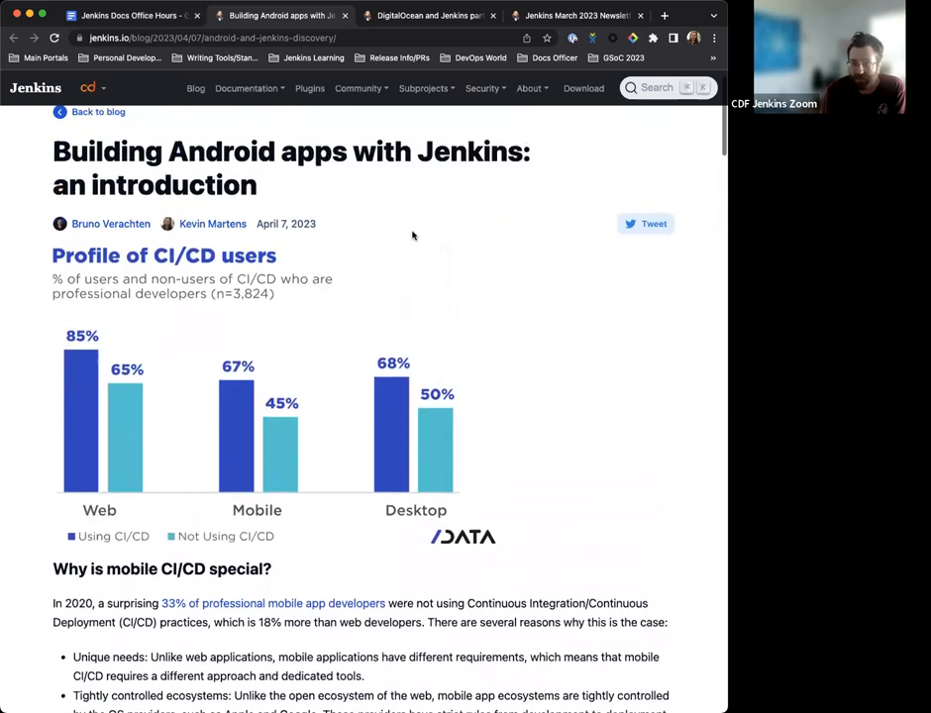
scroll("up", 3)
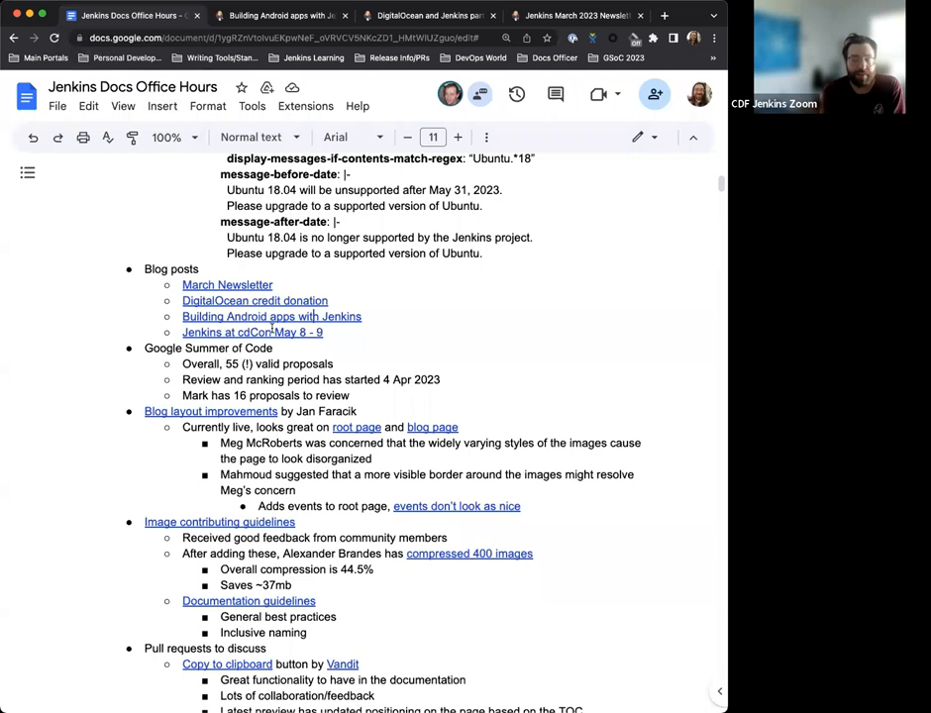
- Open the cdCon + GitOpsCon 2023 post and read down through its content
left_click(251, 333)
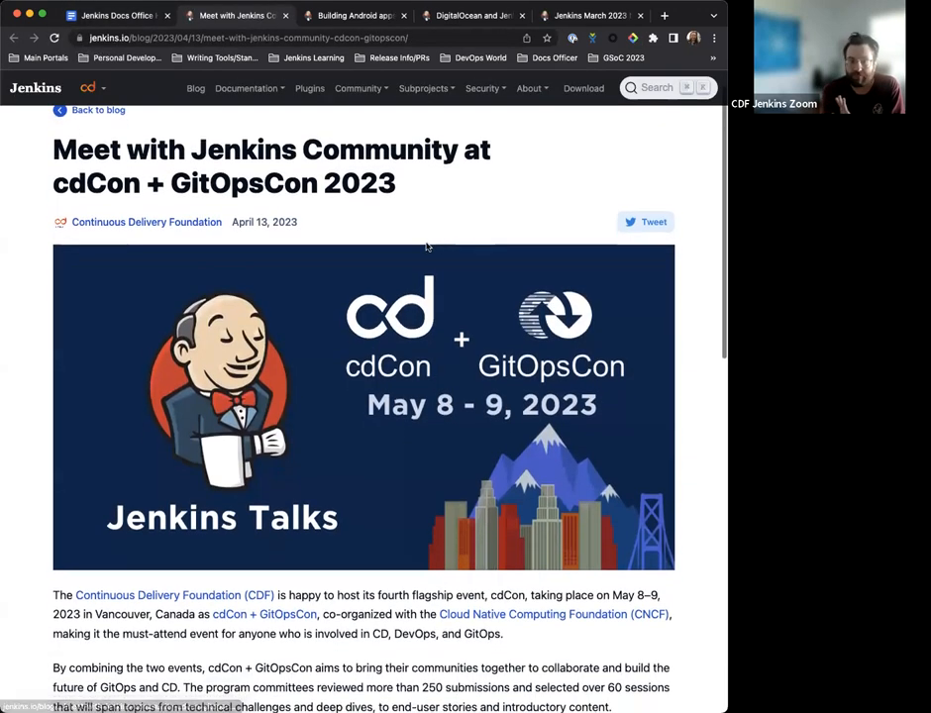
scroll("up", 3)
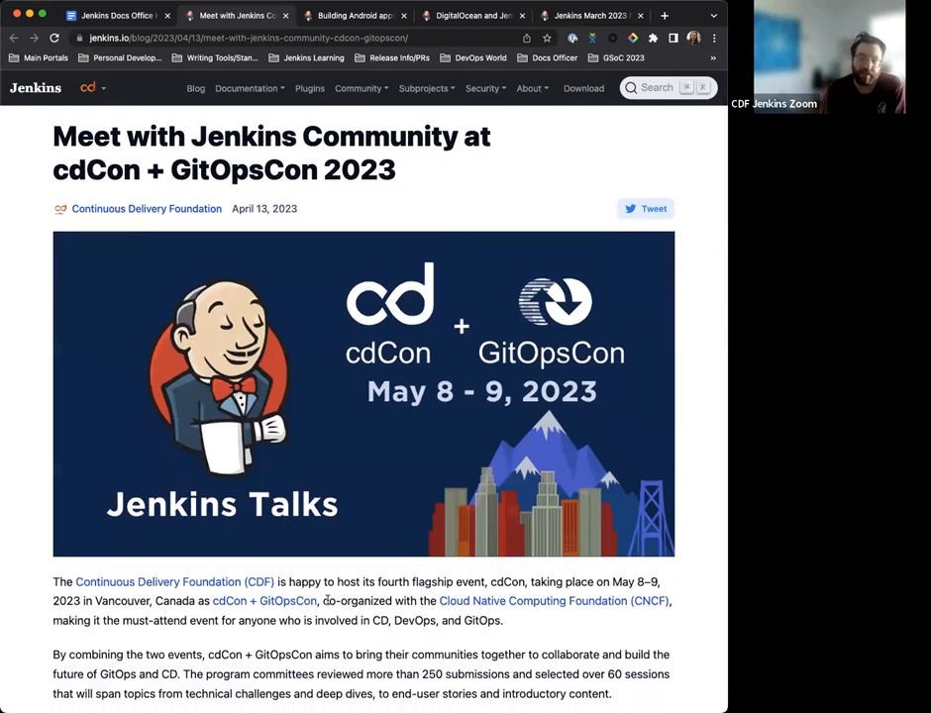
scroll("down", 3)
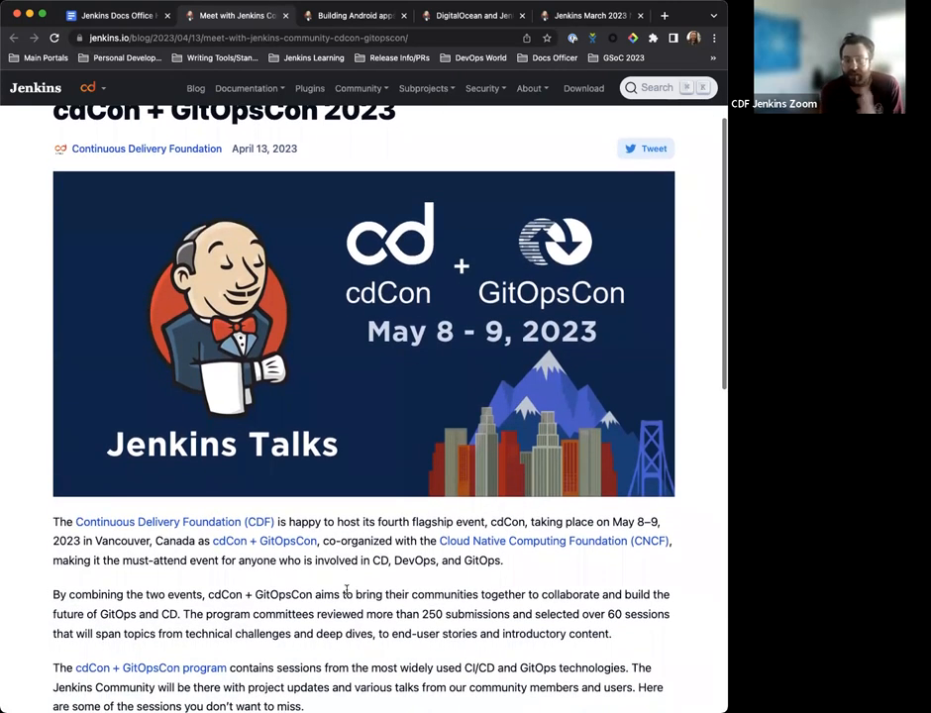
scroll("down", 3)
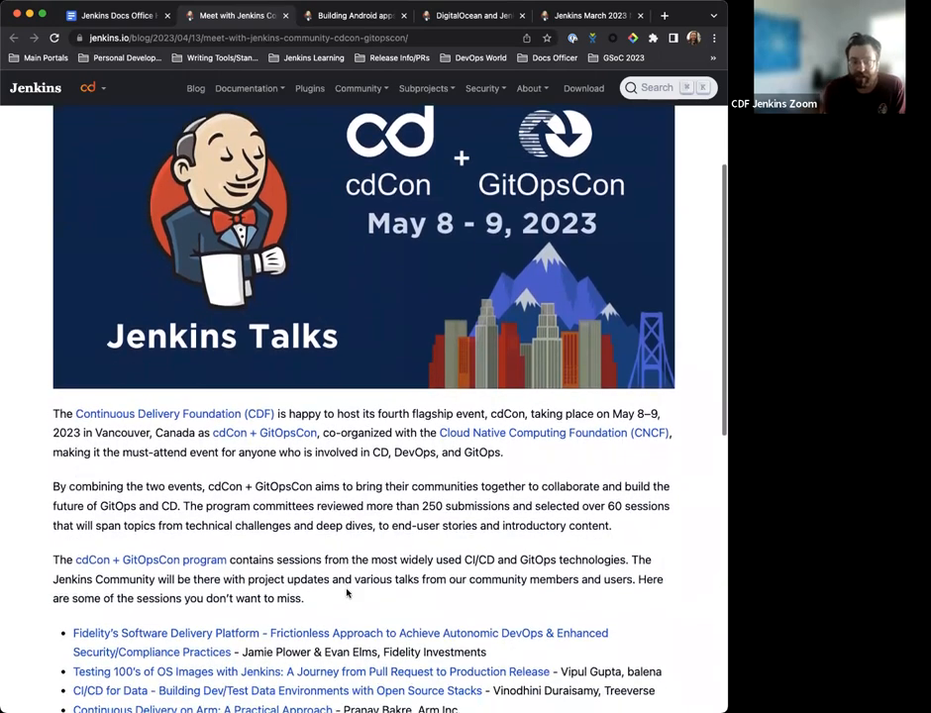
scroll("down", 3)
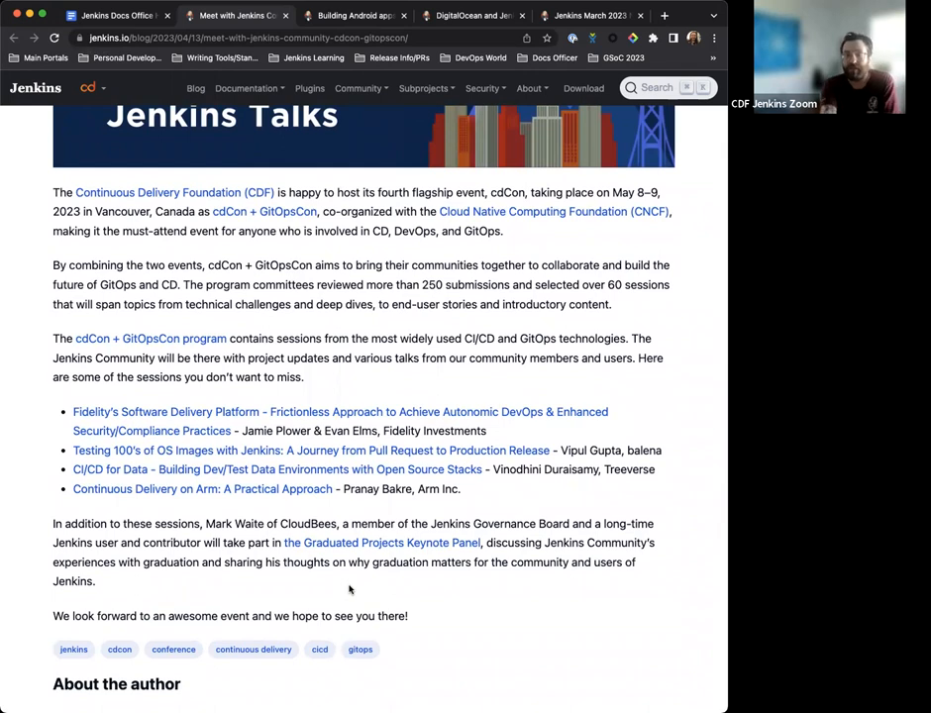
mouse_move(345, 522)
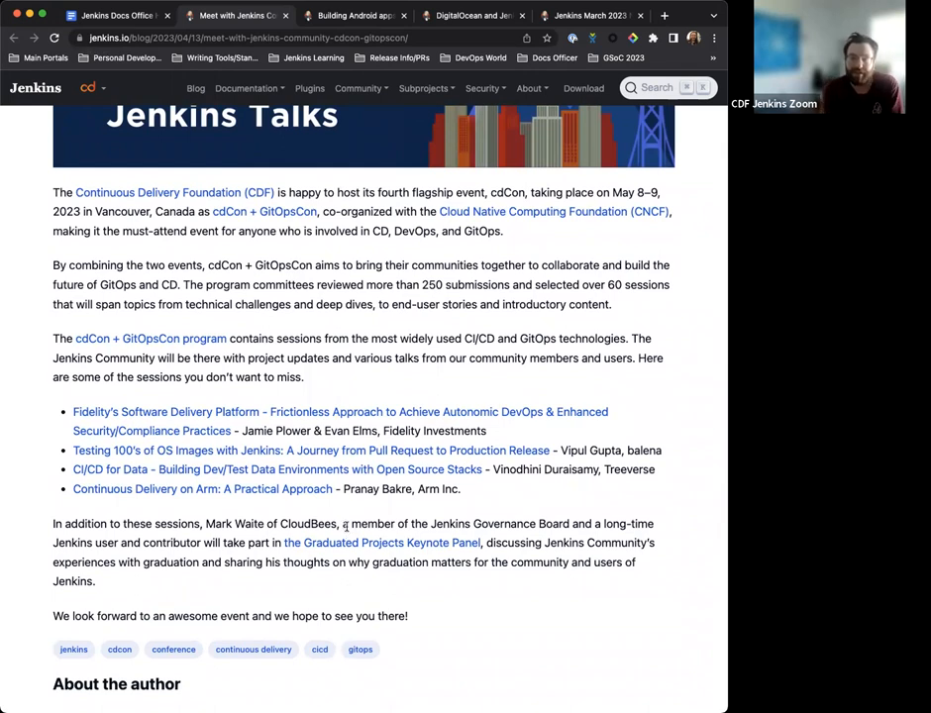
scroll("down", 3)
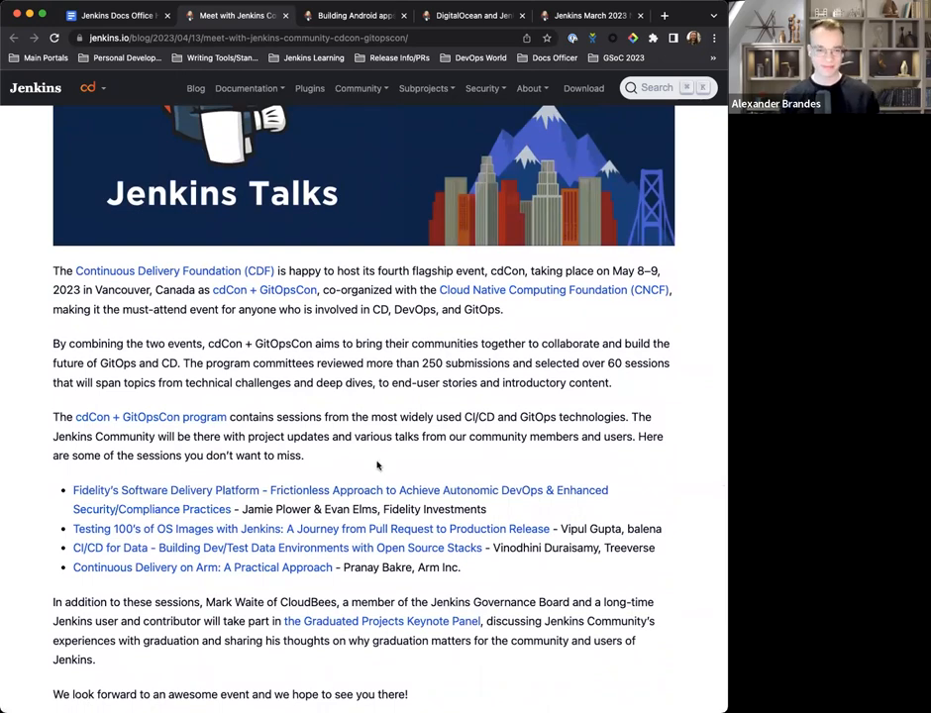
- Review the rest of the cdCon + GitOpsCon post, scrolling back over earlier sections
scroll("up", 3)
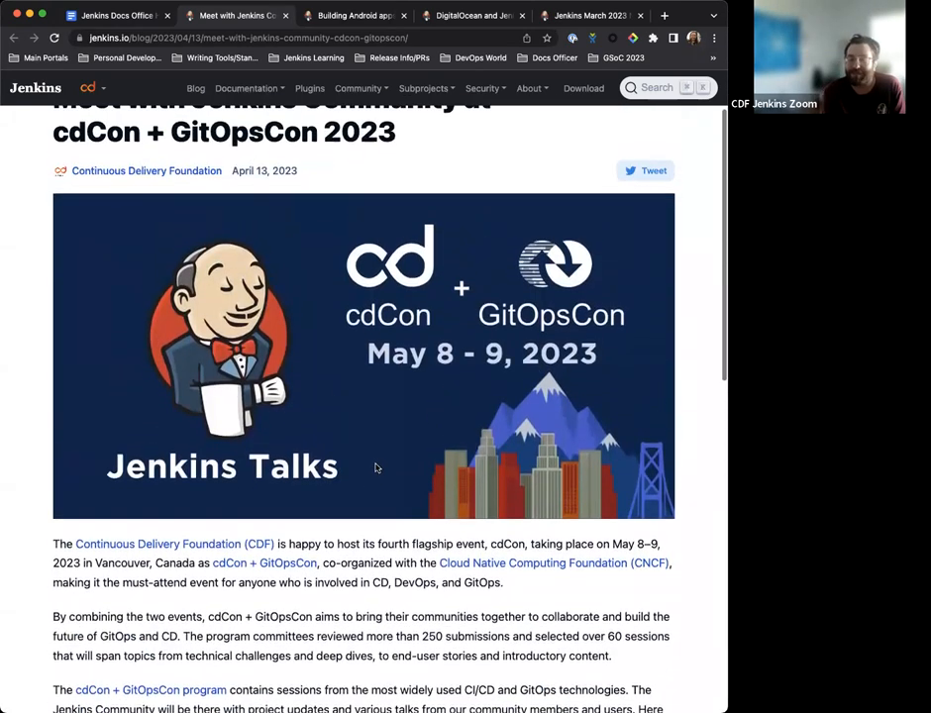
mouse_move(333, 610)
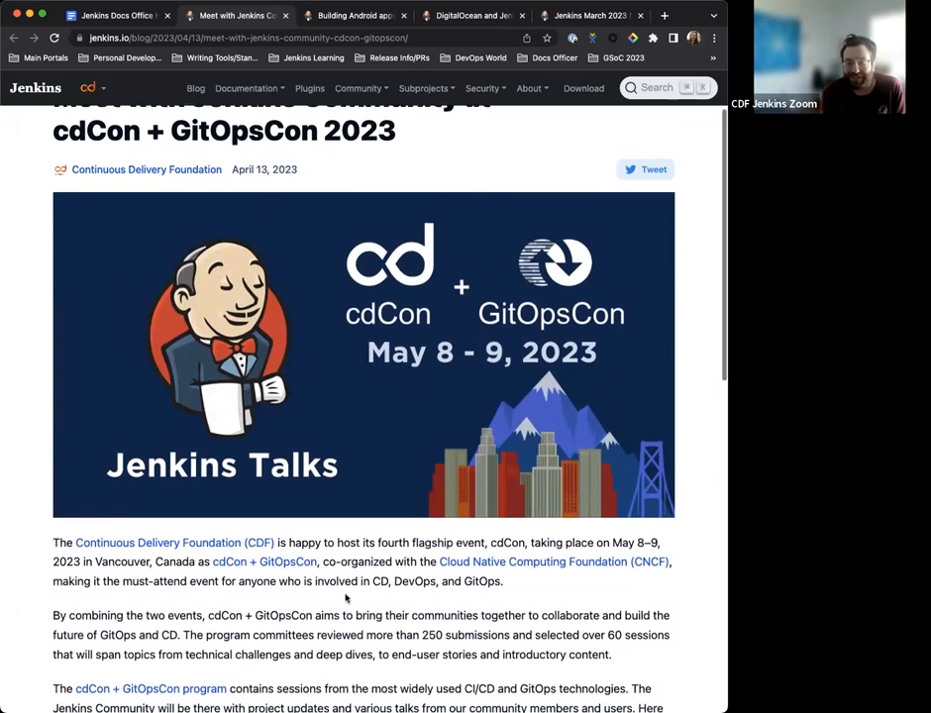
scroll("down", 3)
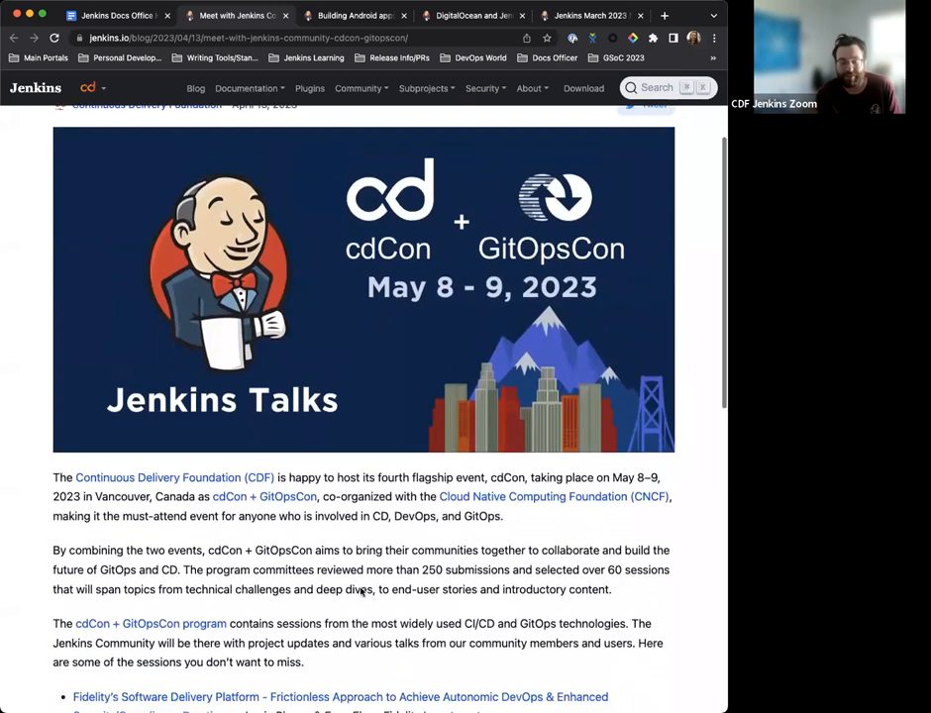
scroll("down", 3)
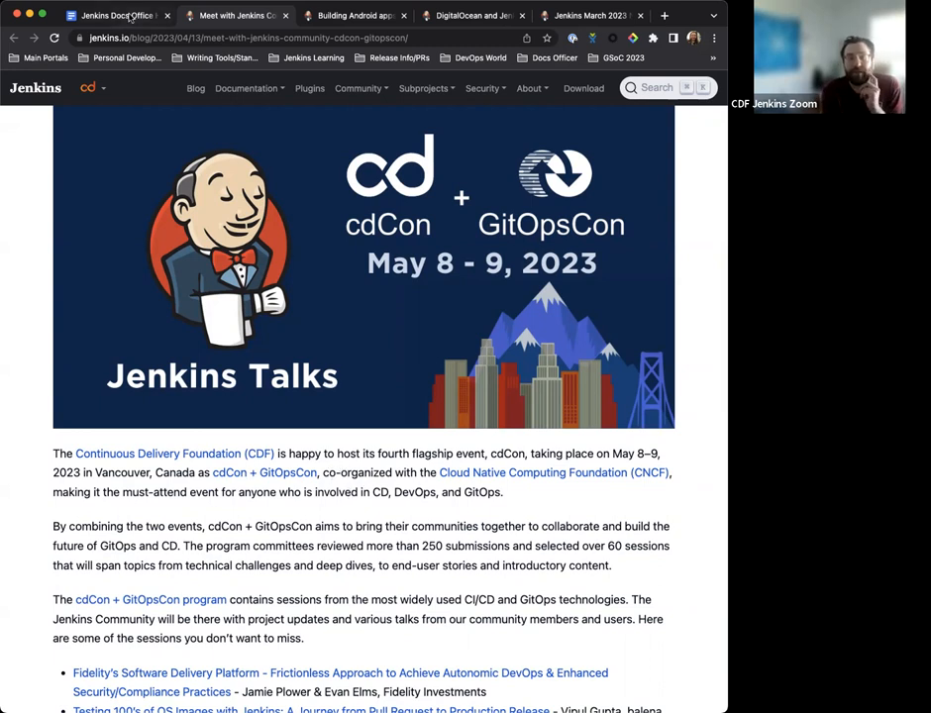
mouse_move(115, 16)
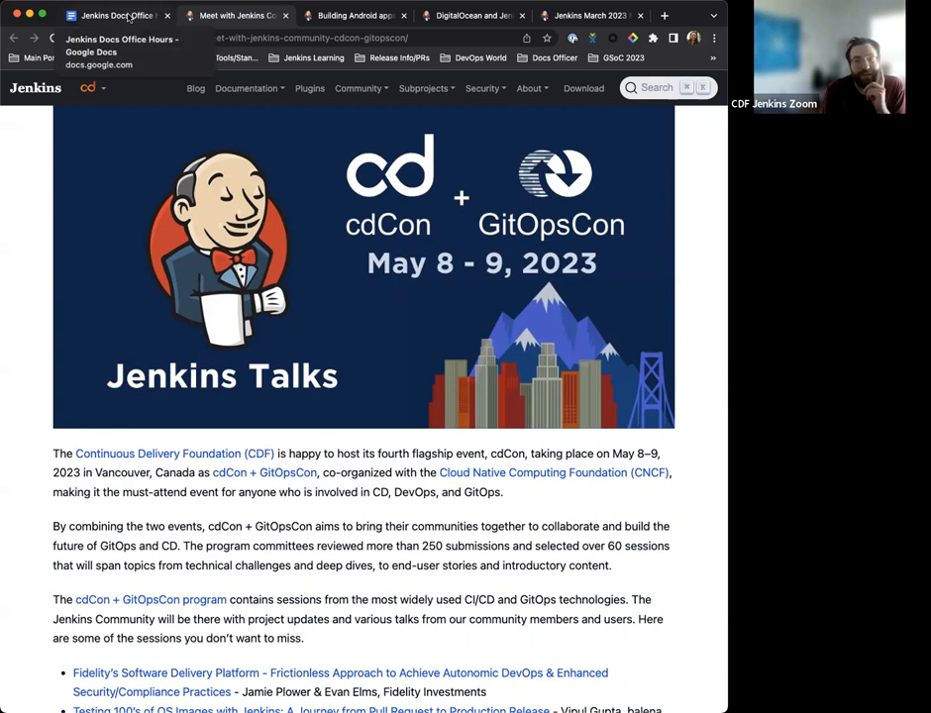
scroll("up", 3)
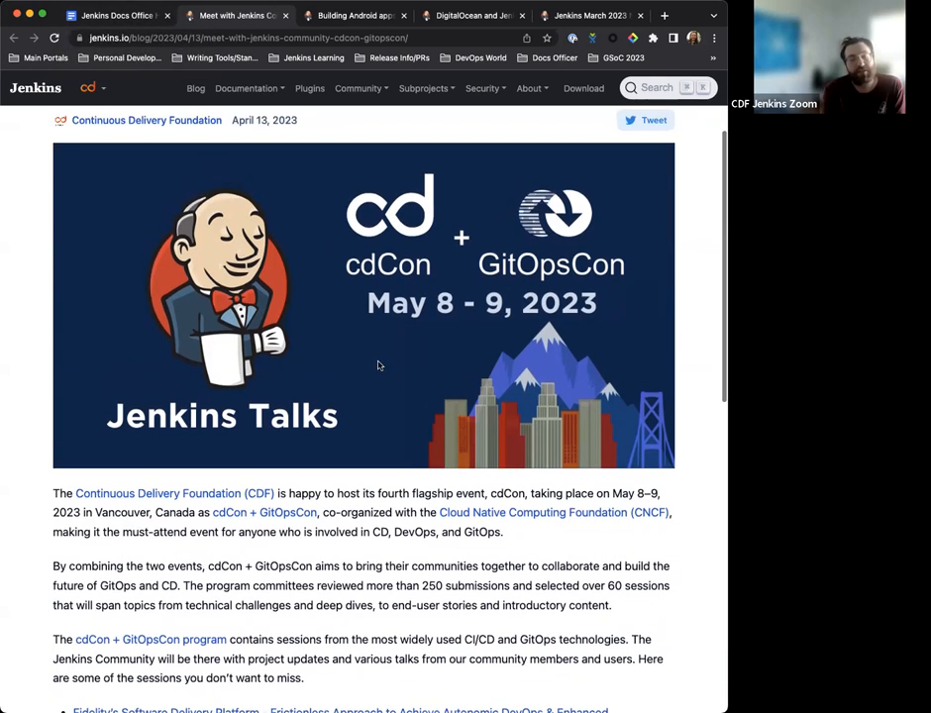
scroll("up", 3)
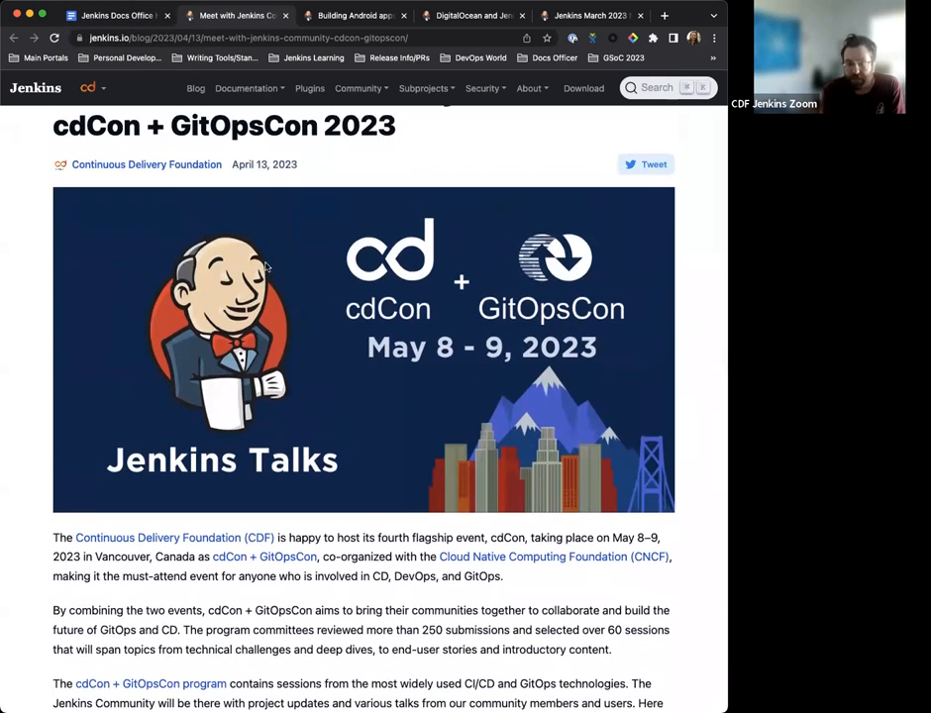
scroll("down", 3)
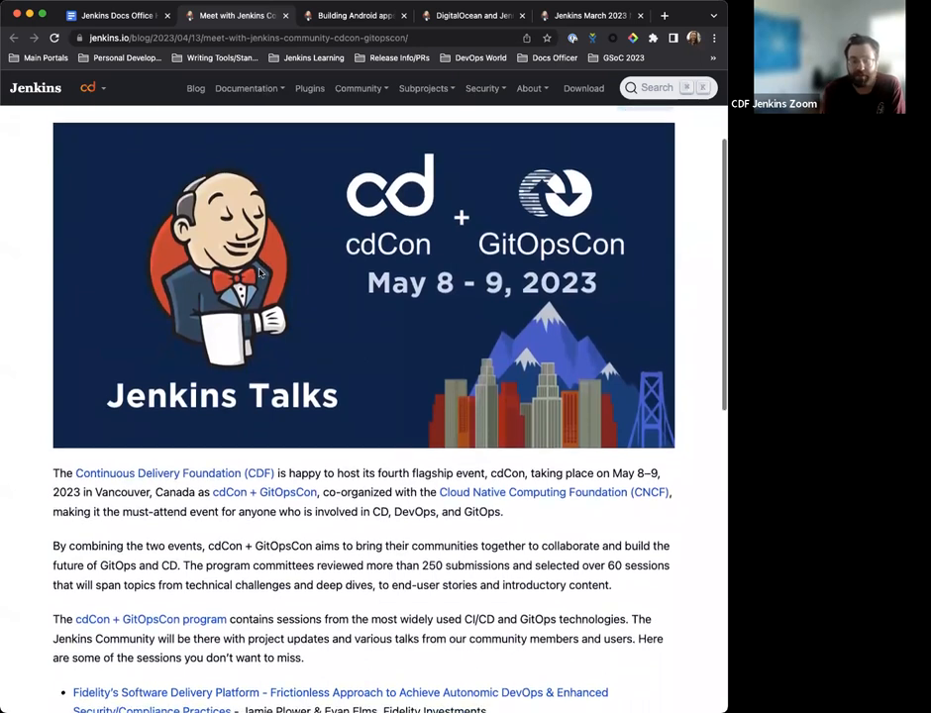
scroll("down", 3)
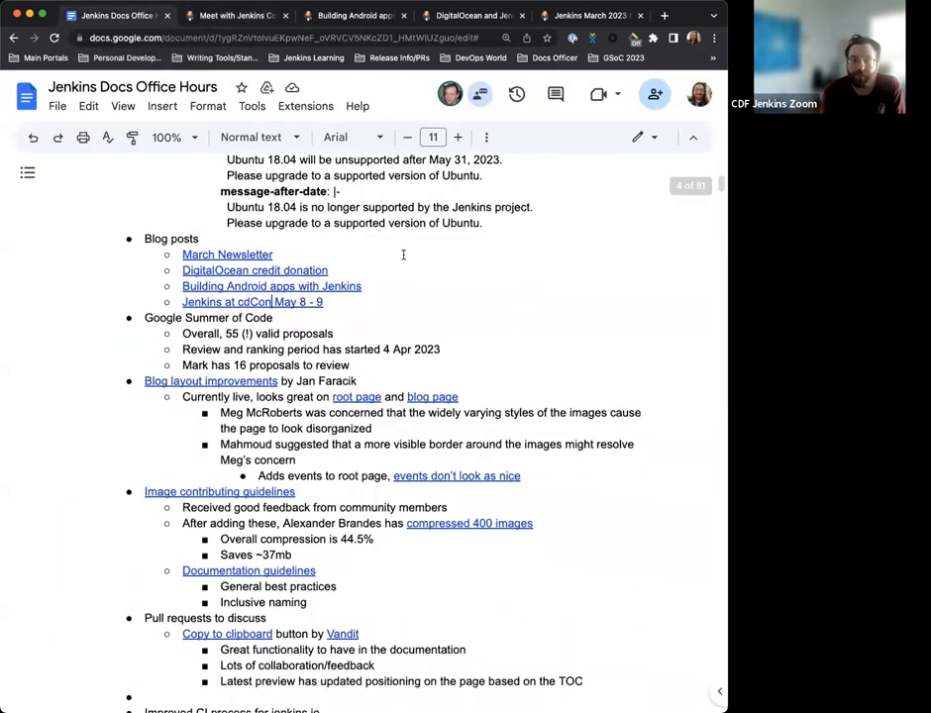
scroll("down", 3)
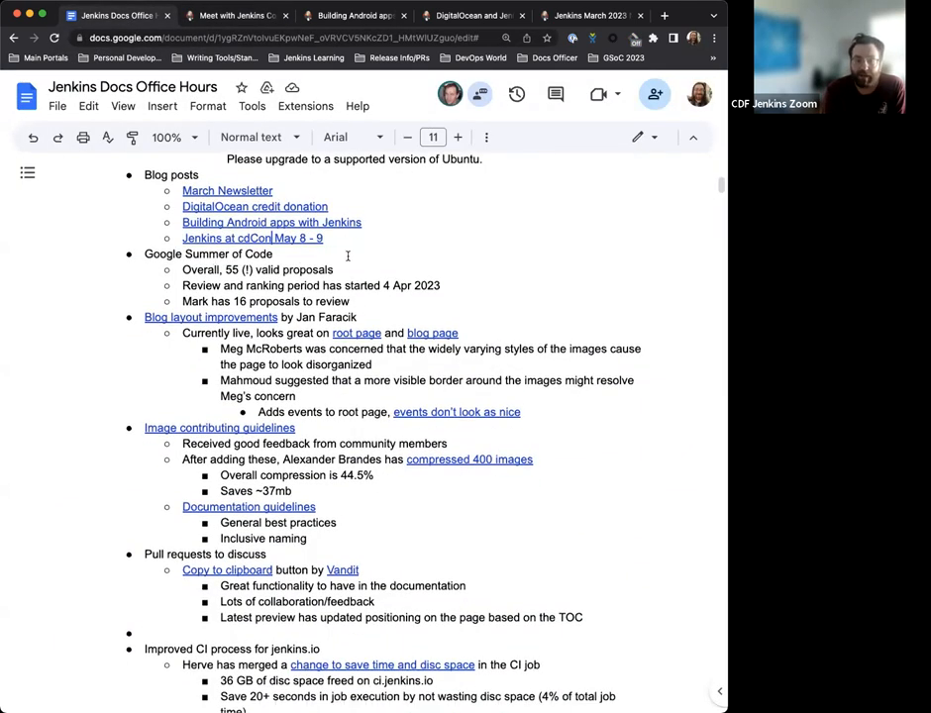
mouse_move(440, 242)
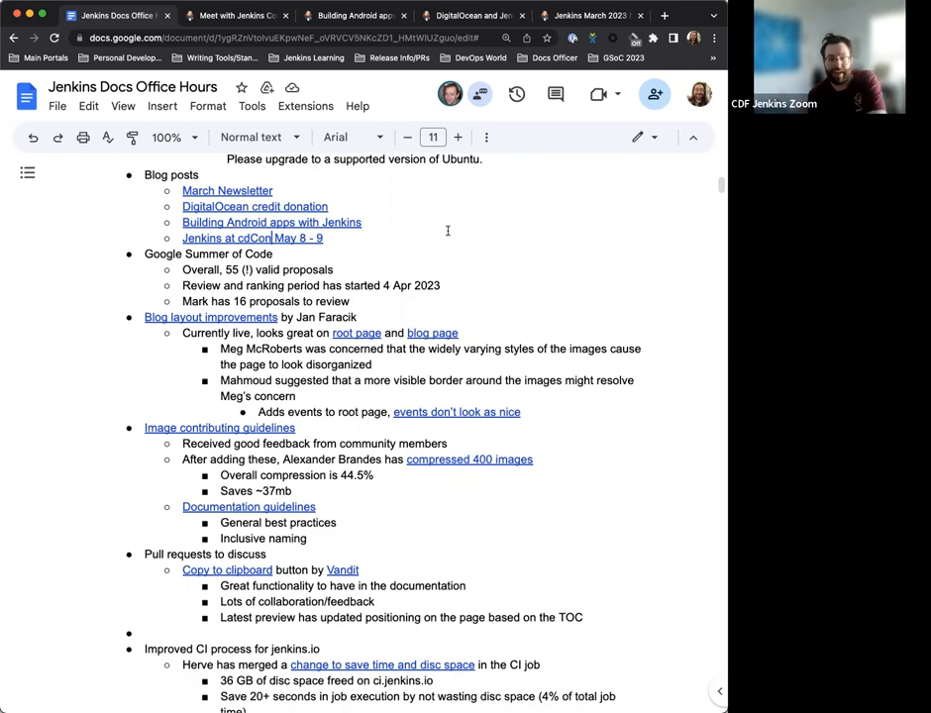
mouse_move(384, 333)
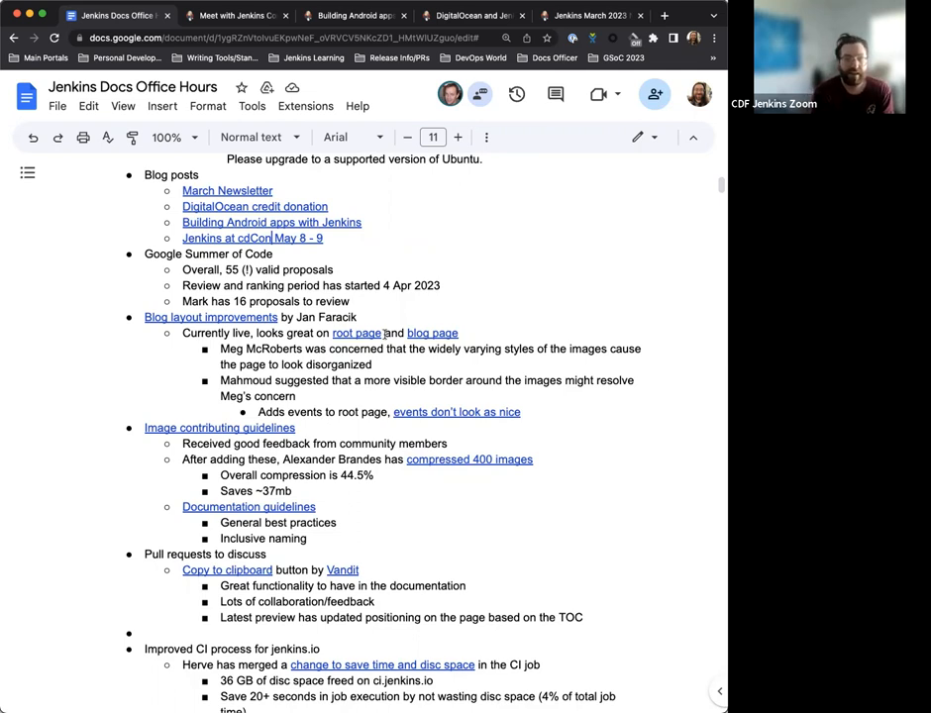
scroll("down", 3)
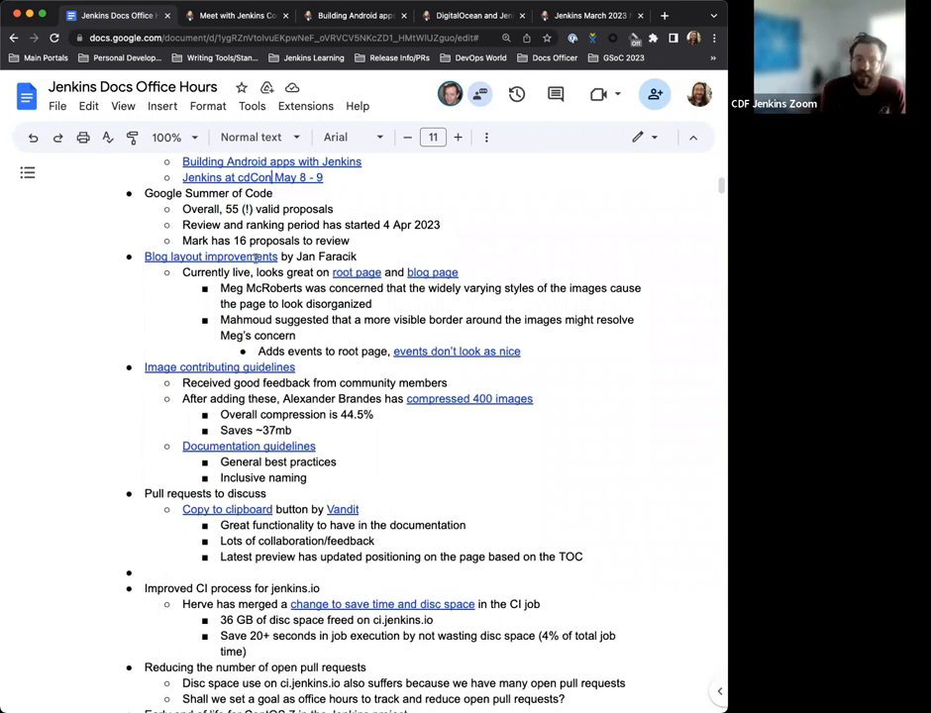
mouse_move(356, 274)
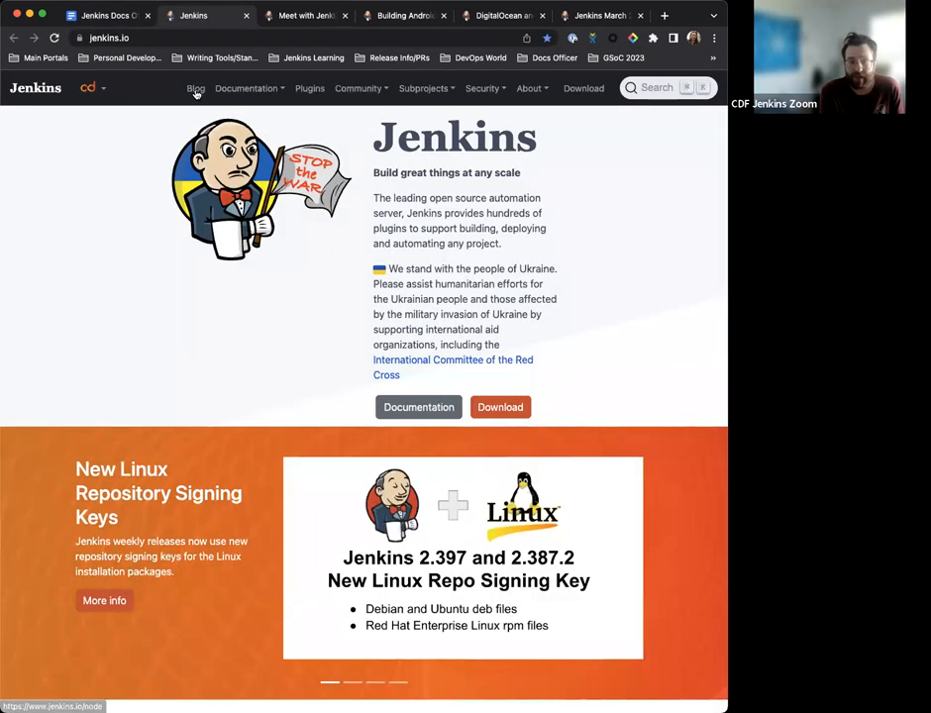
- Go to the jenkins.io home page and browse down into the Recent posts grid
left_click(194, 87)
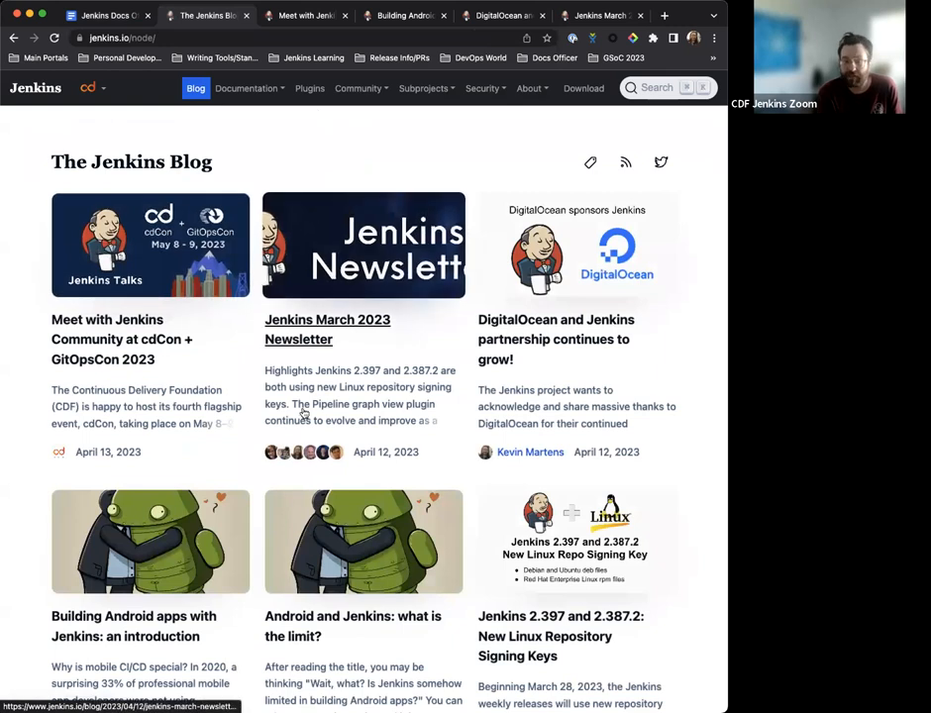
mouse_move(192, 327)
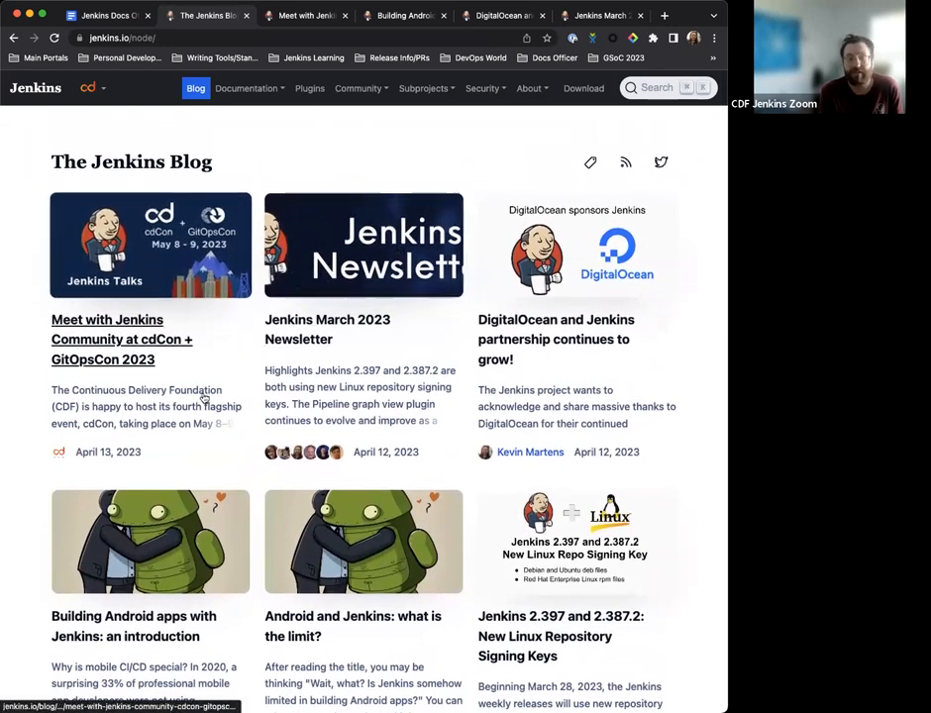
scroll("down", 3)
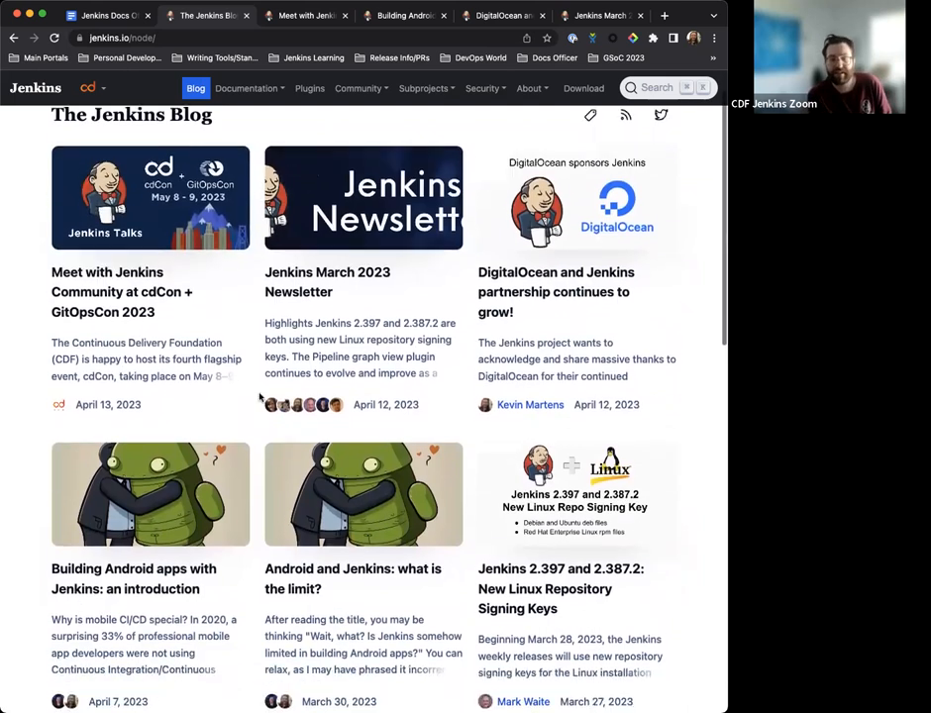
scroll("down", 3)
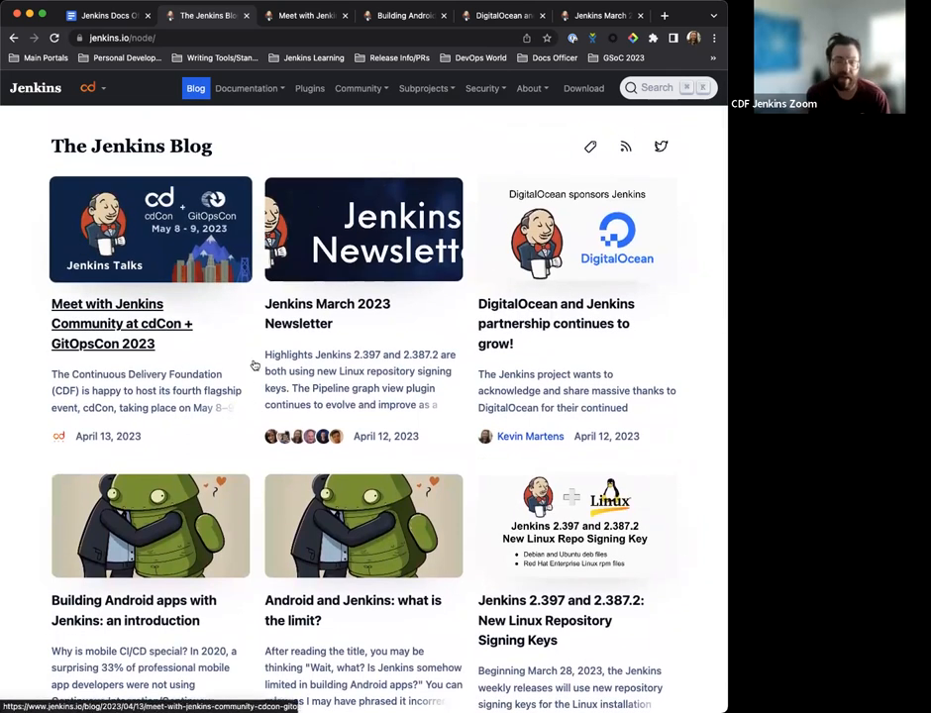
mouse_move(542, 366)
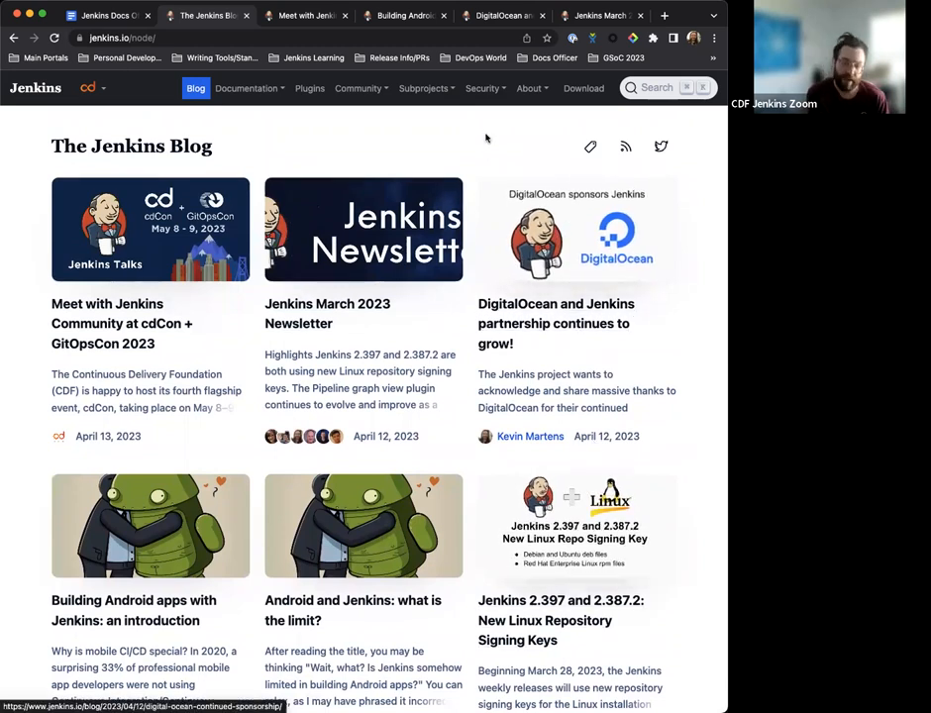
mouse_move(251, 139)
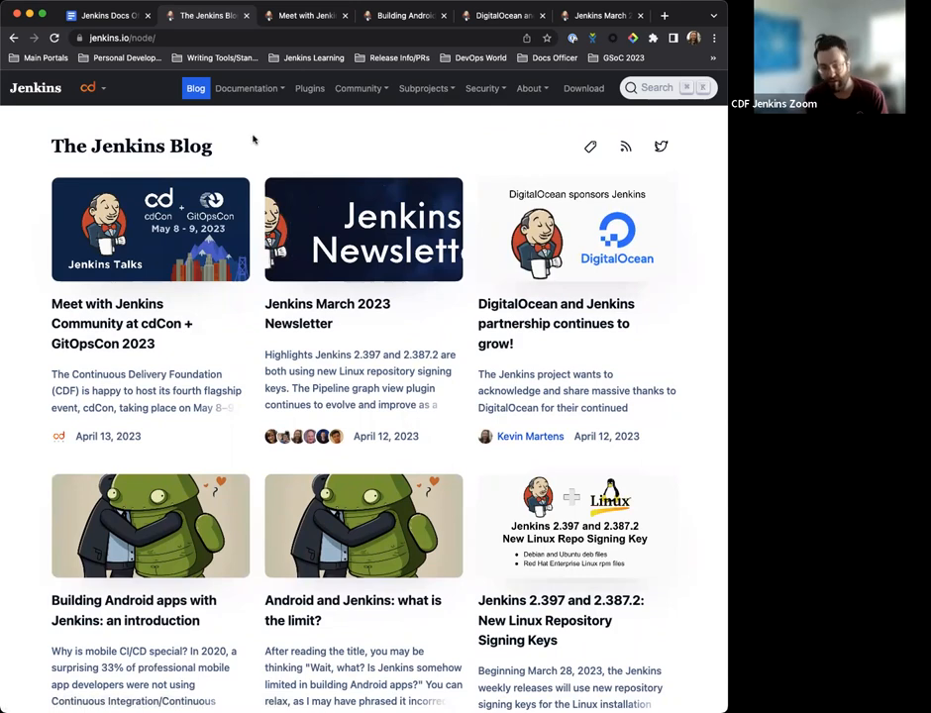
scroll("down", 3)
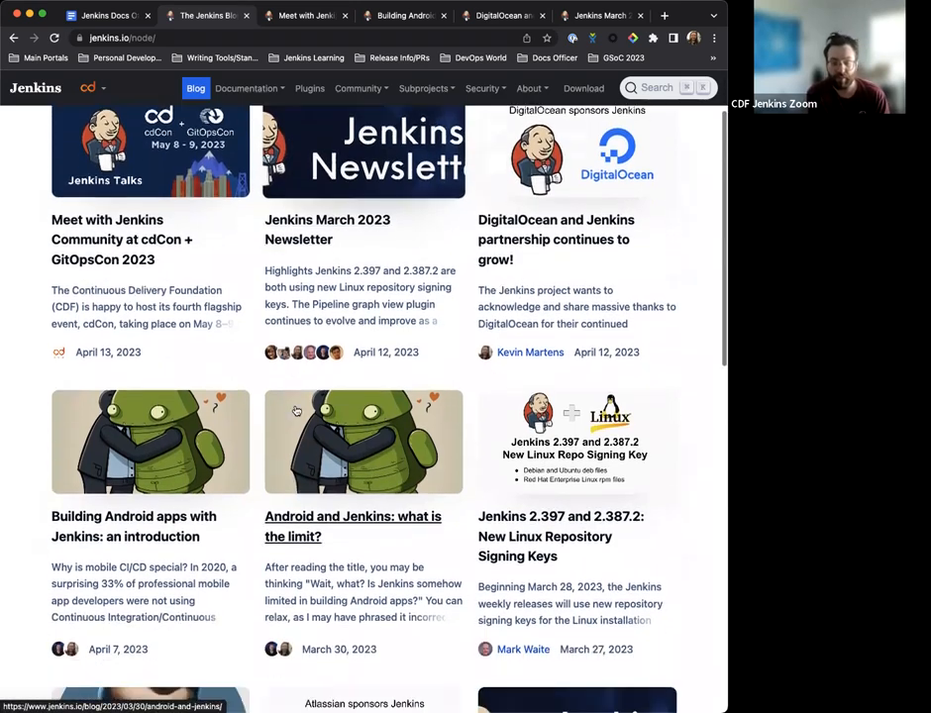
scroll("down", 3)
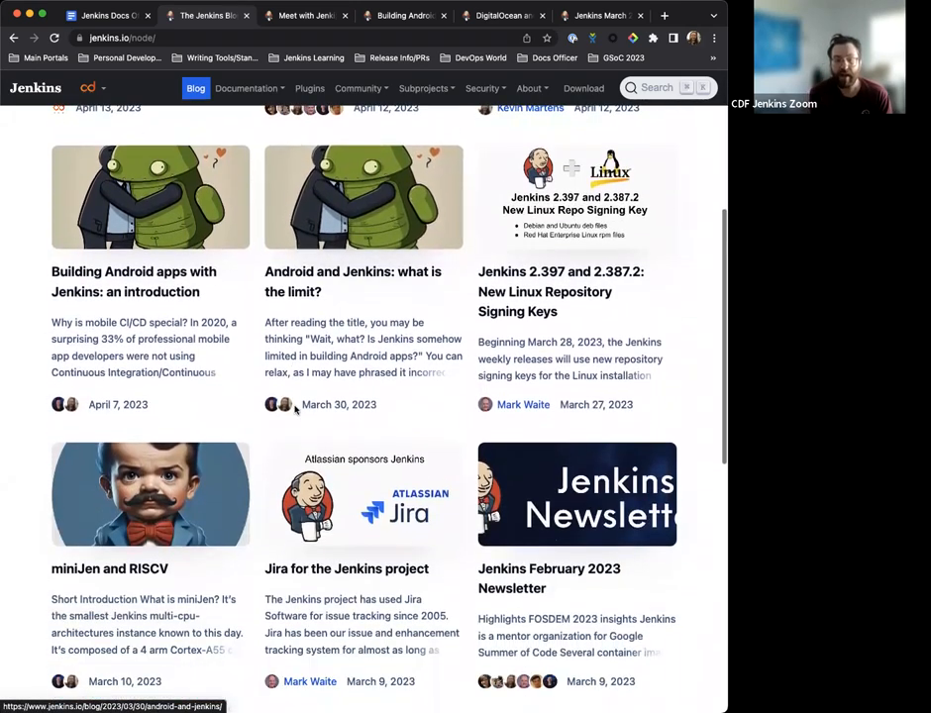
scroll("up", 3)
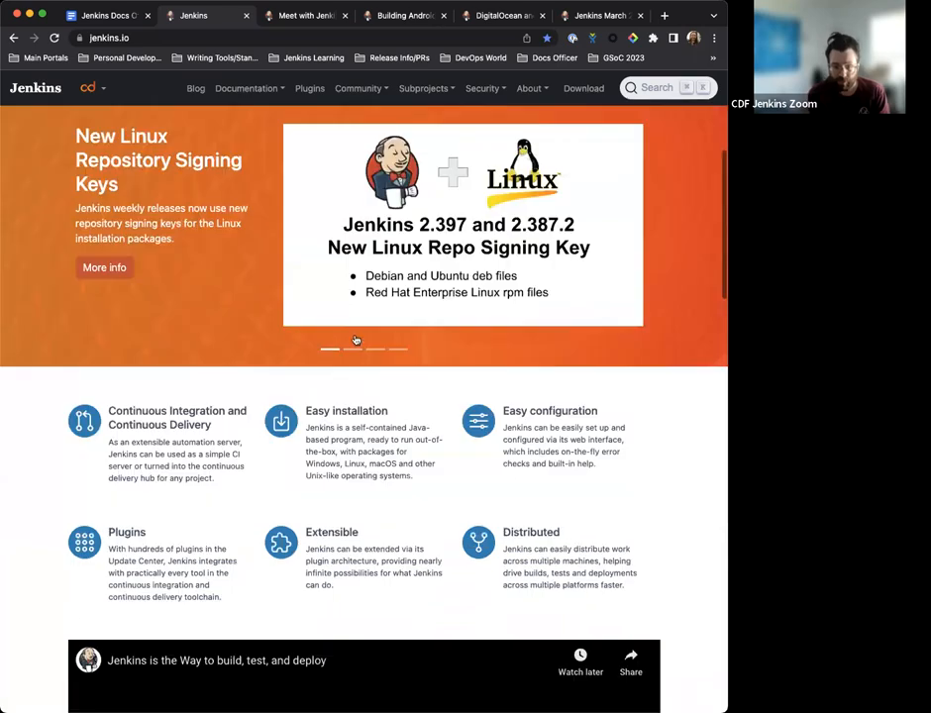
- Browse the remaining Recent posts and return to the top row with the cdCon and Newsletter posts
scroll("down", 3)
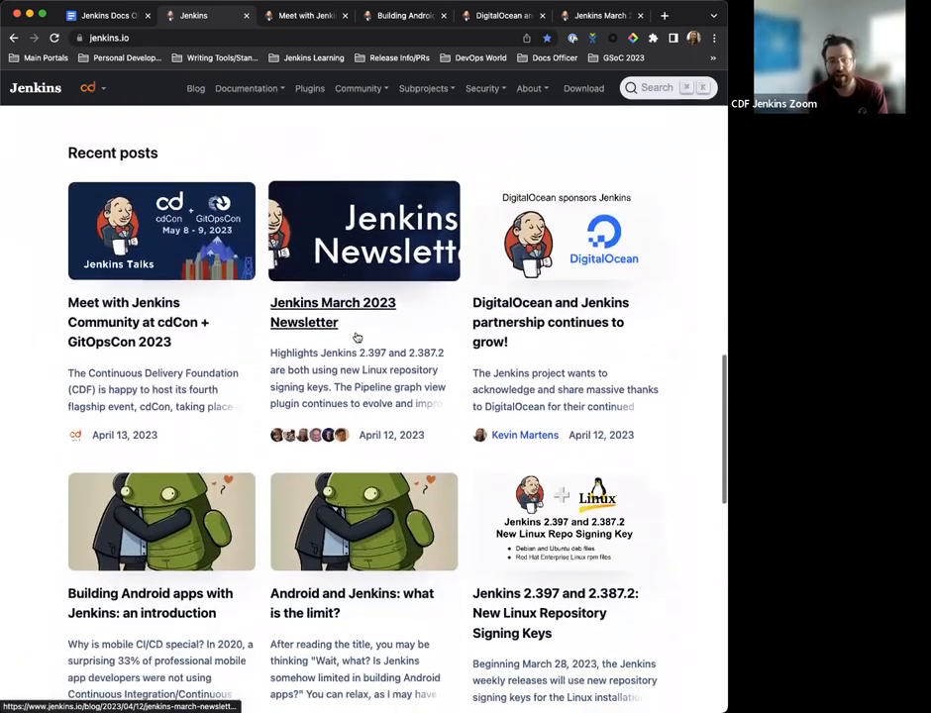
scroll("down", 3)
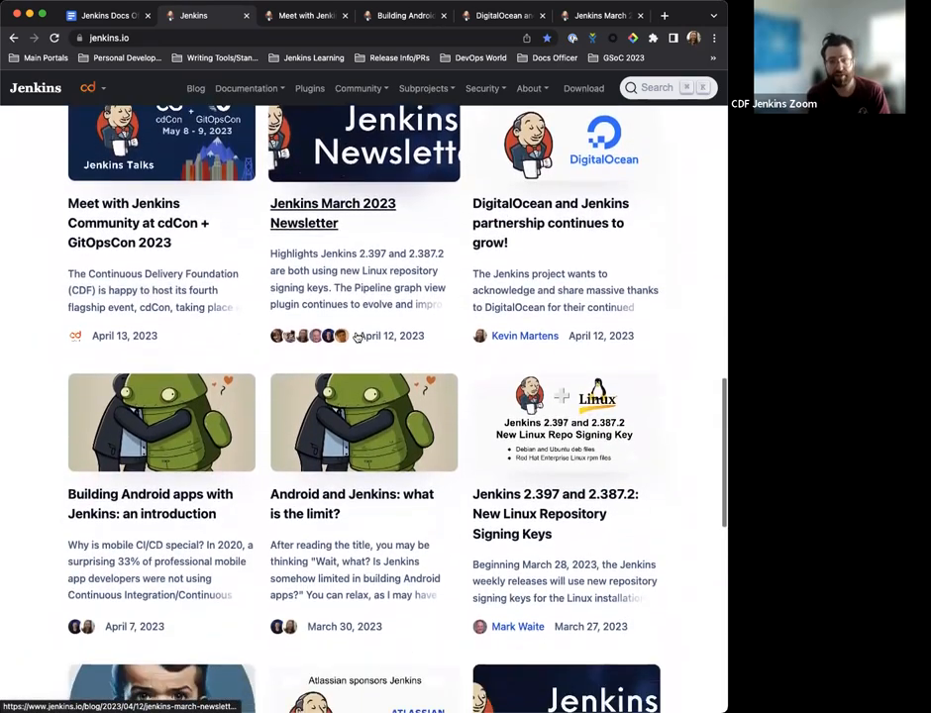
scroll("down", 3)
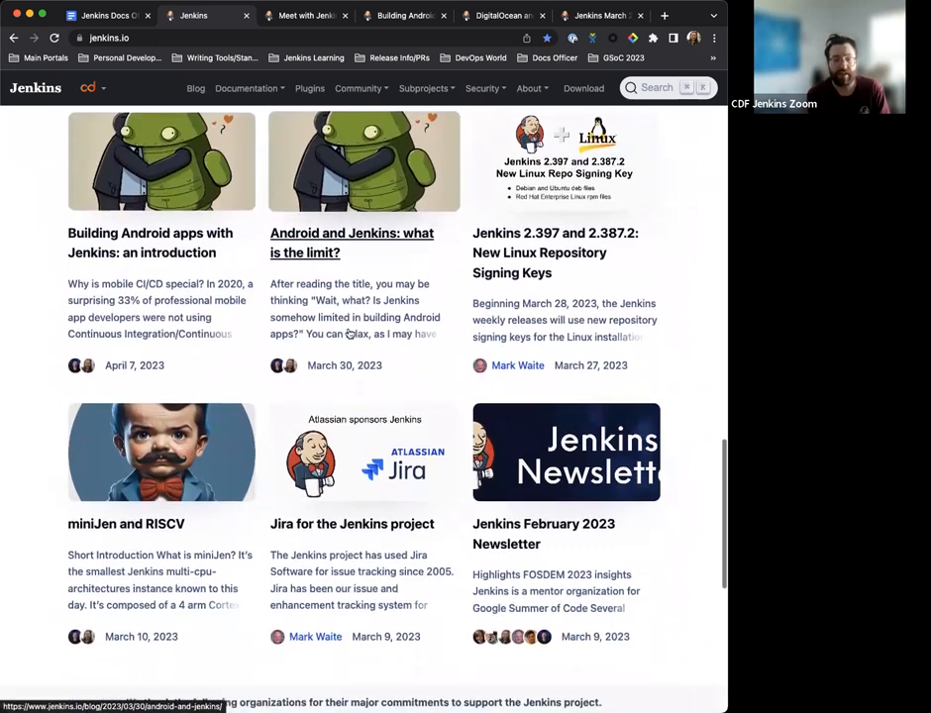
scroll("up", 3)
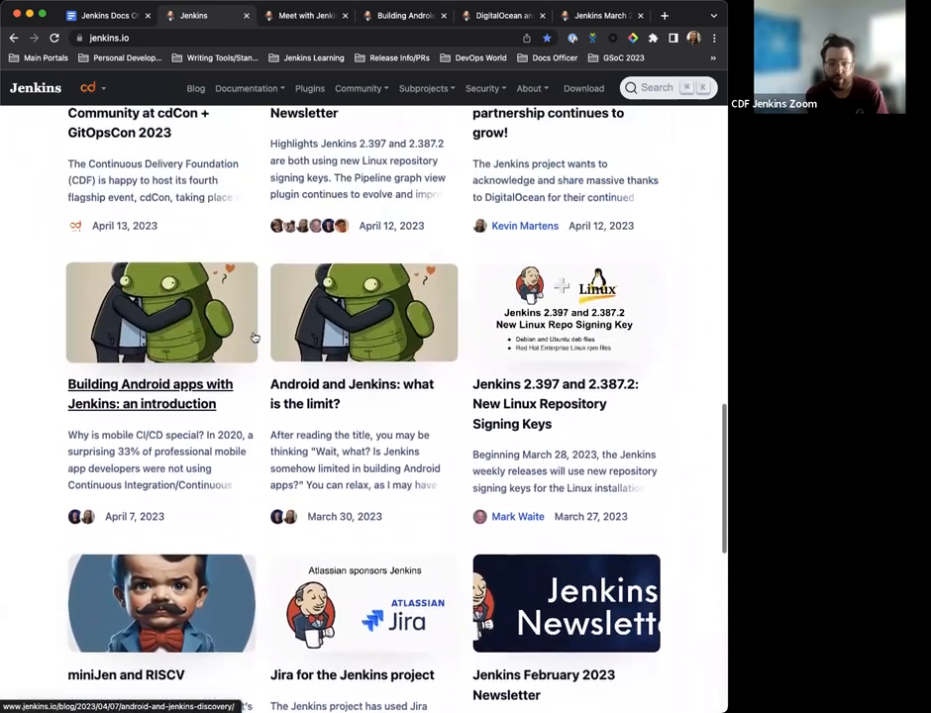
scroll("up", 3)
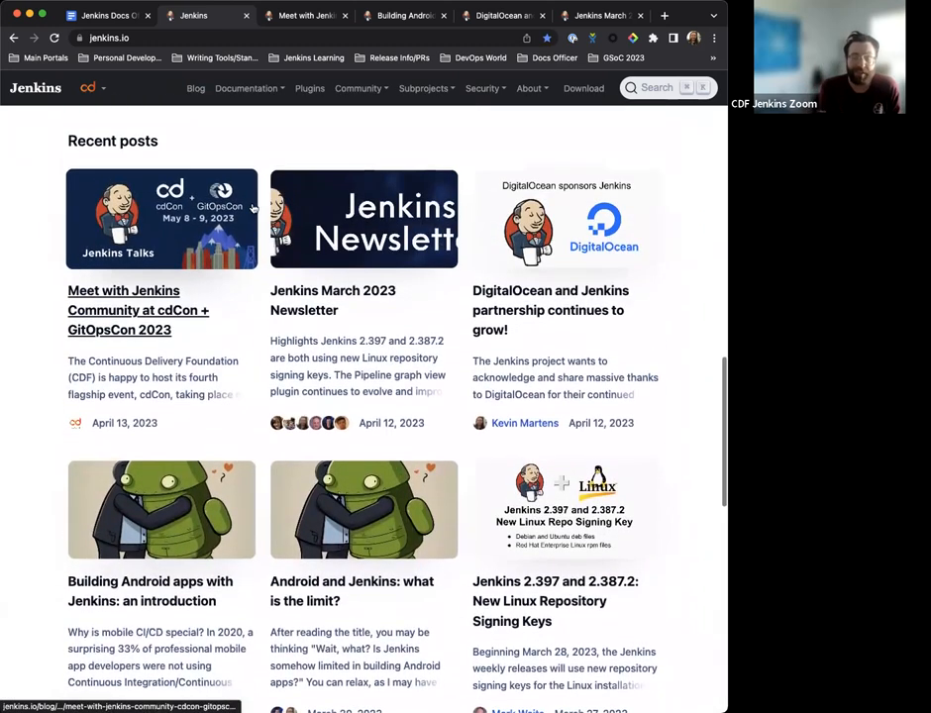
scroll("up", 3)
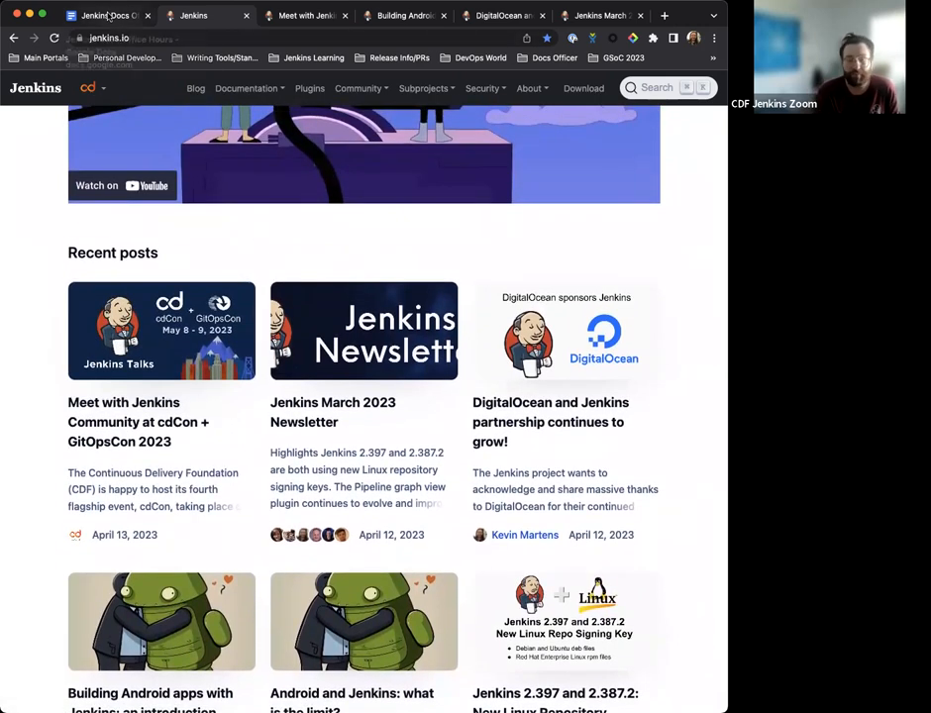
- Switch back to the Office Hours notes and read down to the 2023-04-07 (Asia) meeting heading
left_click(103, 16)
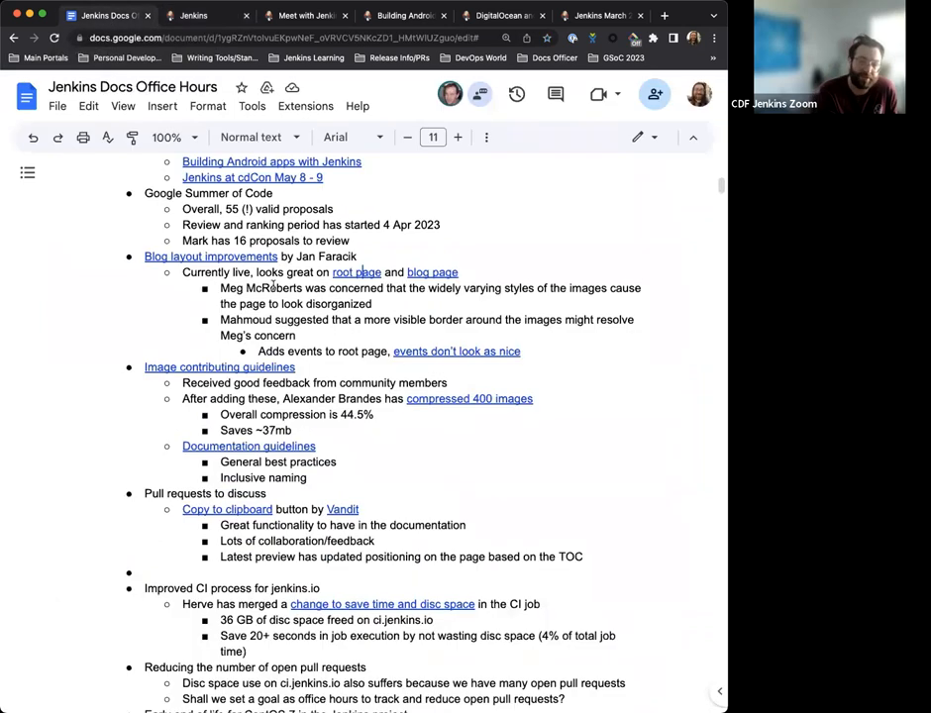
mouse_move(408, 329)
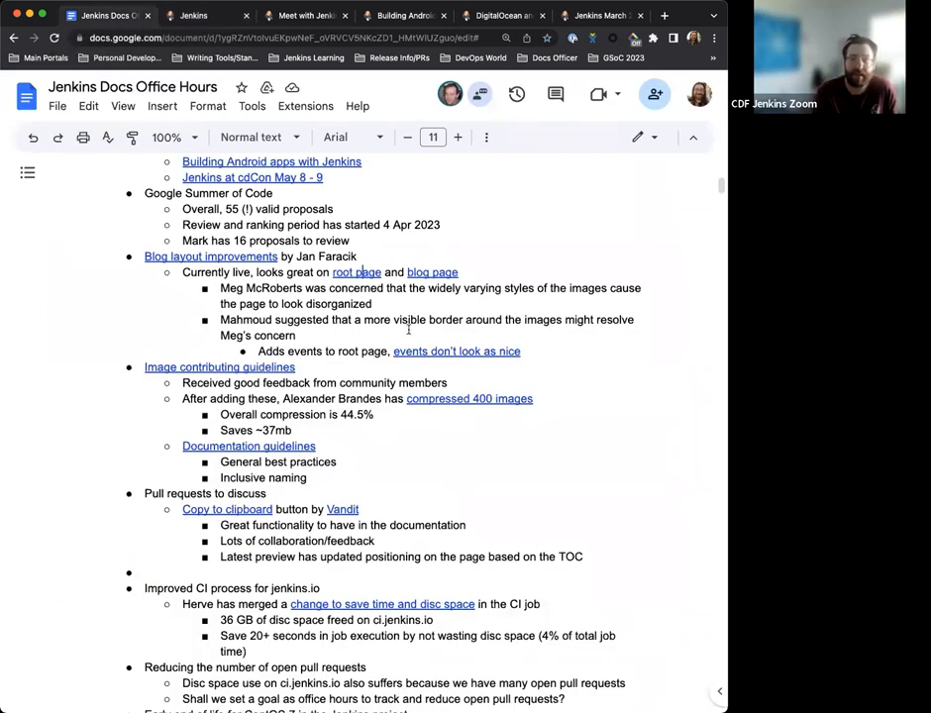
scroll("down", 3)
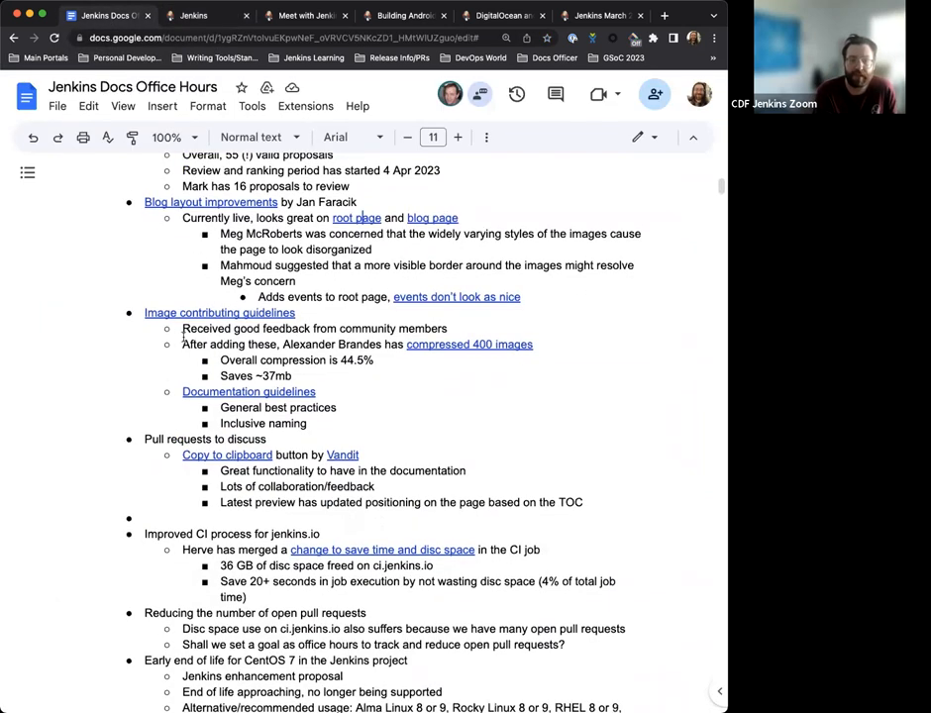
scroll("down", 3)
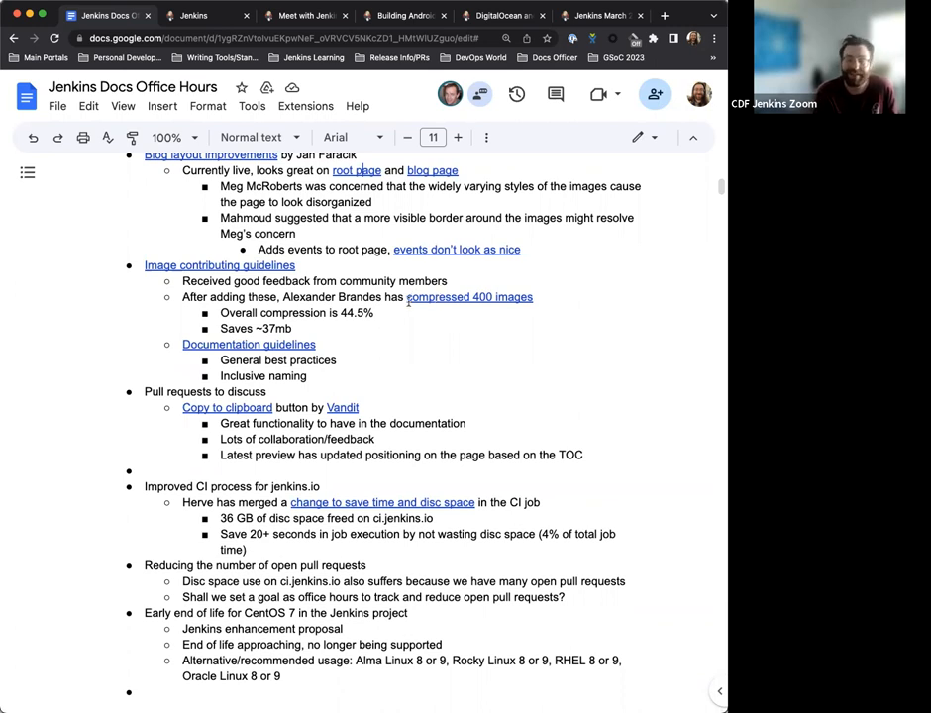
mouse_move(368, 341)
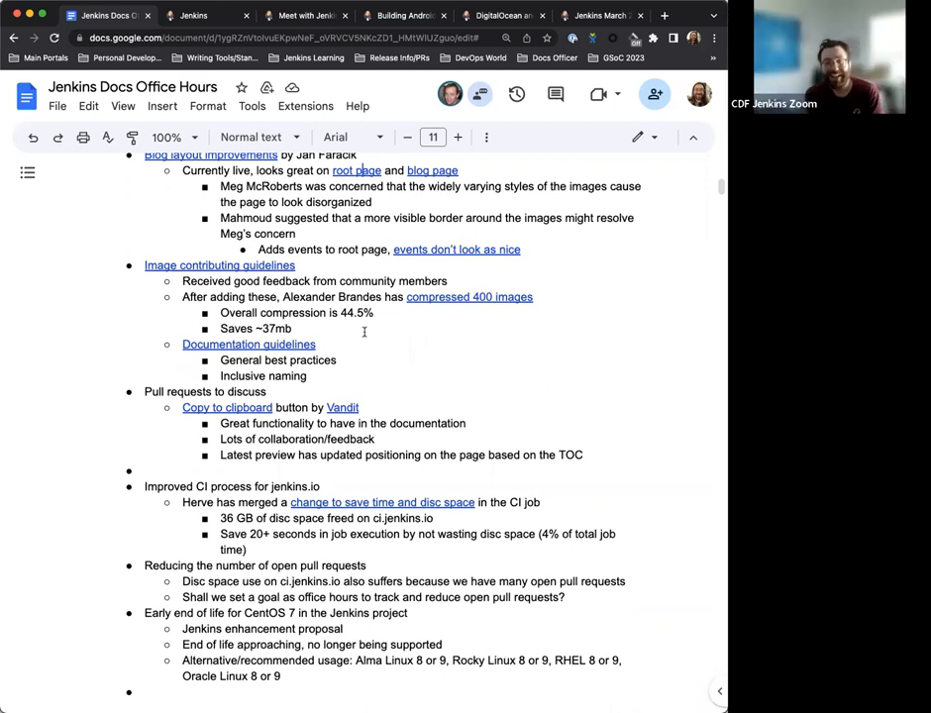
scroll("down", 3)
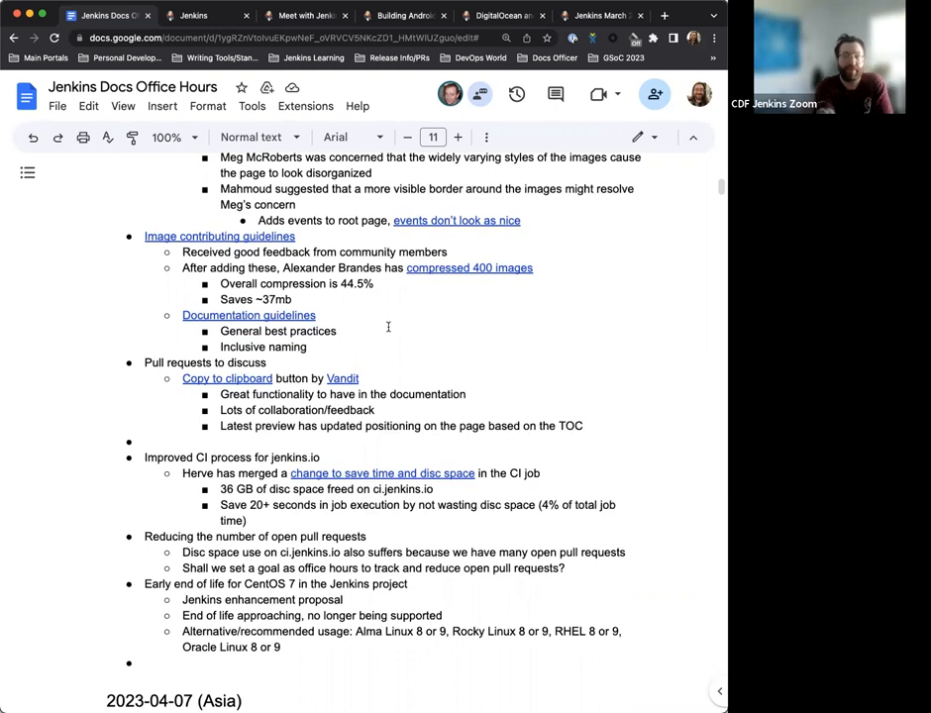
scroll("down", 3)
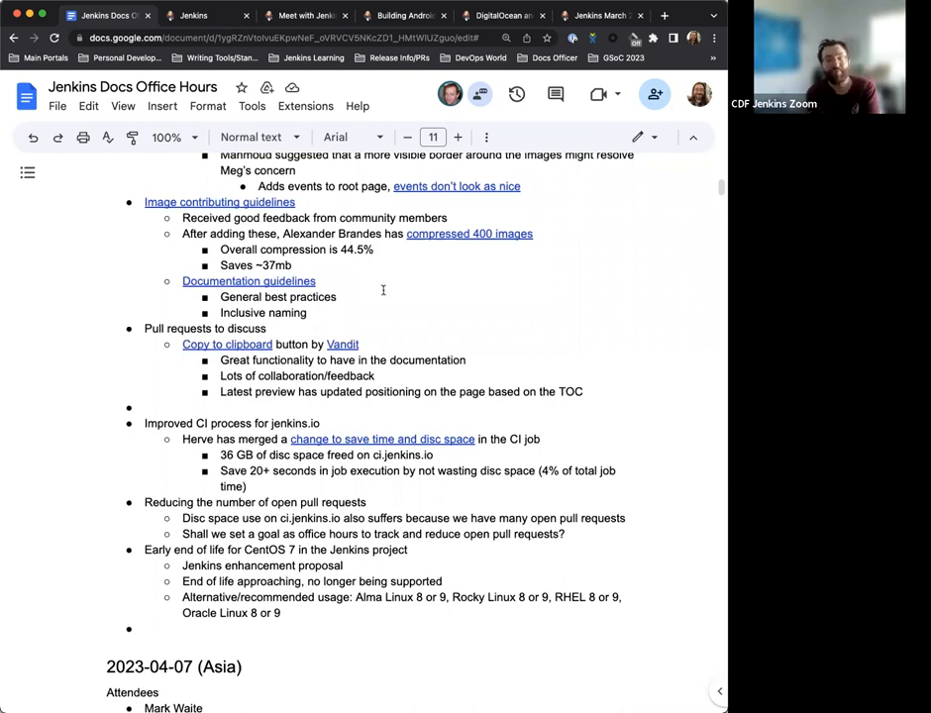
scroll("down", 3)
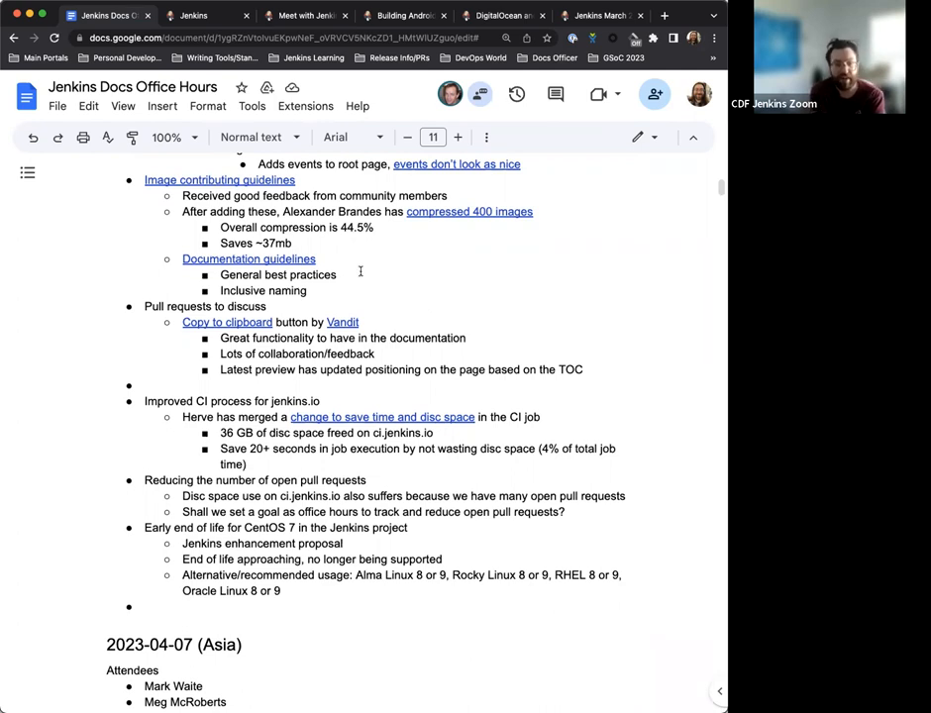
scroll("up", 3)
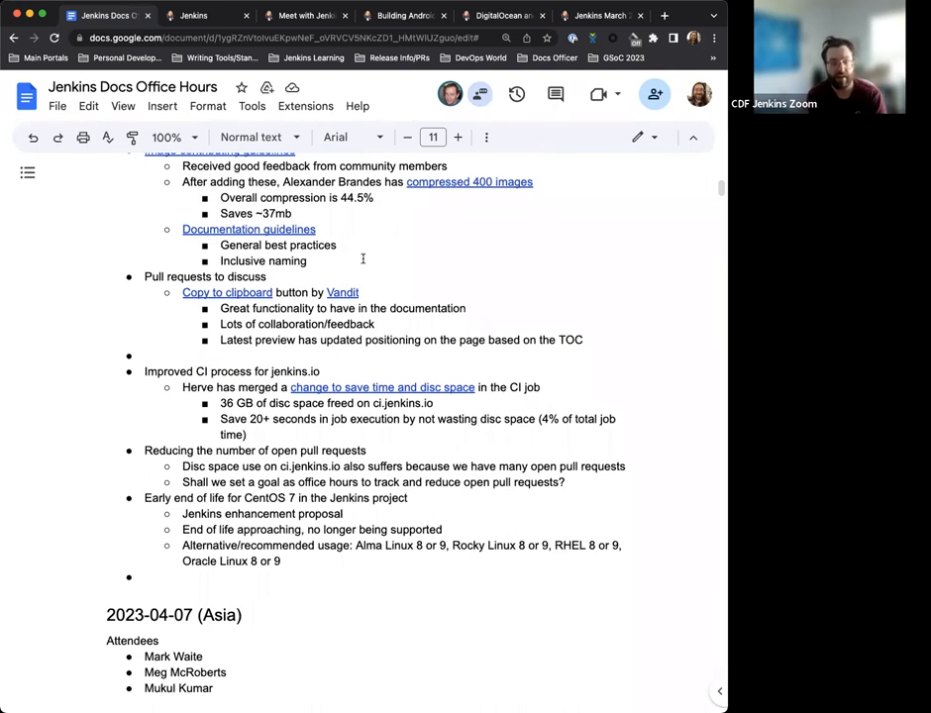
scroll("up", 3)
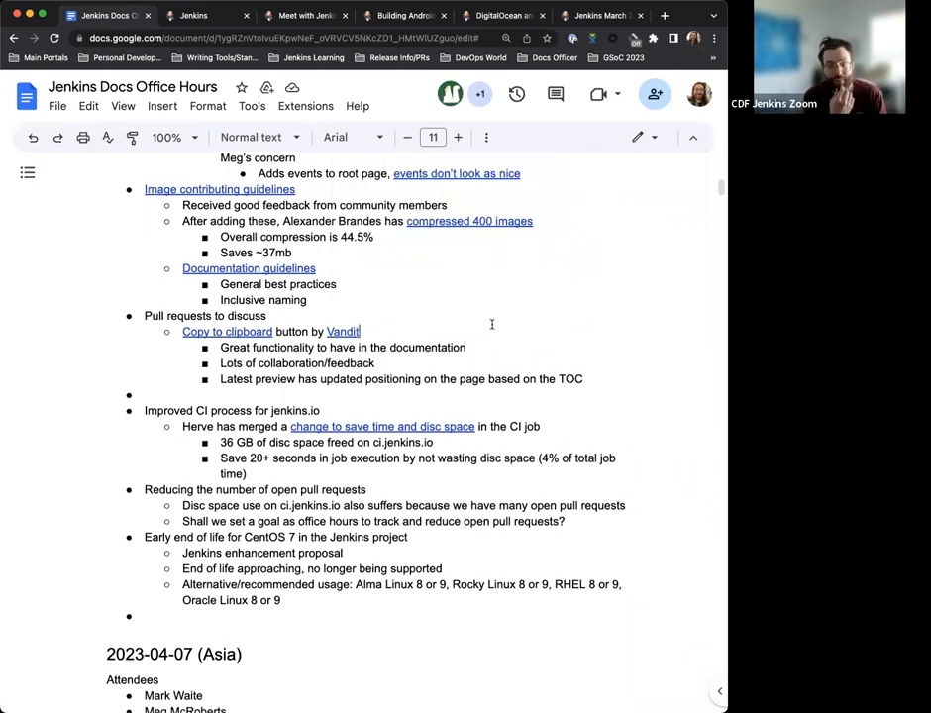
scroll("down", 3)
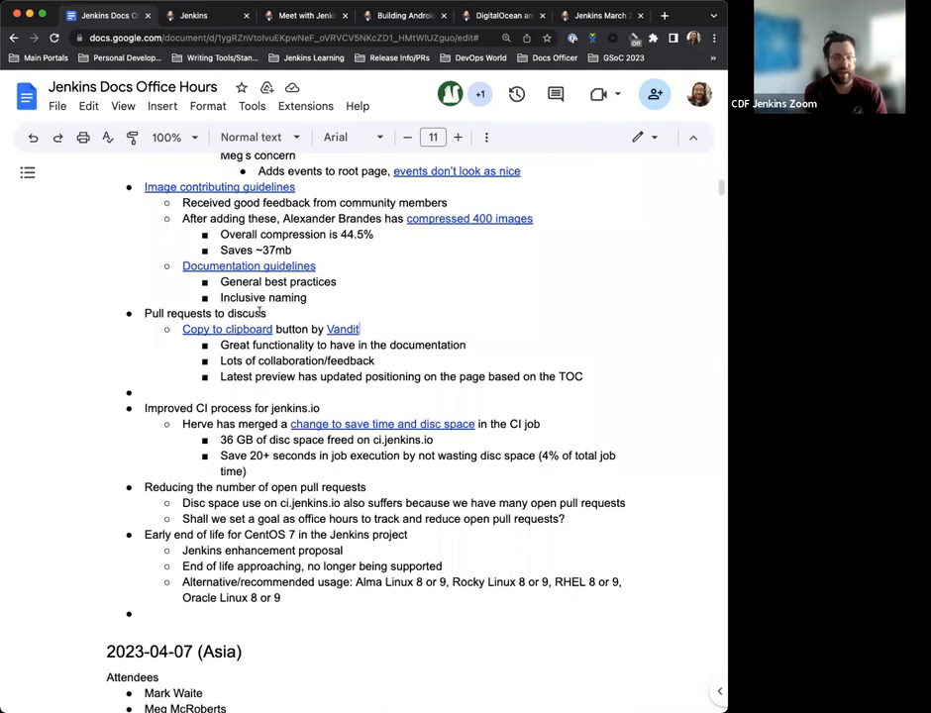
mouse_move(261, 420)
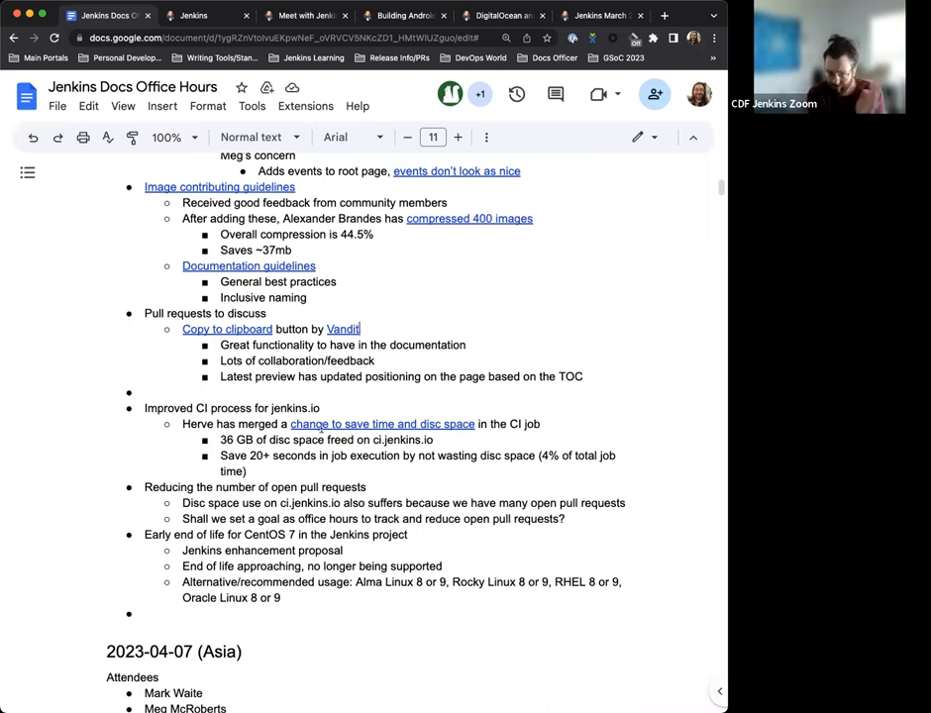
mouse_move(439, 366)
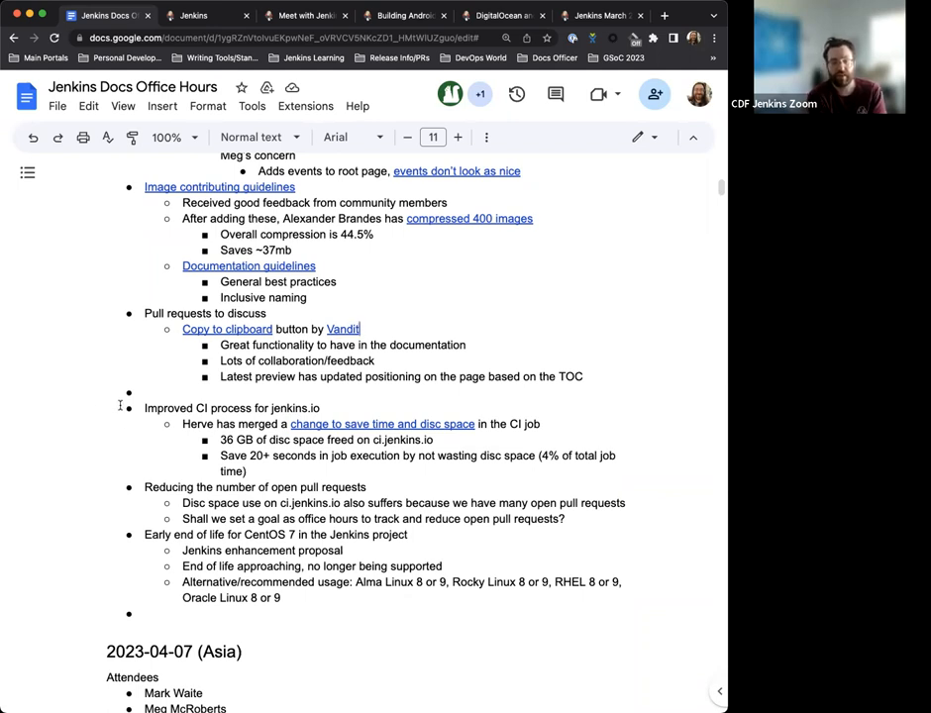
- Select the remaining topics from Improved CI process through CentOS, then return to the 2023-04-13 (EU/US) notes
left_click_drag(145, 408, 281, 598)
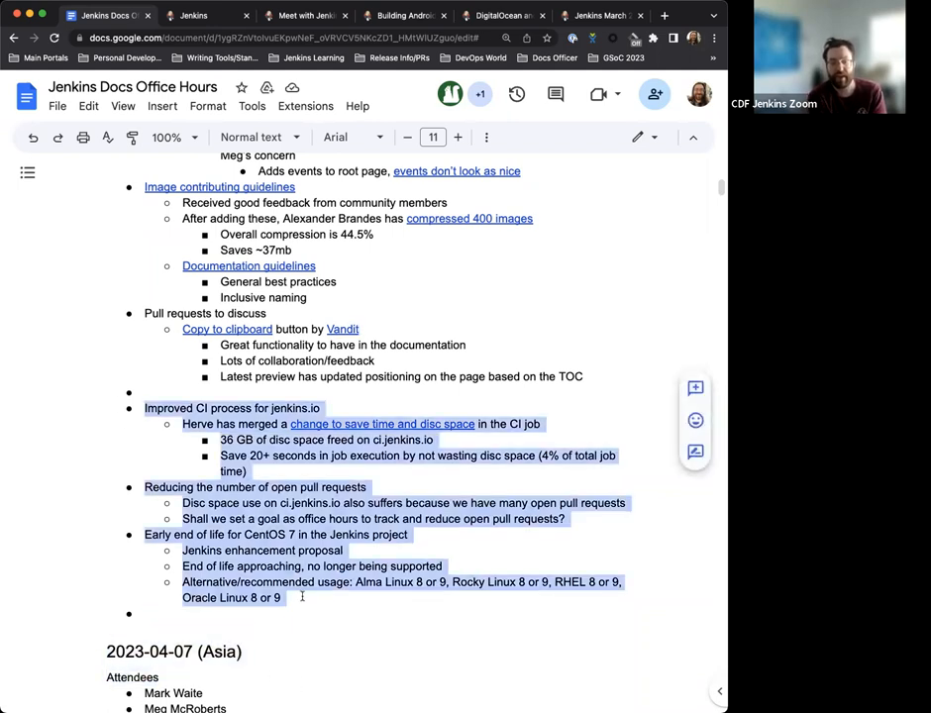
scroll("up", 3)
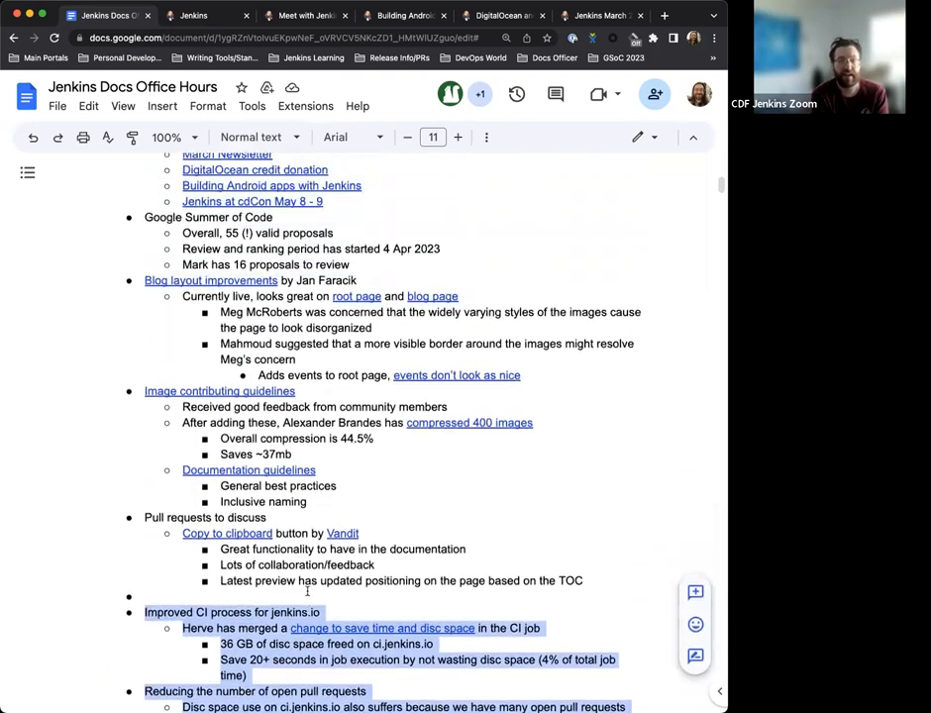
scroll("up", 3)
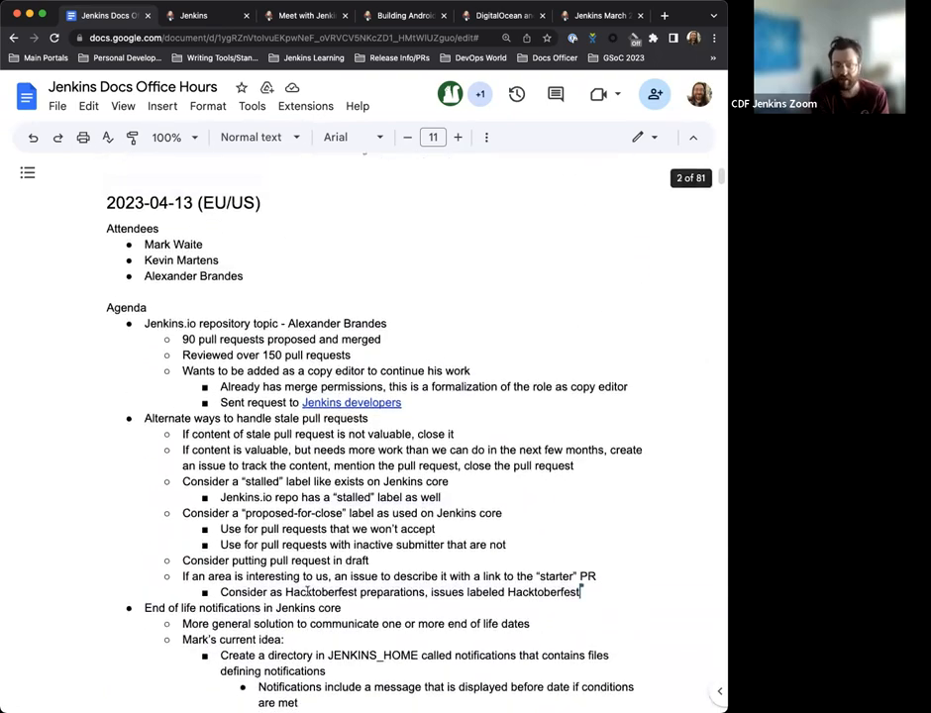
scroll("down", 3)
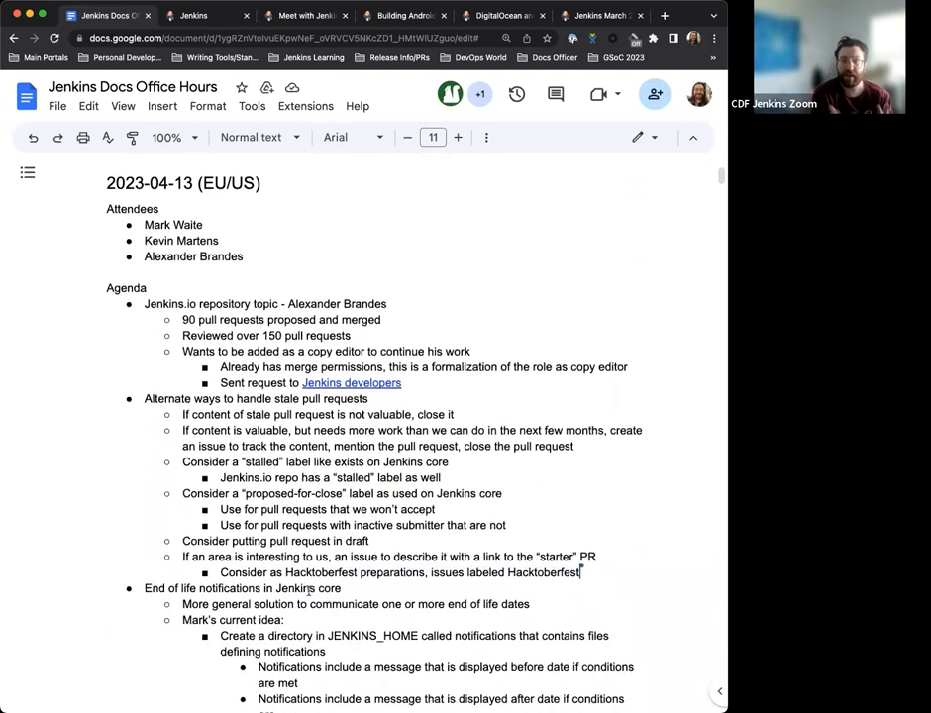